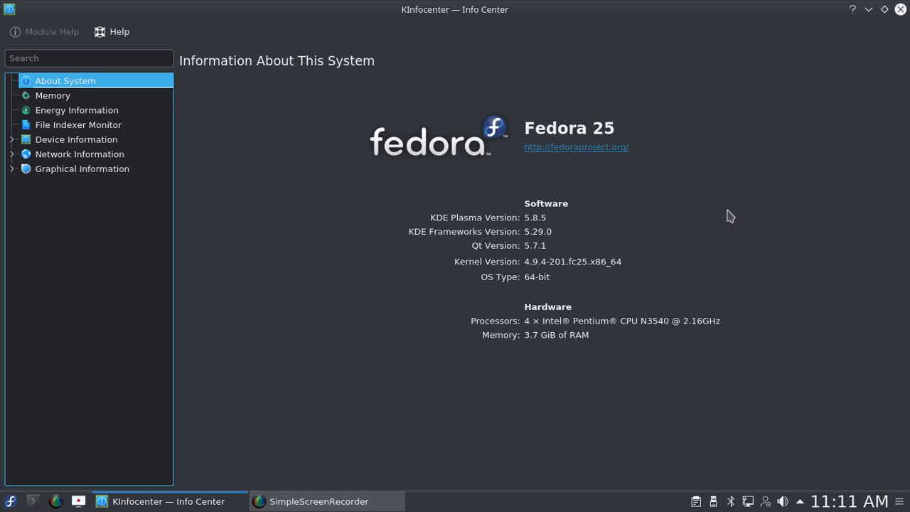
{"action": "mouse_move", "coordinate": [586, 217]}
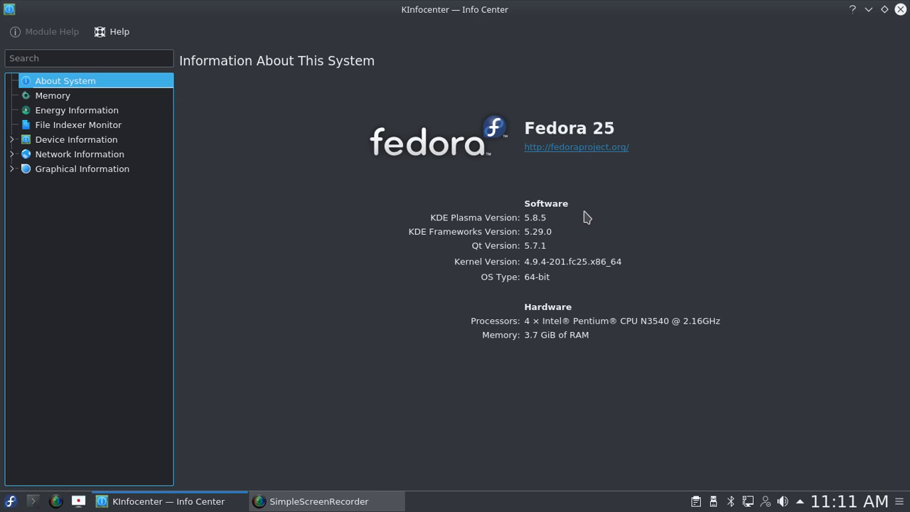
{"action": "mouse_move", "coordinate": [569, 219]}
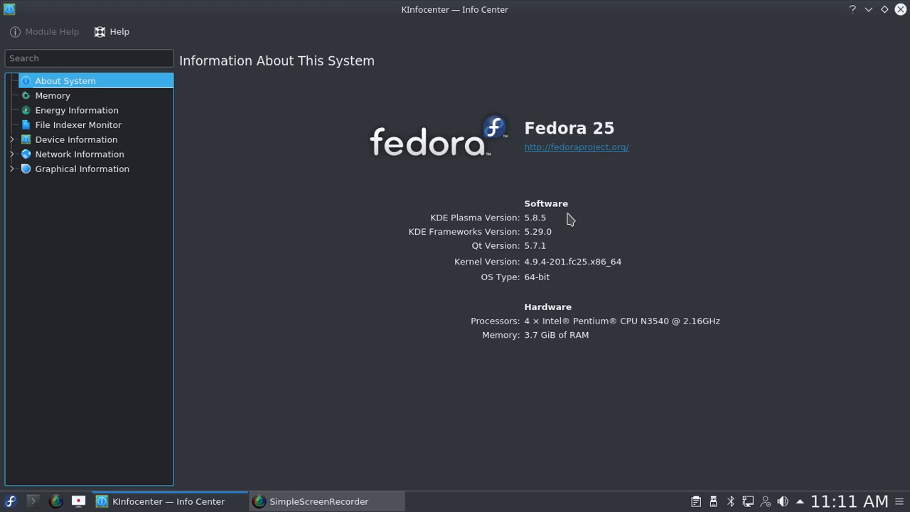
{"action": "mouse_move", "coordinate": [571, 245]}
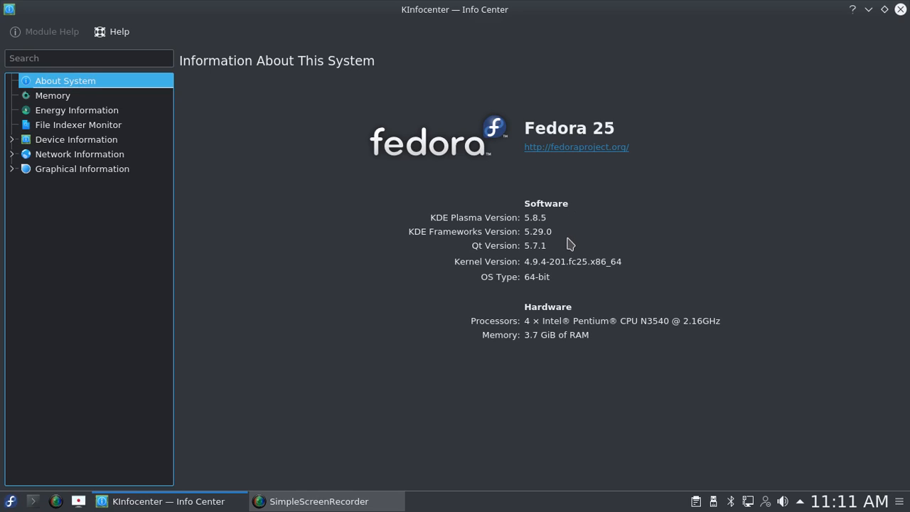
{"action": "mouse_move", "coordinate": [649, 275]}
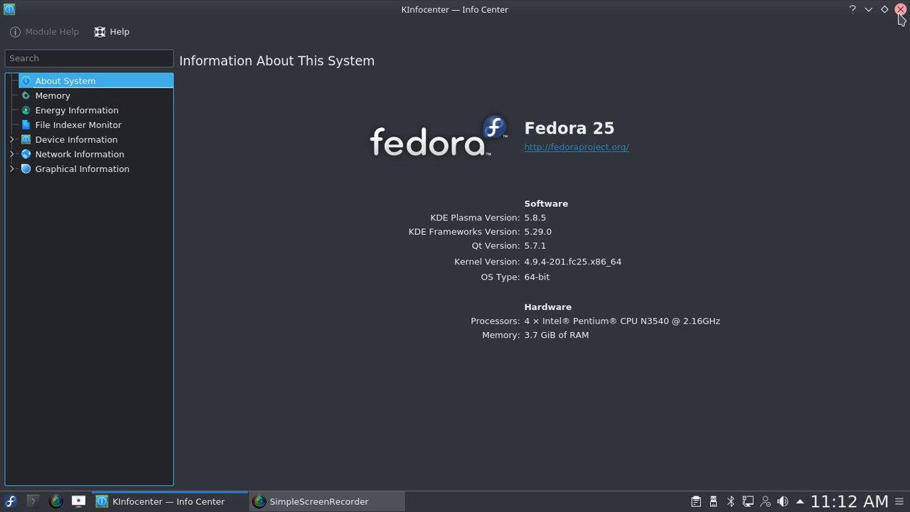
Step: Close KInfocenter and launch System Settings from the Application Menu's Settings section
{"action": "left_click", "coordinate": [901, 9]}
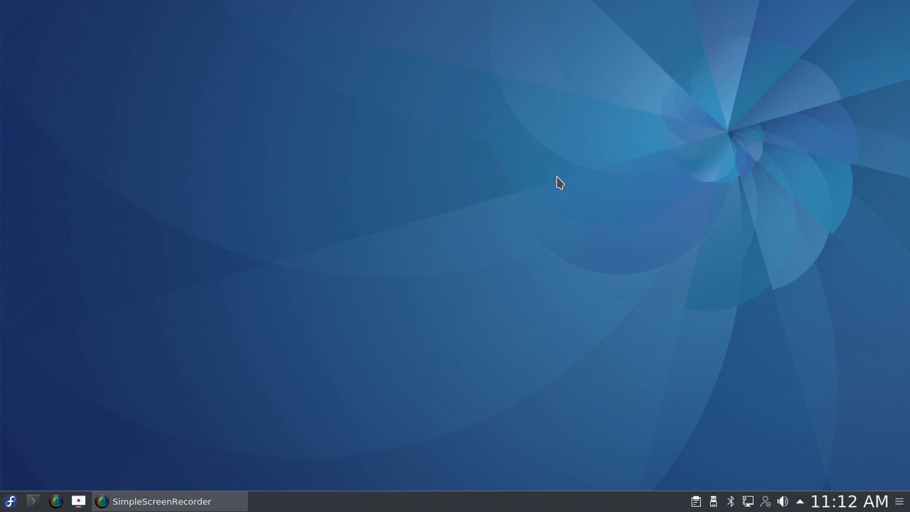
{"action": "mouse_move", "coordinate": [329, 276]}
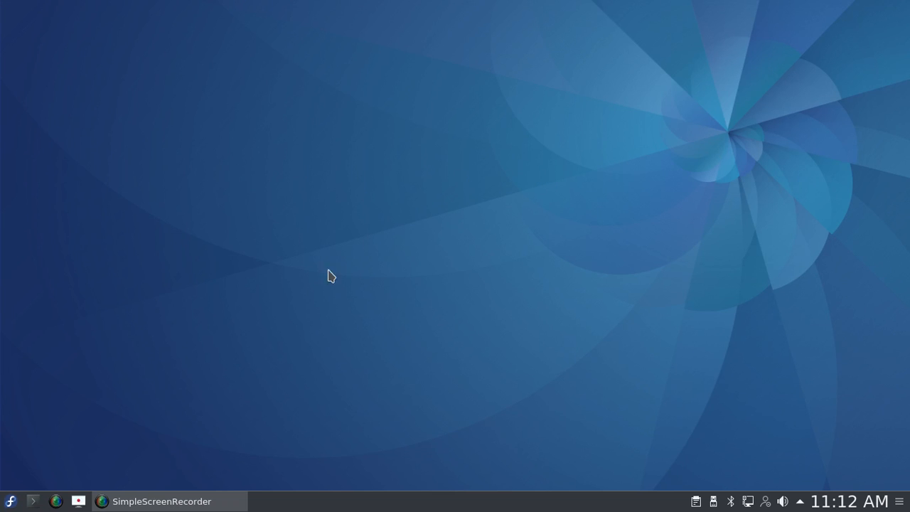
{"action": "mouse_move", "coordinate": [83, 366]}
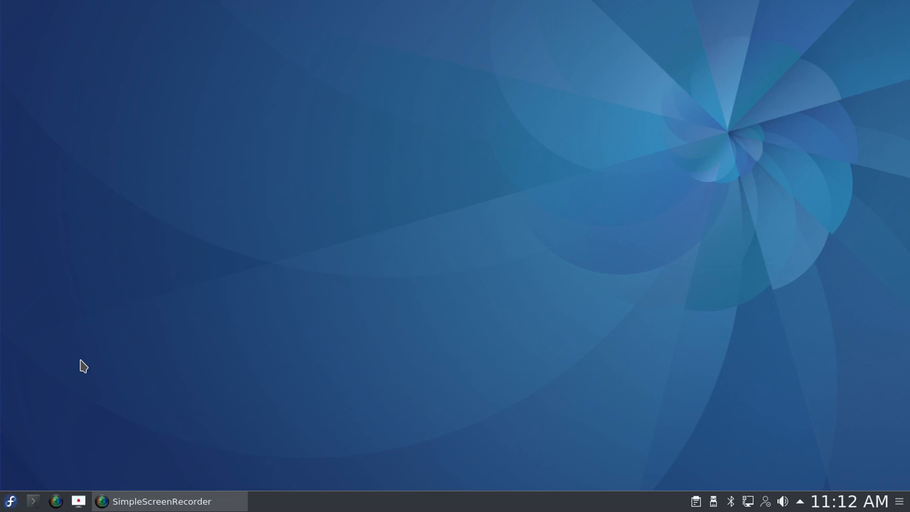
{"action": "mouse_move", "coordinate": [9, 456]}
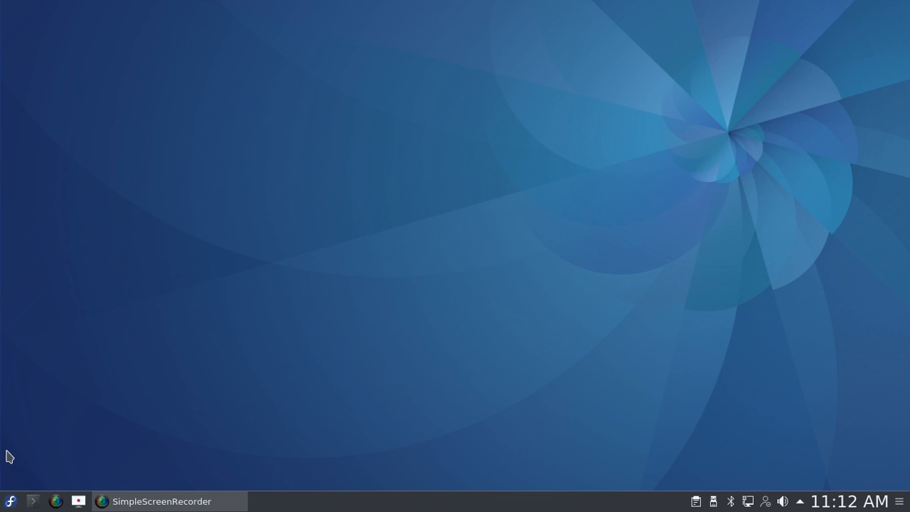
{"action": "mouse_move", "coordinate": [10, 501]}
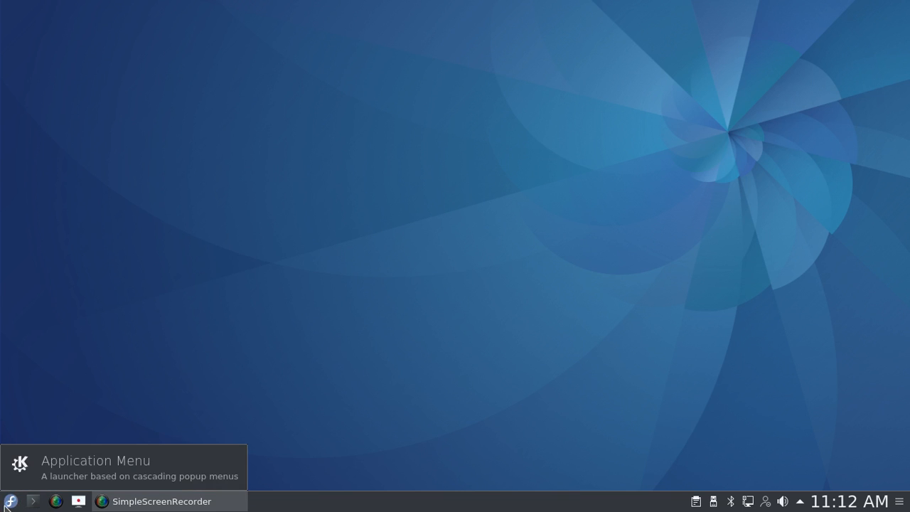
{"action": "left_click", "coordinate": [11, 501]}
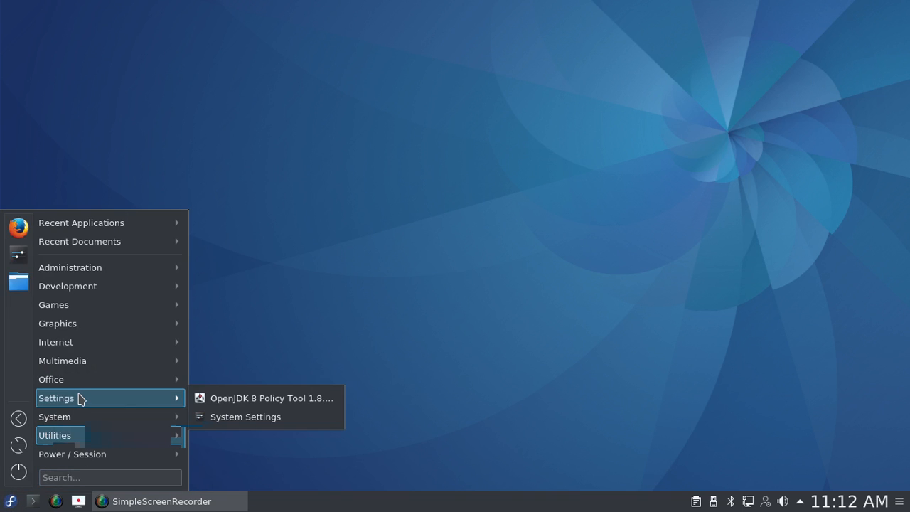
{"action": "mouse_move", "coordinate": [265, 417]}
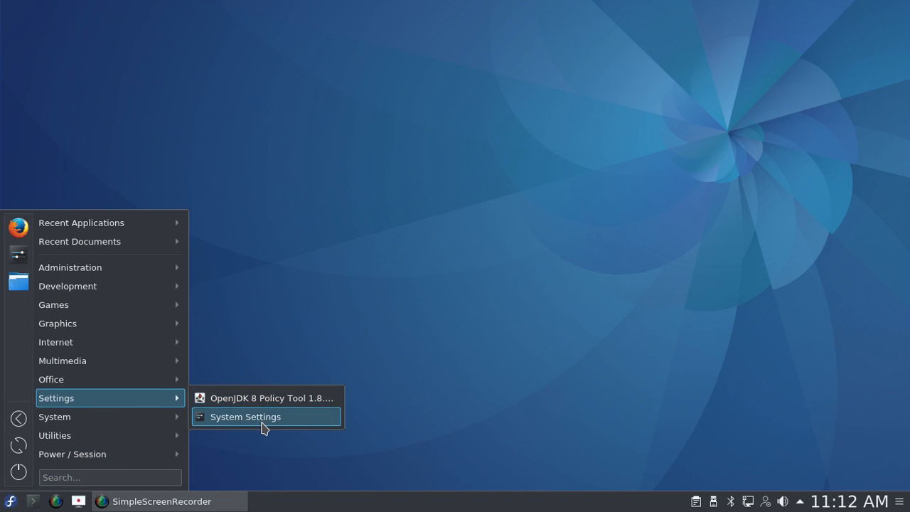
{"action": "left_click", "coordinate": [245, 416]}
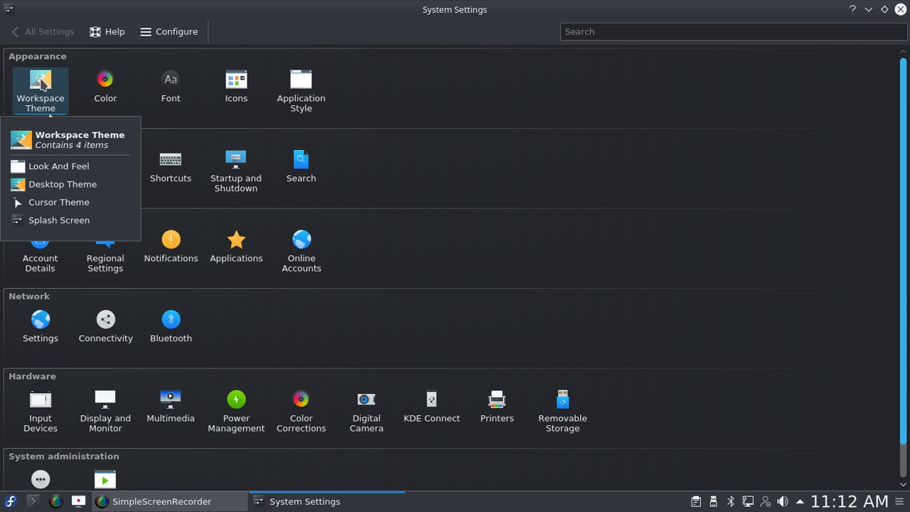
Step: Open Workspace Theme's Look And Feel, then the Desktop Theme page showing Breeze Dark
{"action": "left_click", "coordinate": [58, 165]}
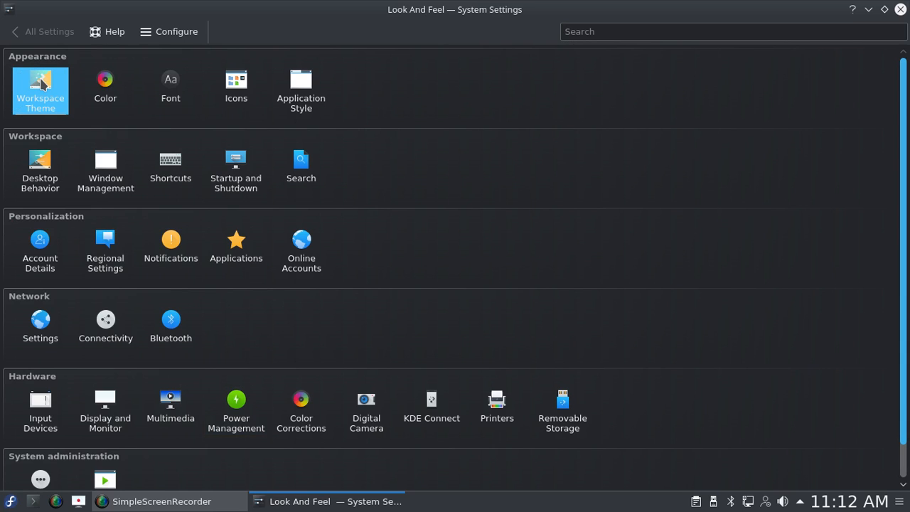
{"action": "left_click", "coordinate": [40, 91]}
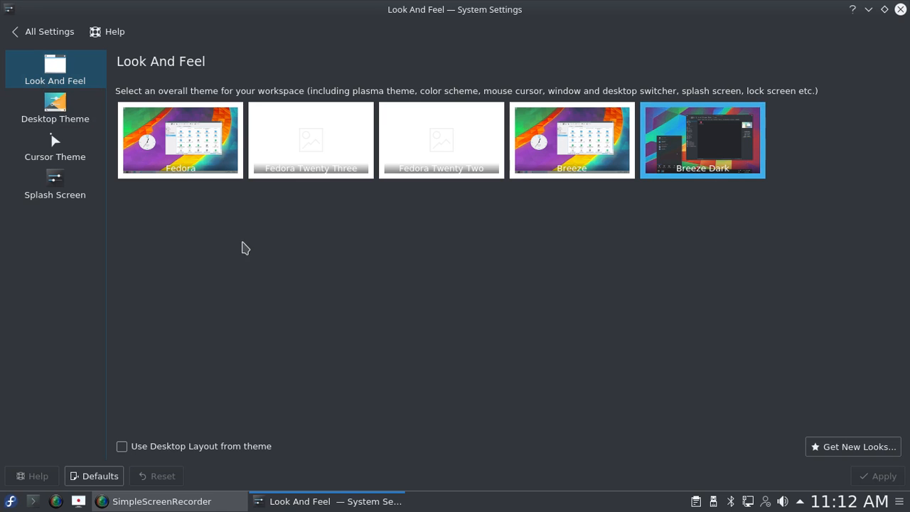
{"action": "mouse_move", "coordinate": [192, 160]}
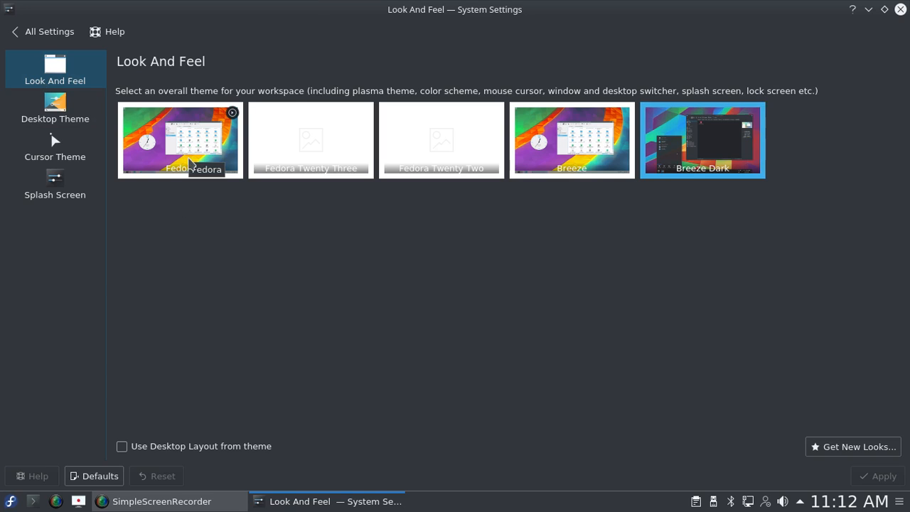
{"action": "mouse_move", "coordinate": [696, 183]}
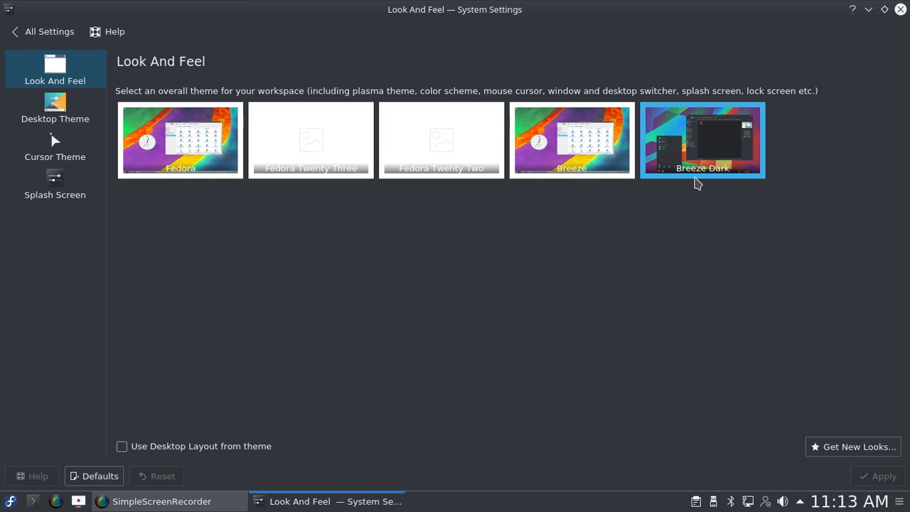
{"action": "mouse_move", "coordinate": [397, 295]}
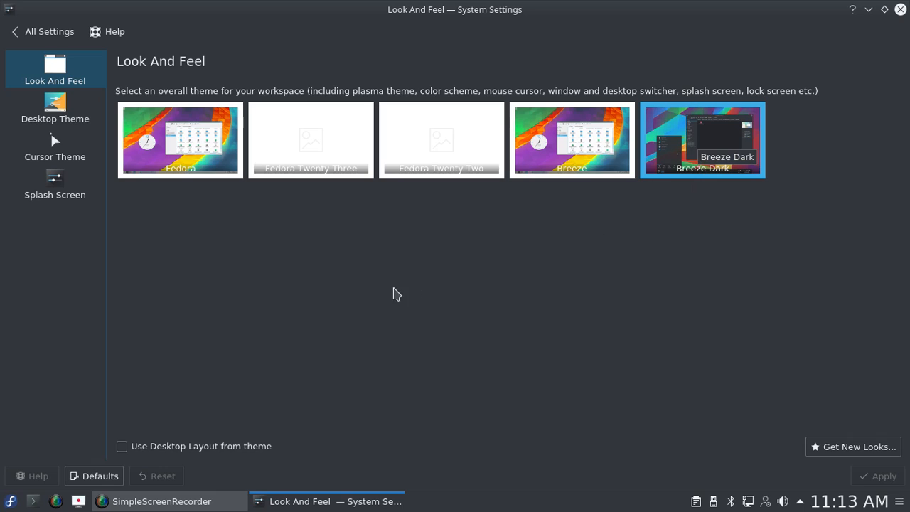
{"action": "mouse_move", "coordinate": [55, 101]}
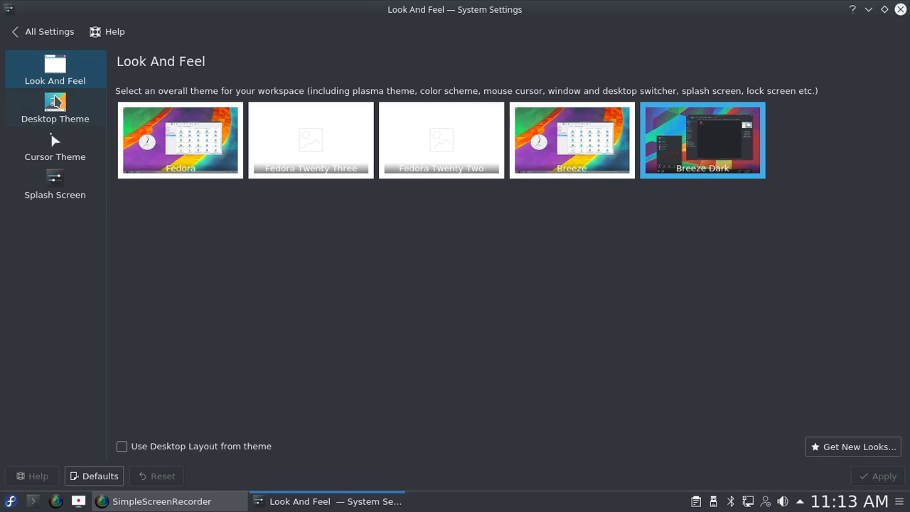
{"action": "left_click", "coordinate": [55, 107]}
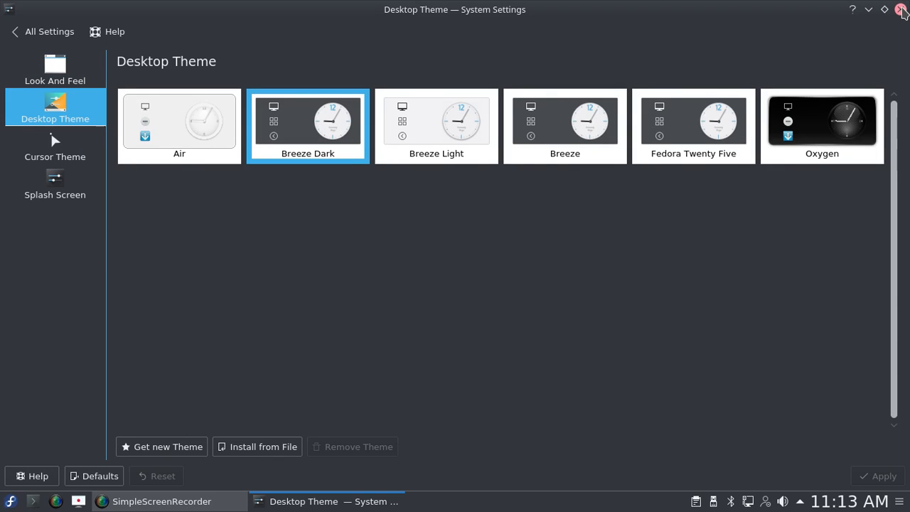
{"action": "mouse_move", "coordinate": [263, 183]}
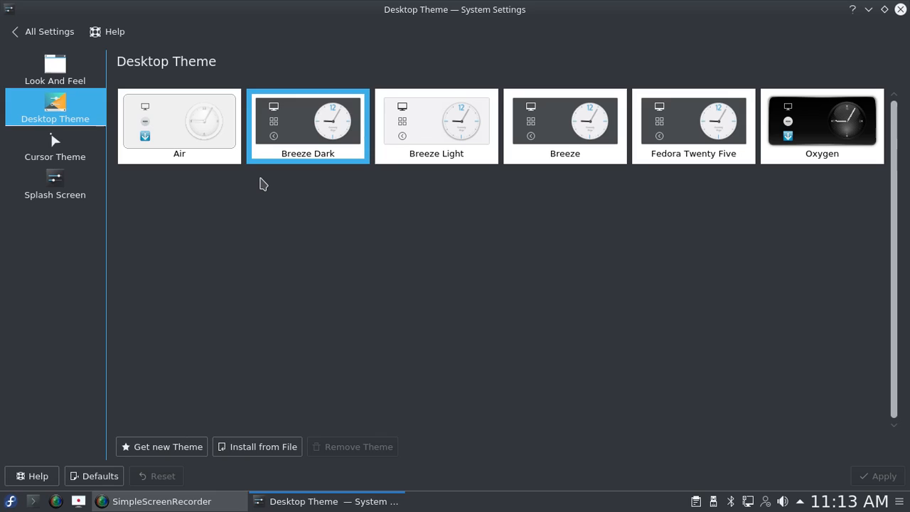
{"action": "mouse_move", "coordinate": [788, 39]}
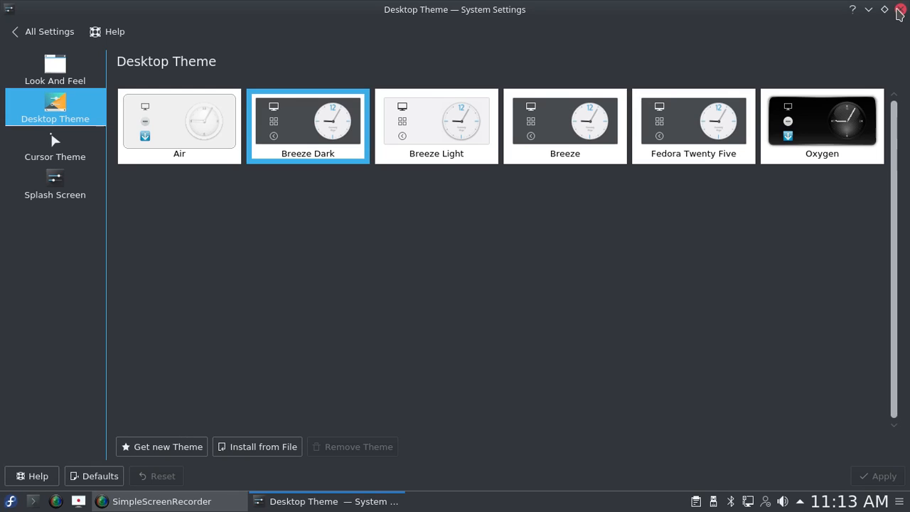
Step: Close the System Settings window without changing the theme
{"action": "left_click", "coordinate": [901, 9]}
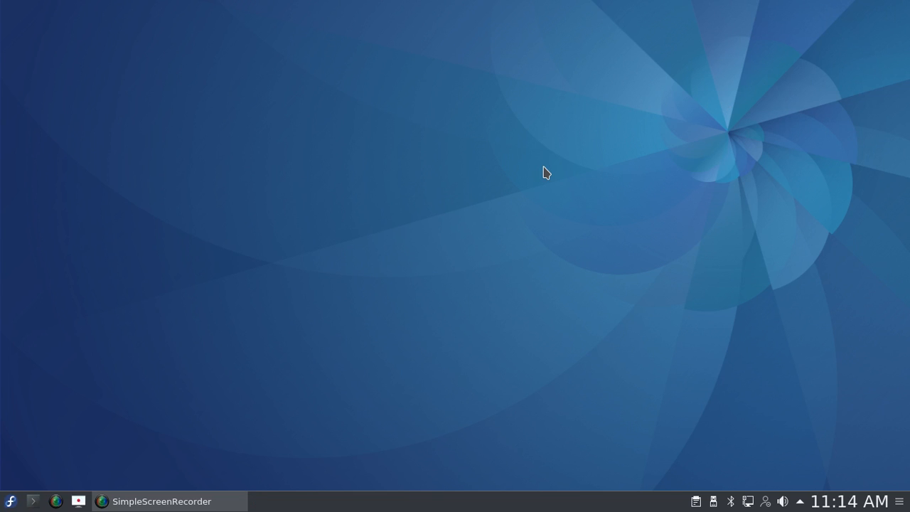
{"action": "mouse_move", "coordinate": [419, 155]}
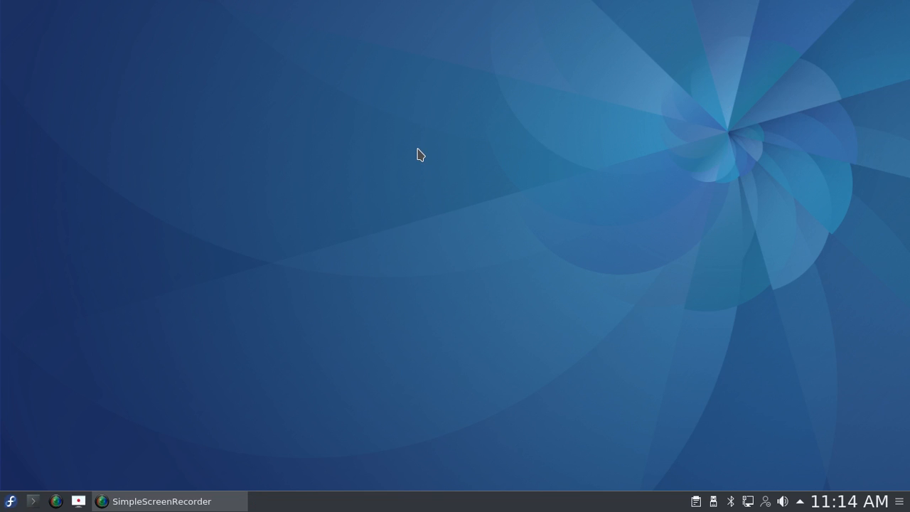
{"action": "mouse_move", "coordinate": [467, 160]}
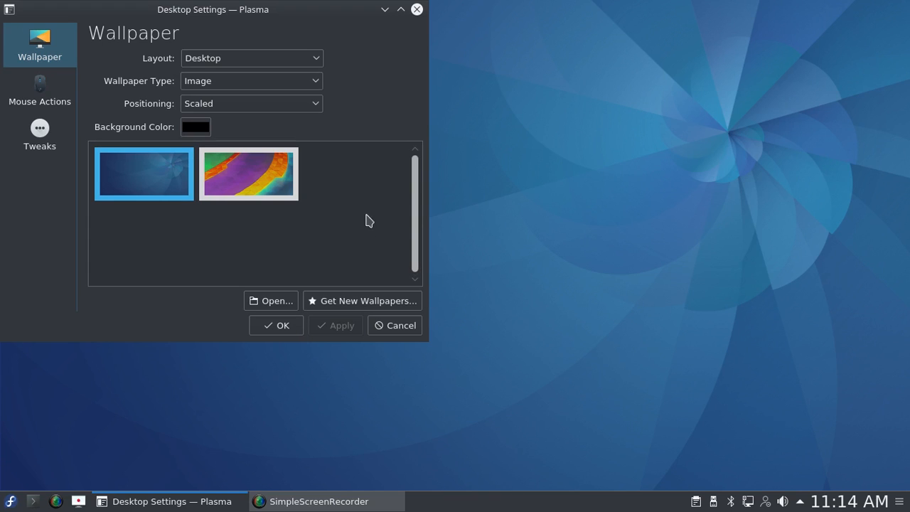
{"action": "mouse_move", "coordinate": [130, 222]}
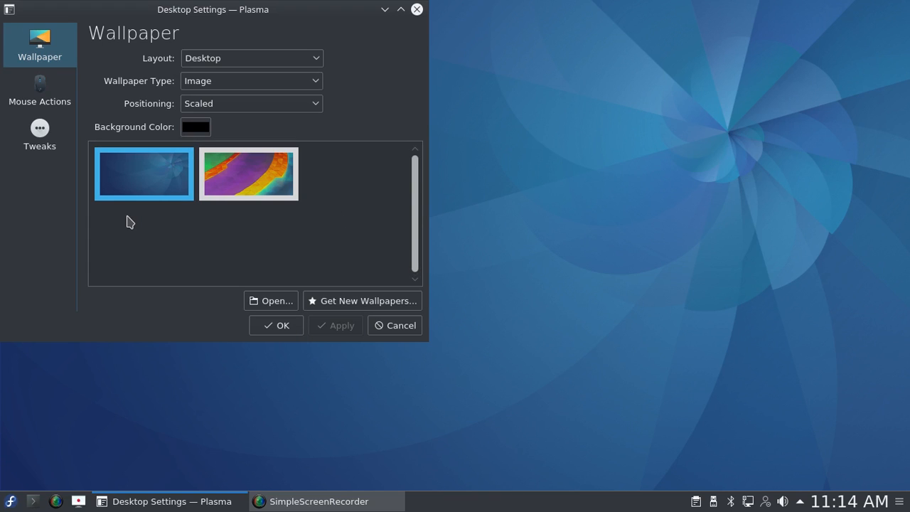
{"action": "mouse_move", "coordinate": [244, 176]}
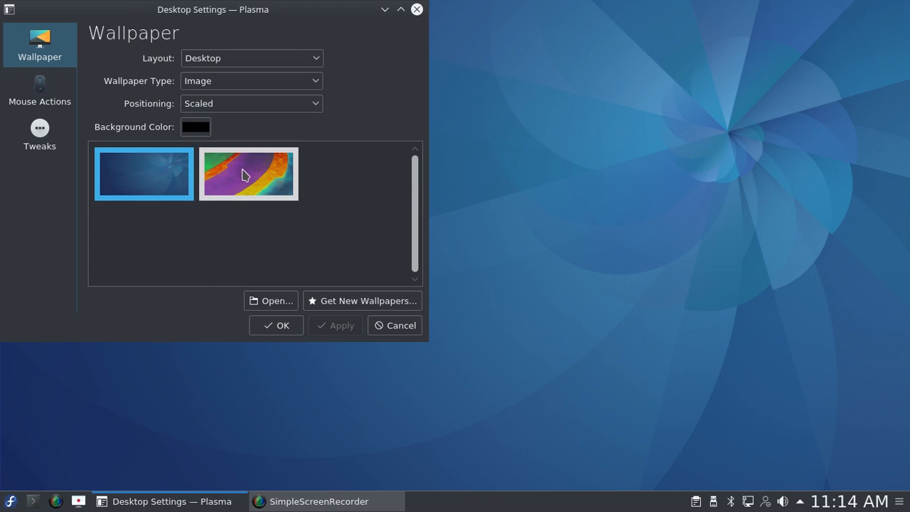
{"action": "mouse_move", "coordinate": [247, 173]}
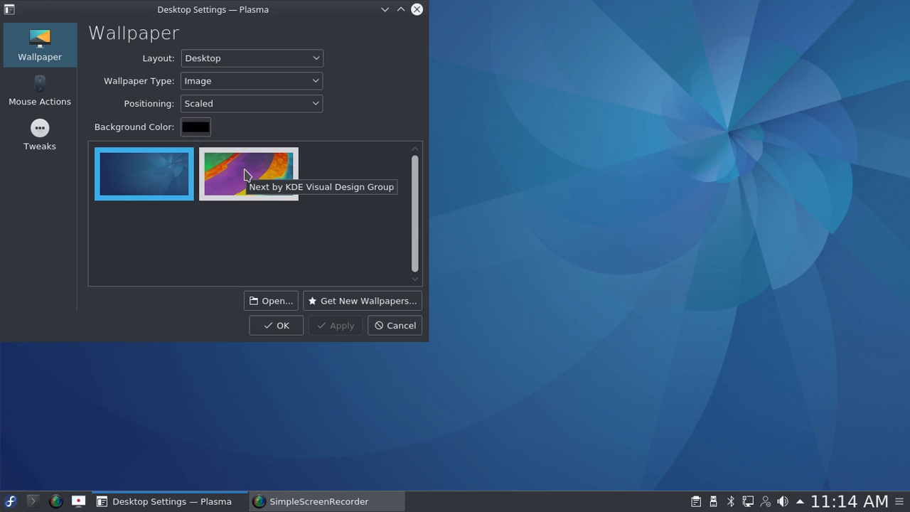
{"action": "mouse_move", "coordinate": [139, 189]}
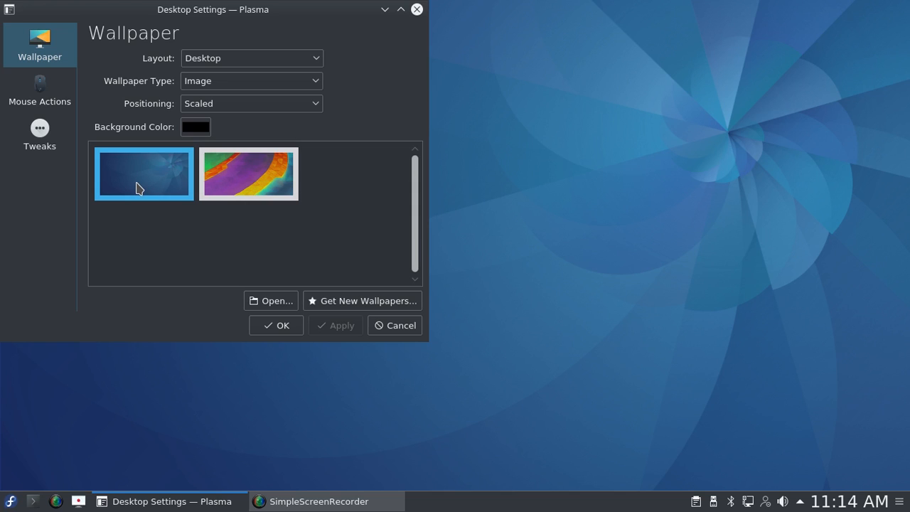
{"action": "mouse_move", "coordinate": [142, 185]}
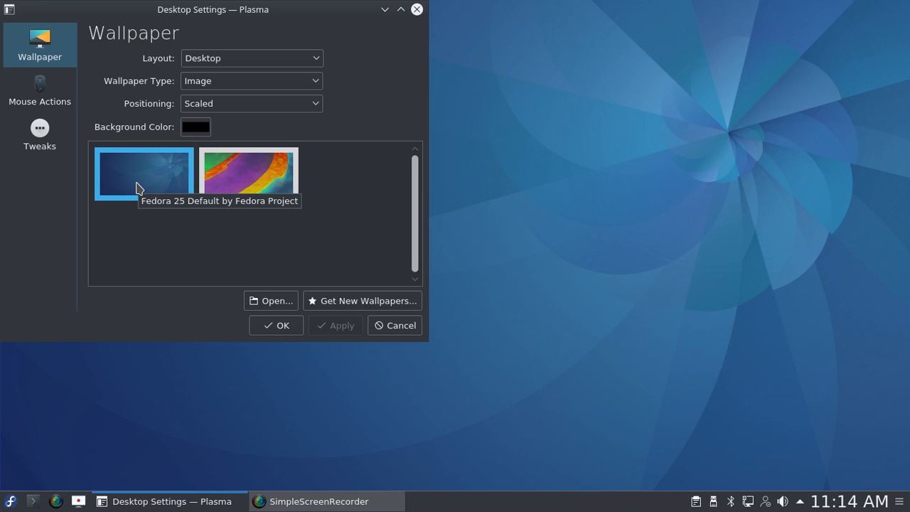
{"action": "mouse_move", "coordinate": [257, 187]}
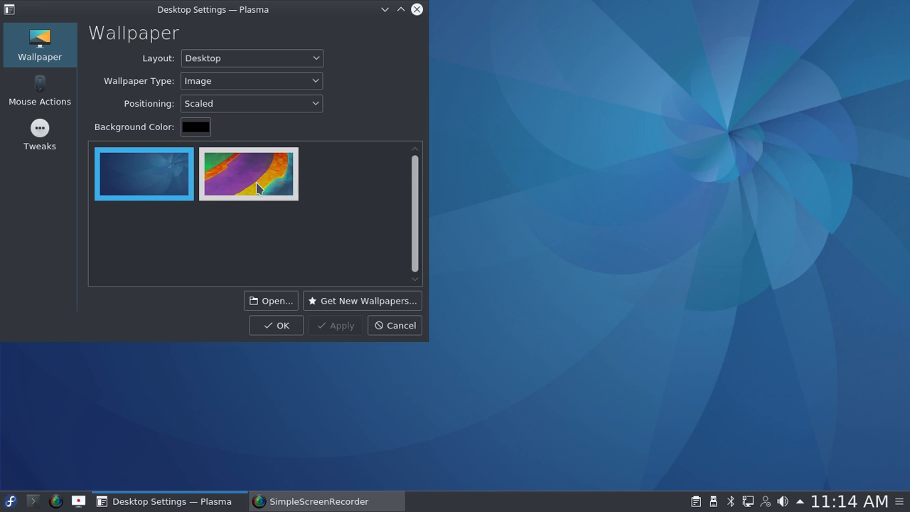
{"action": "mouse_move", "coordinate": [132, 178]}
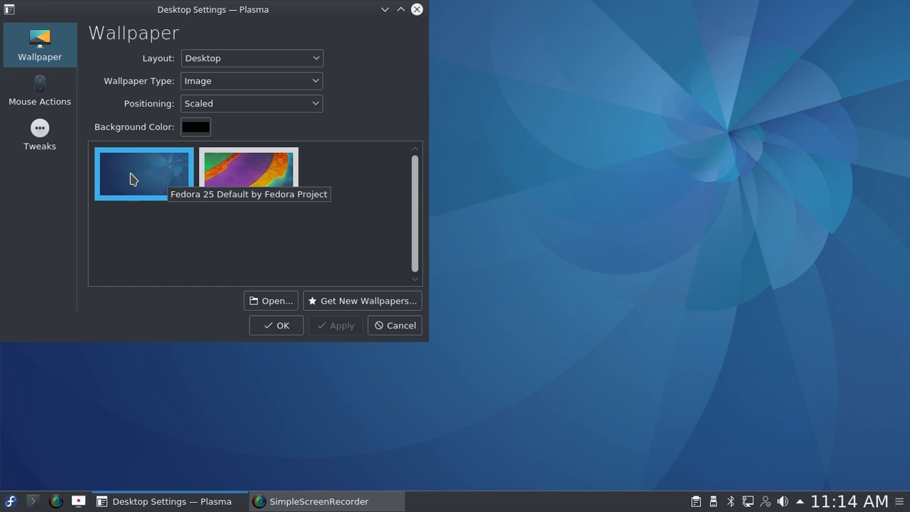
{"action": "mouse_move", "coordinate": [334, 279]}
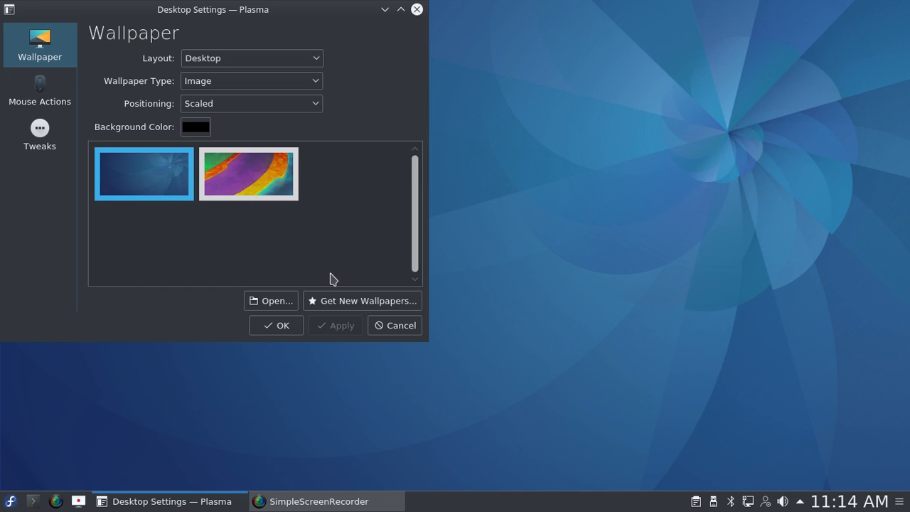
{"action": "mouse_move", "coordinate": [181, 318]}
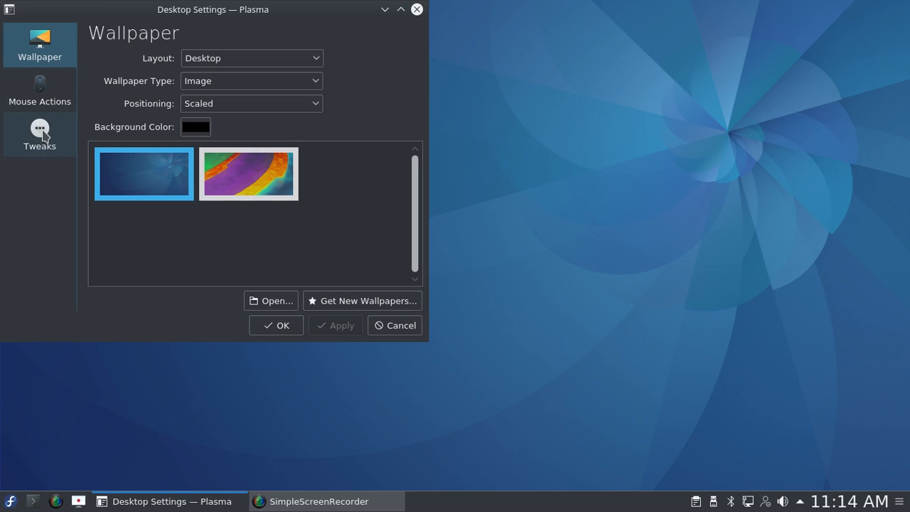
Step: Show the Tweaks page: toolbox hidden, press-and-hold widget handling enabled
{"action": "left_click", "coordinate": [40, 134]}
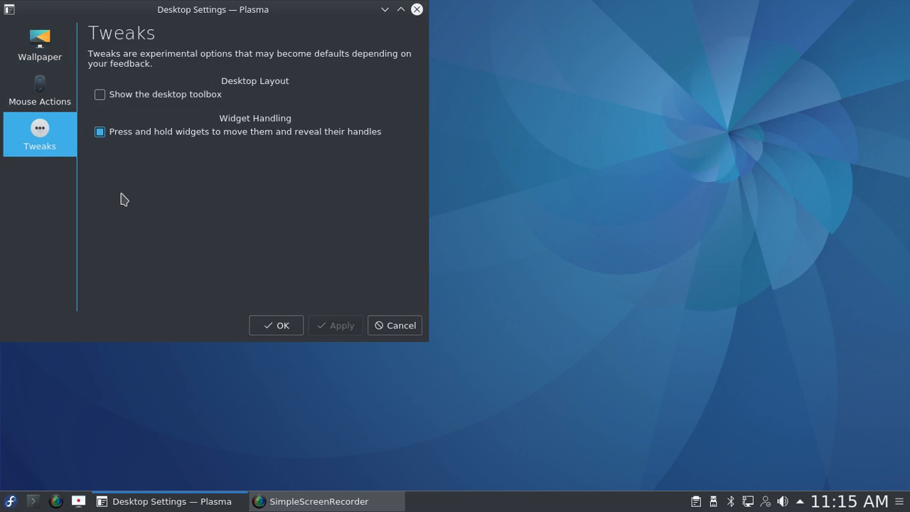
{"action": "mouse_move", "coordinate": [130, 116]}
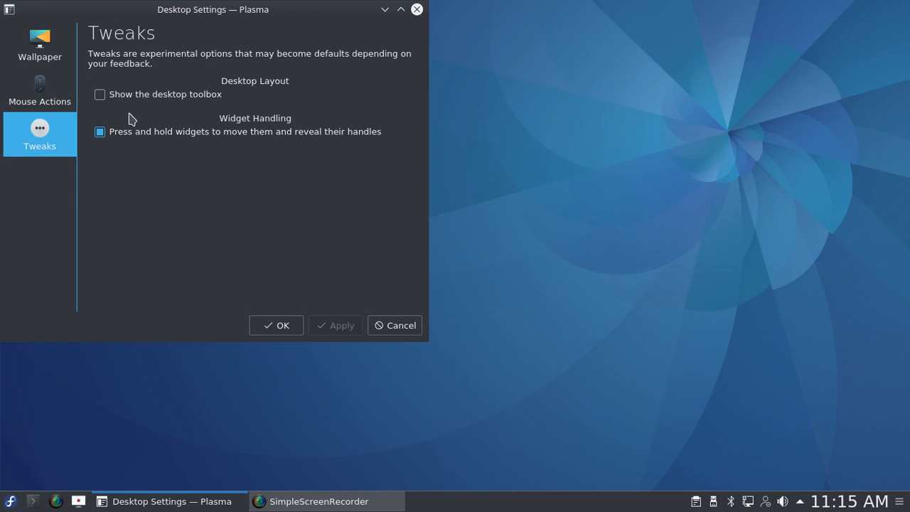
{"action": "mouse_move", "coordinate": [40, 44]}
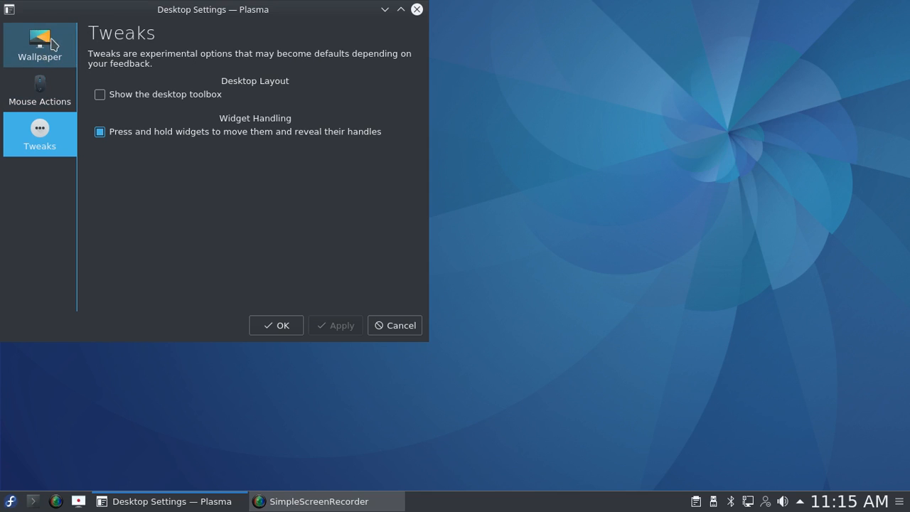
{"action": "mouse_move", "coordinate": [394, 63]}
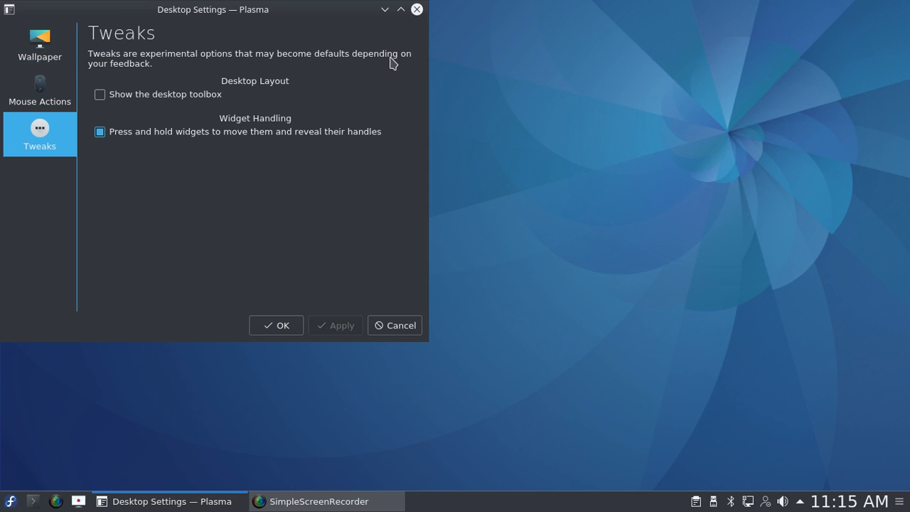
{"action": "mouse_move", "coordinate": [412, 11]}
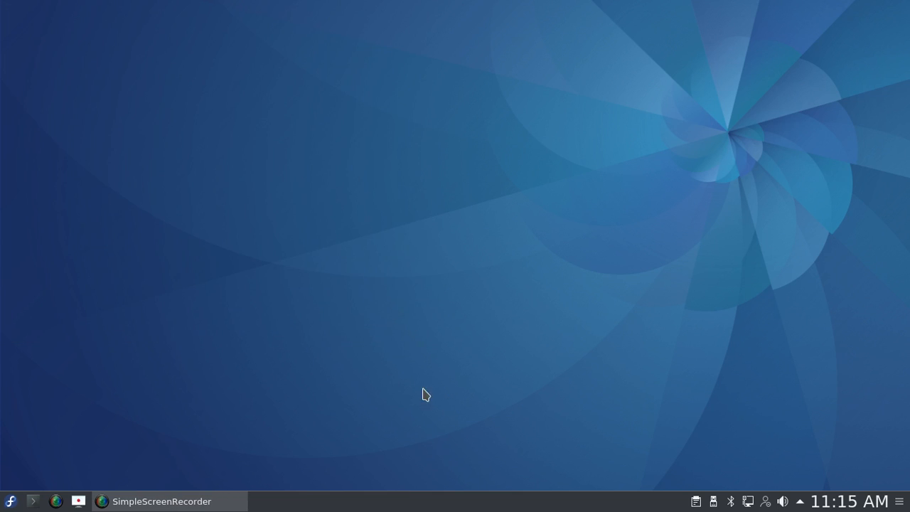
{"action": "mouse_move", "coordinate": [447, 453]}
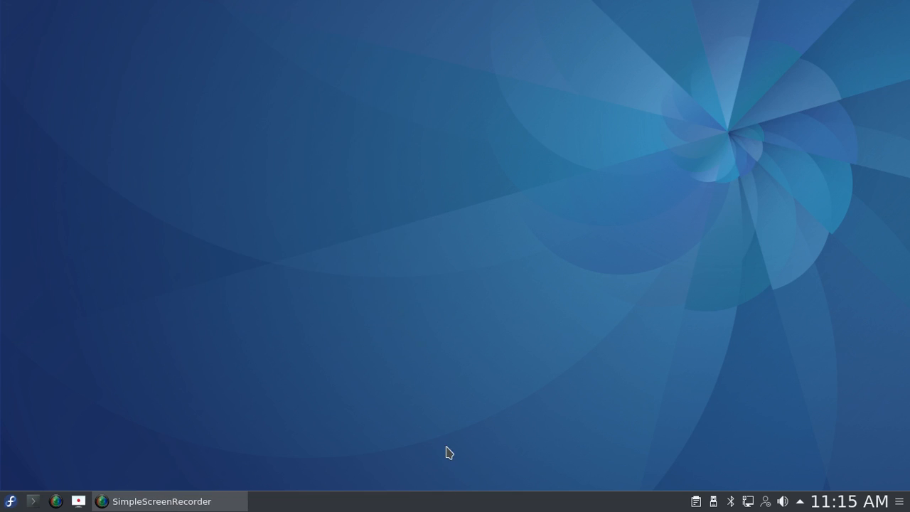
{"action": "mouse_move", "coordinate": [466, 452]}
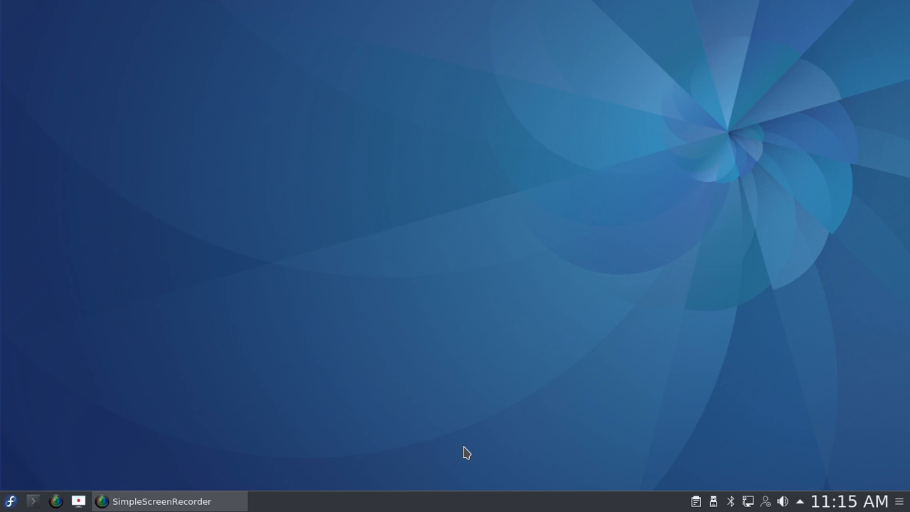
{"action": "mouse_move", "coordinate": [187, 494]}
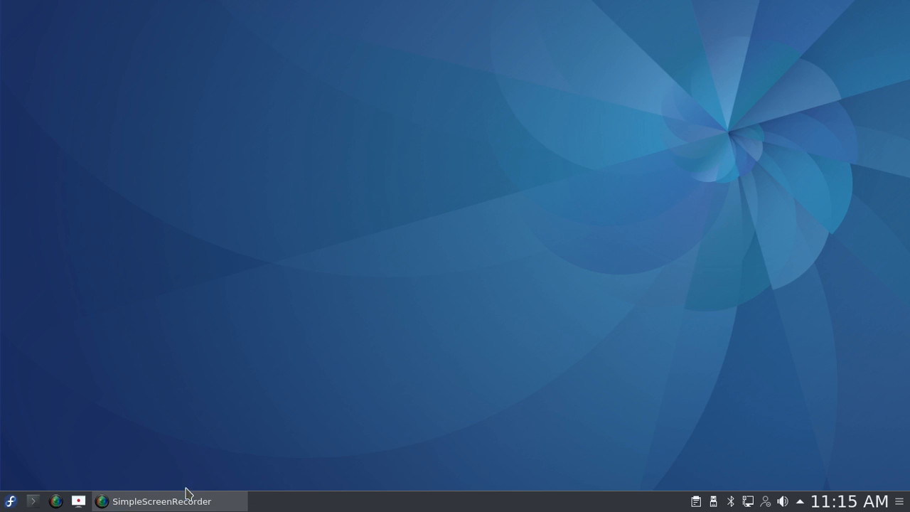
{"action": "left_click", "coordinate": [161, 501]}
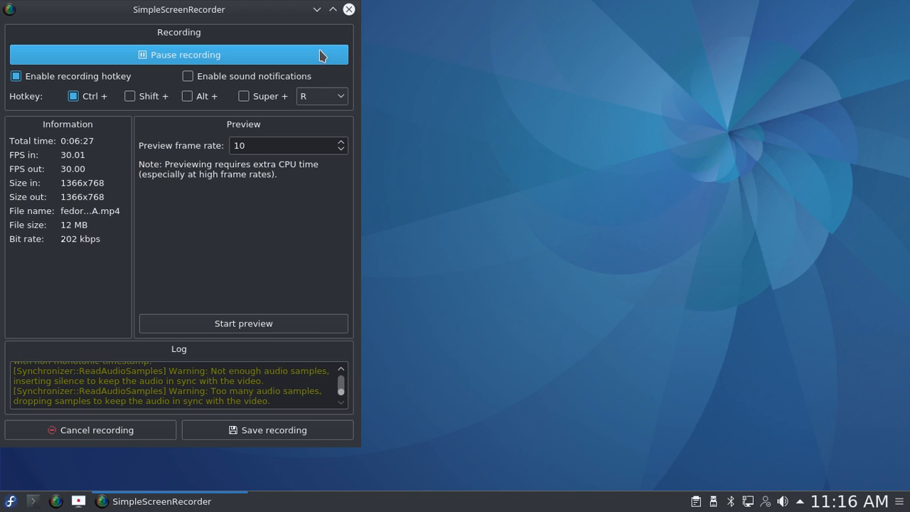
{"action": "left_click", "coordinate": [332, 9]}
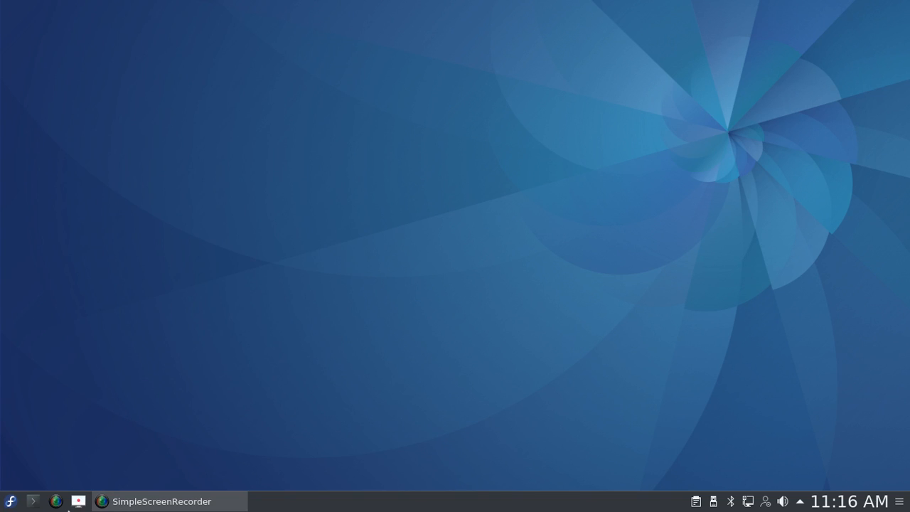
{"action": "mouse_move", "coordinate": [230, 268]}
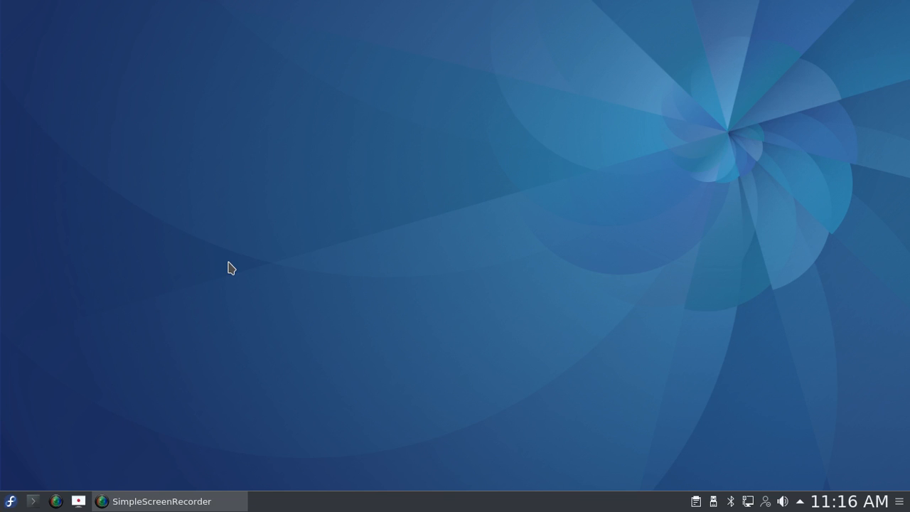
{"action": "mouse_move", "coordinate": [57, 400]}
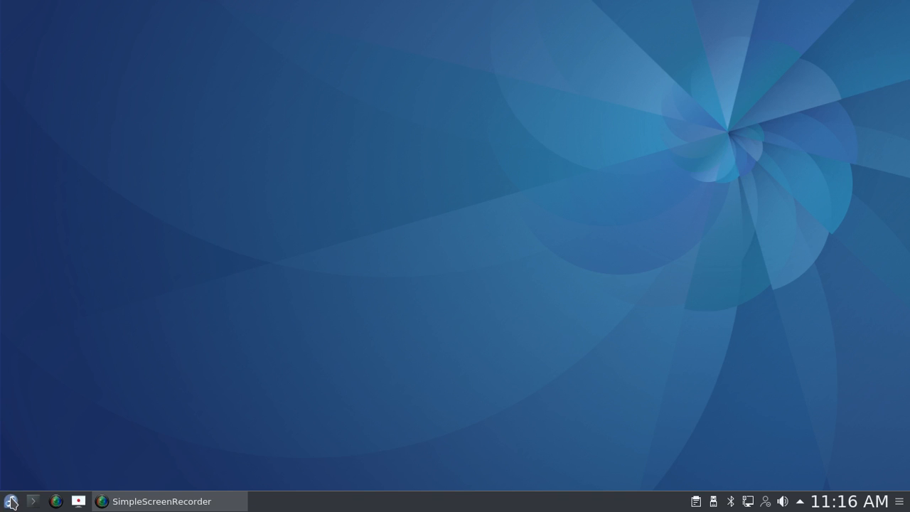
{"action": "left_click", "coordinate": [10, 501]}
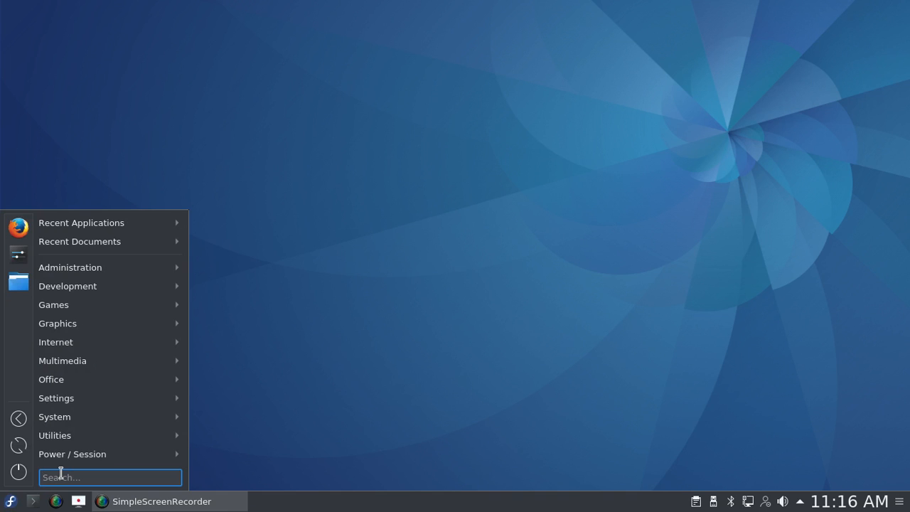
{"action": "type", "text": "comp"}
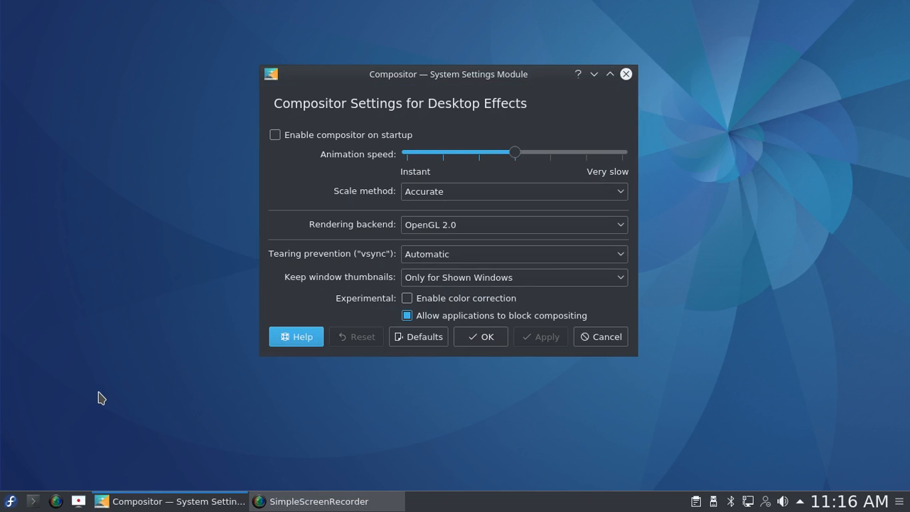
{"action": "mouse_move", "coordinate": [143, 210]}
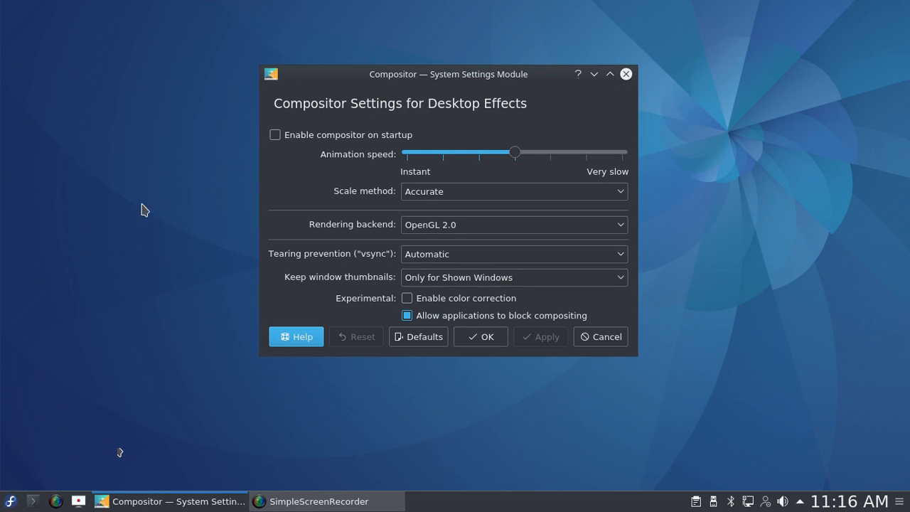
{"action": "mouse_move", "coordinate": [256, 135]}
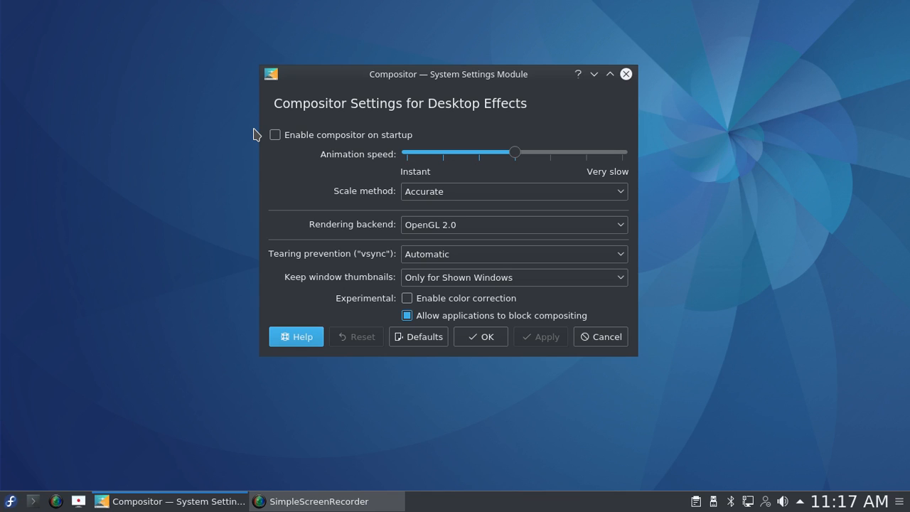
{"action": "mouse_move", "coordinate": [632, 73]}
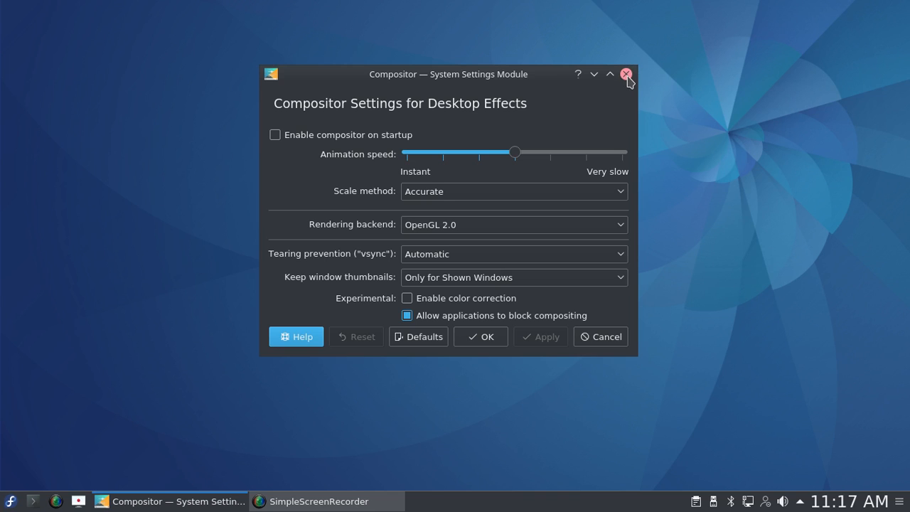
{"action": "left_click", "coordinate": [625, 74]}
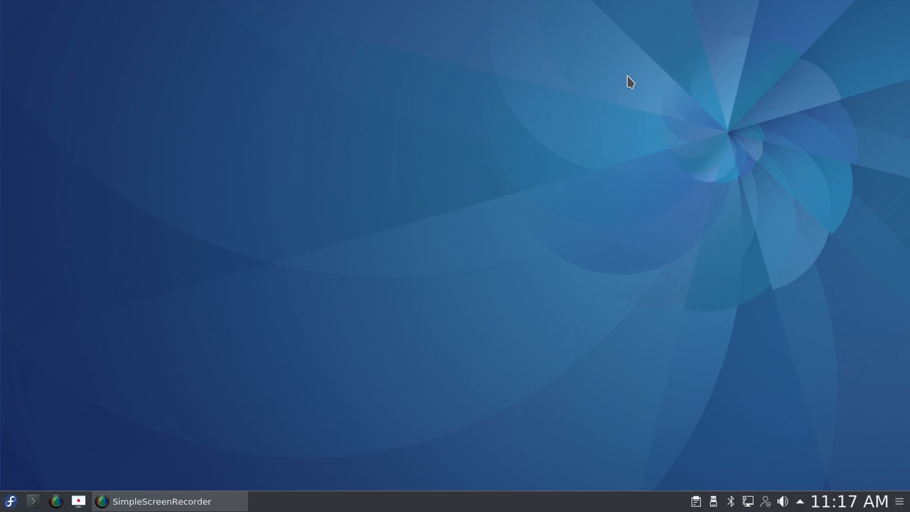
{"action": "mouse_move", "coordinate": [10, 498]}
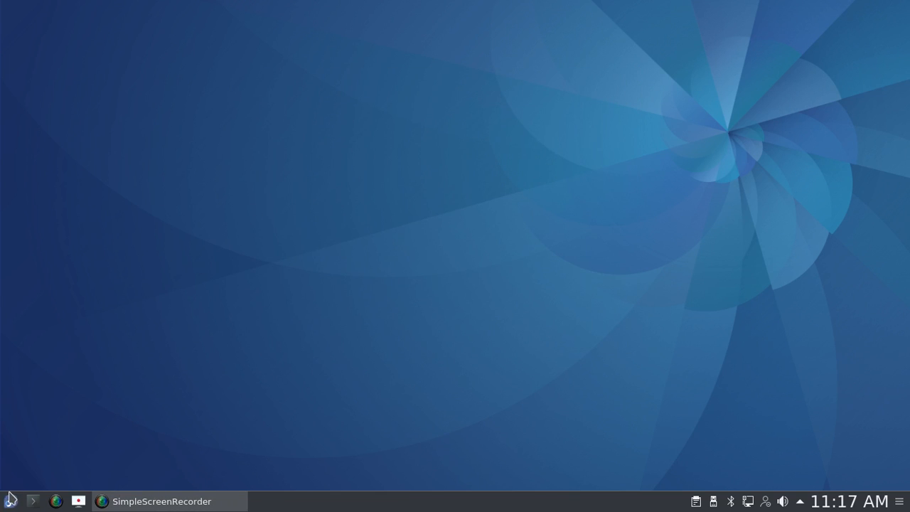
{"action": "left_click", "coordinate": [8, 500]}
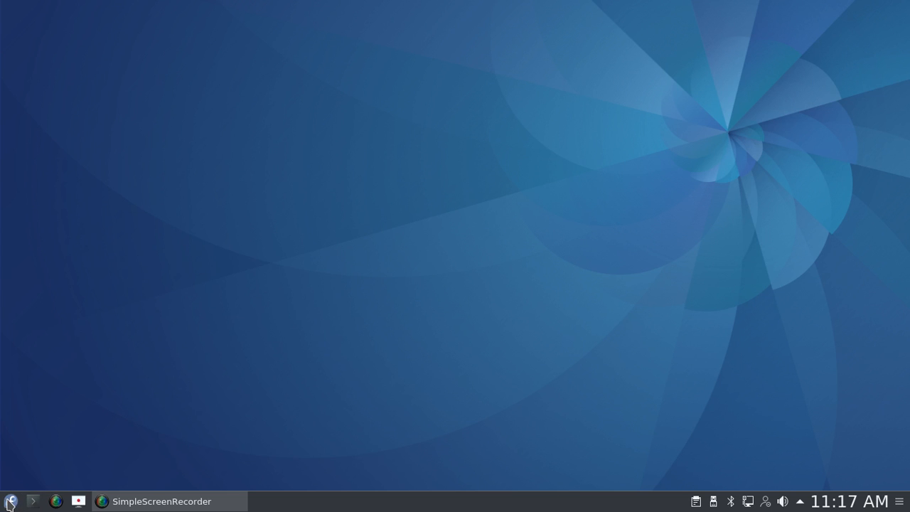
{"action": "right_click", "coordinate": [10, 501]}
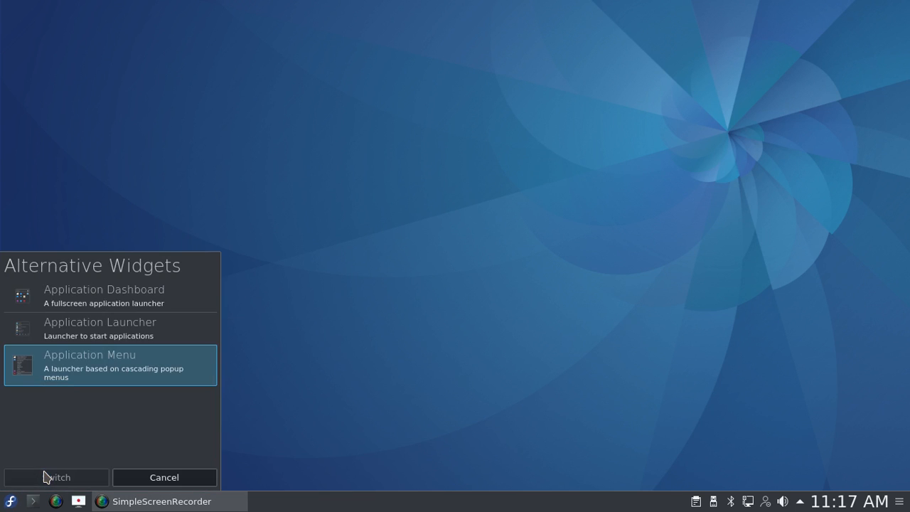
{"action": "mouse_move", "coordinate": [96, 327]}
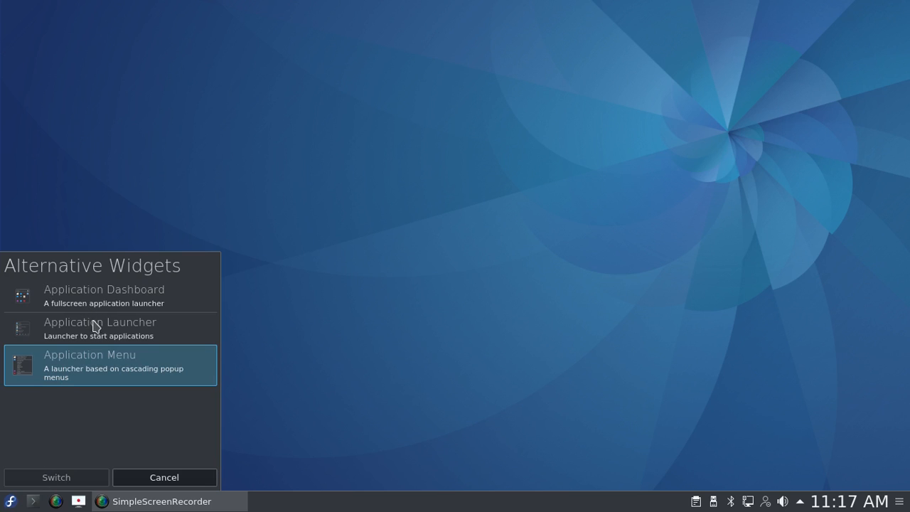
{"action": "mouse_move", "coordinate": [96, 330]}
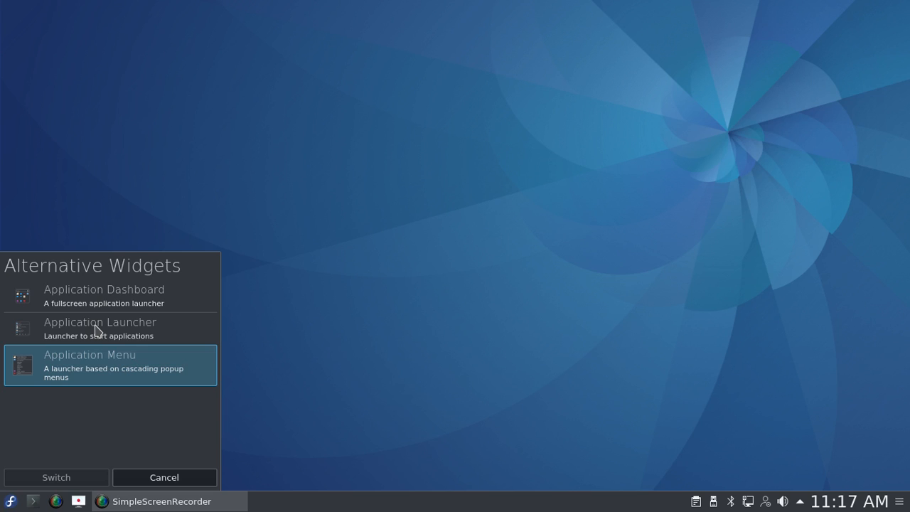
{"action": "mouse_move", "coordinate": [98, 374]}
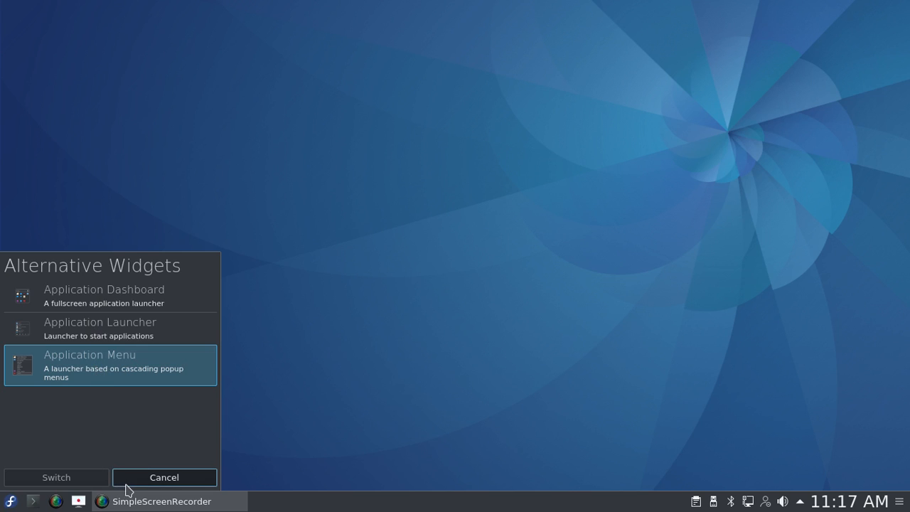
{"action": "mouse_move", "coordinate": [85, 382]}
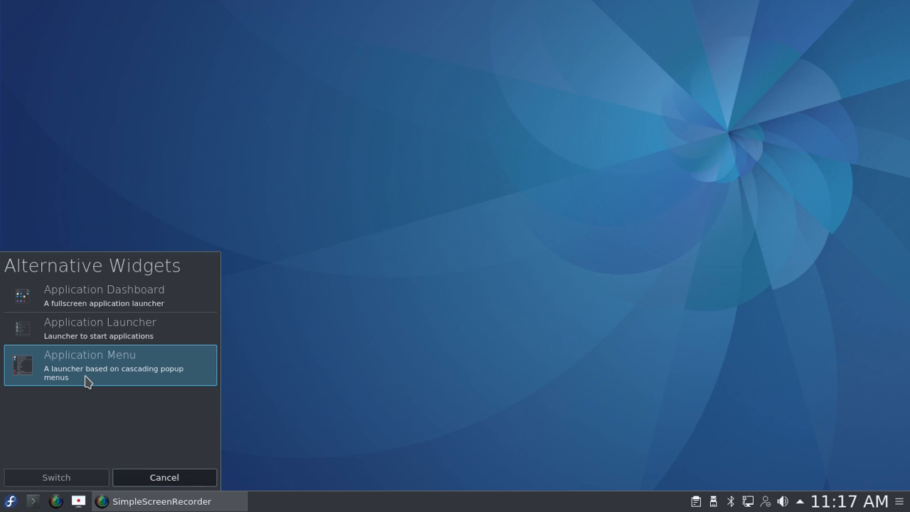
{"action": "mouse_move", "coordinate": [111, 377]}
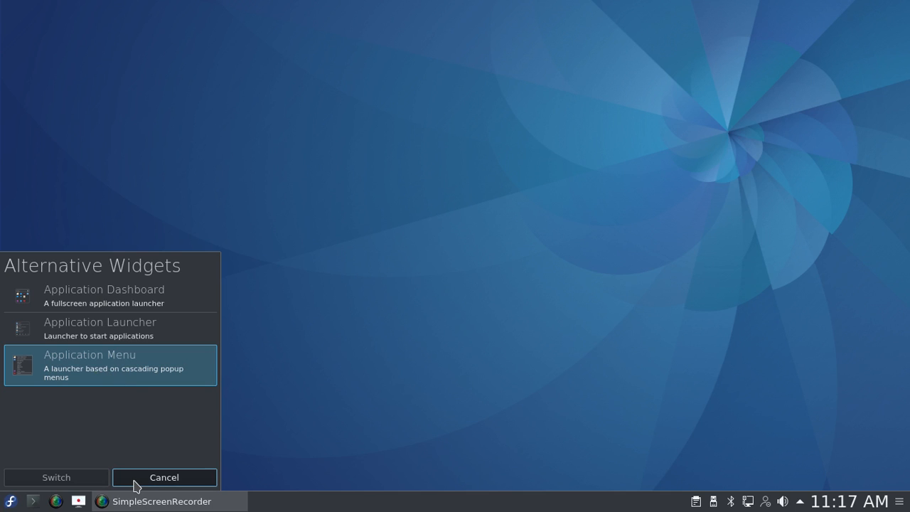
{"action": "left_click", "coordinate": [164, 477]}
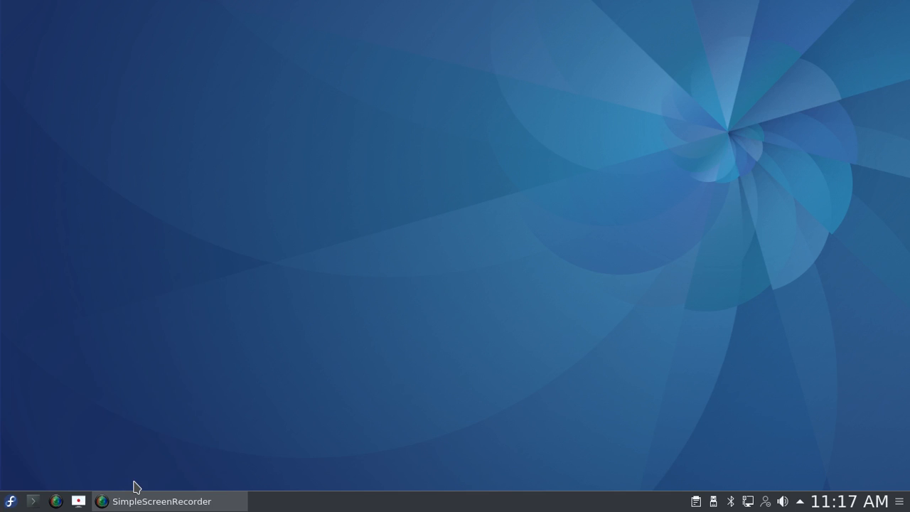
{"action": "mouse_move", "coordinate": [10, 501]}
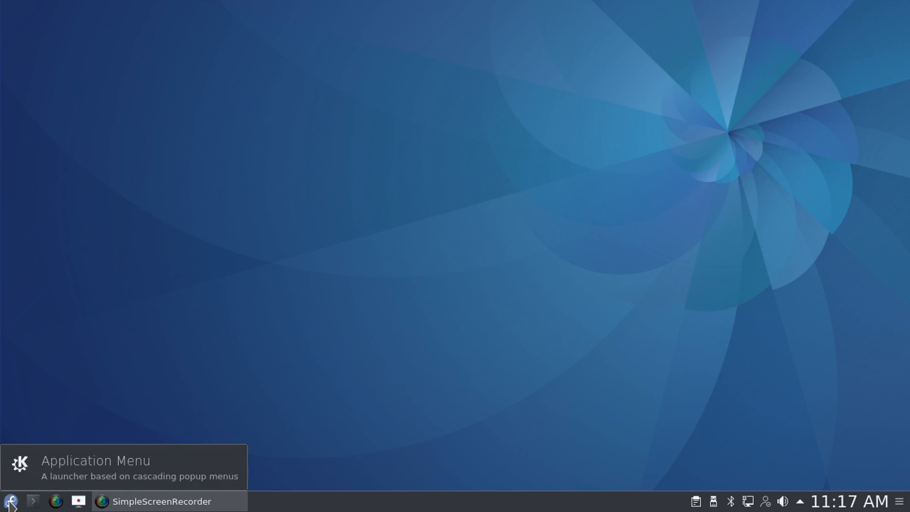
{"action": "left_click", "coordinate": [10, 501]}
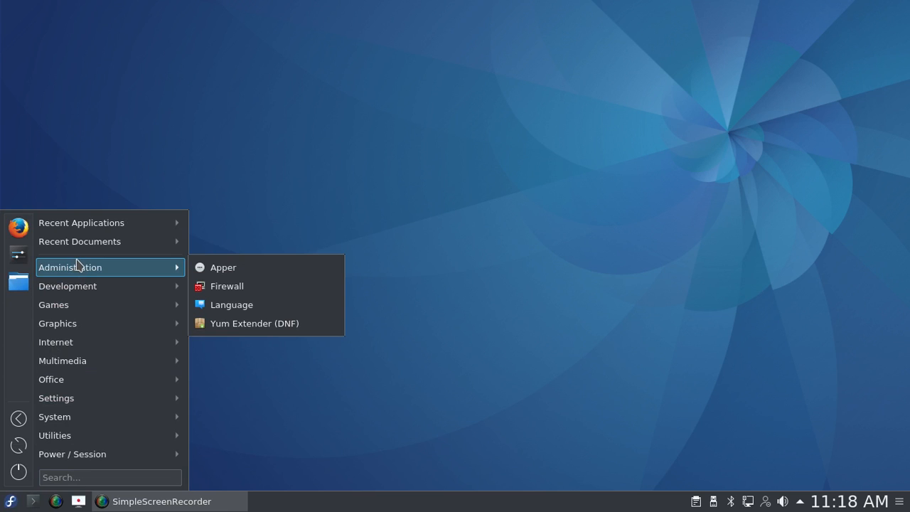
{"action": "mouse_move", "coordinate": [163, 269]}
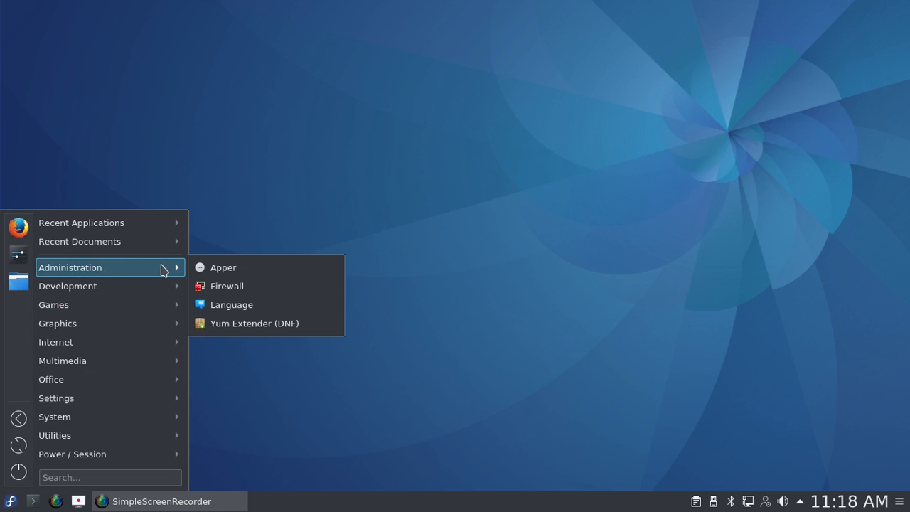
{"action": "mouse_move", "coordinate": [182, 277]}
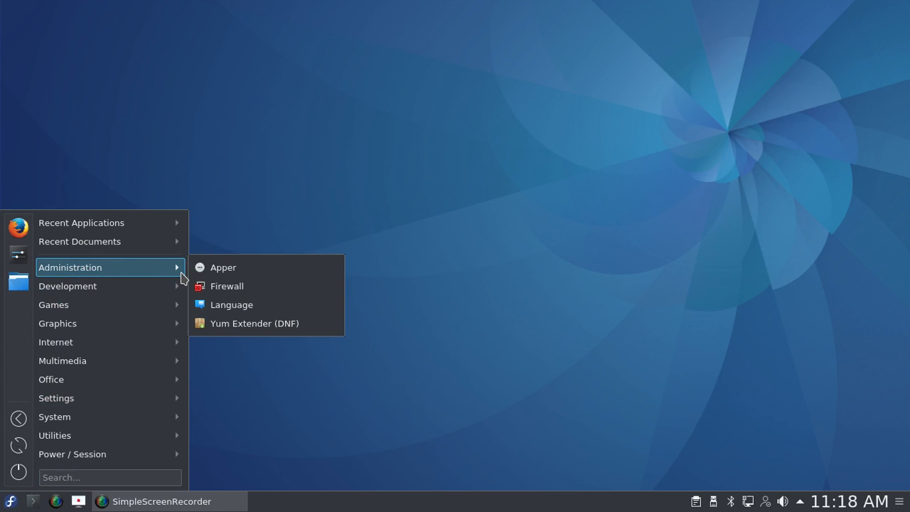
{"action": "mouse_move", "coordinate": [227, 286]}
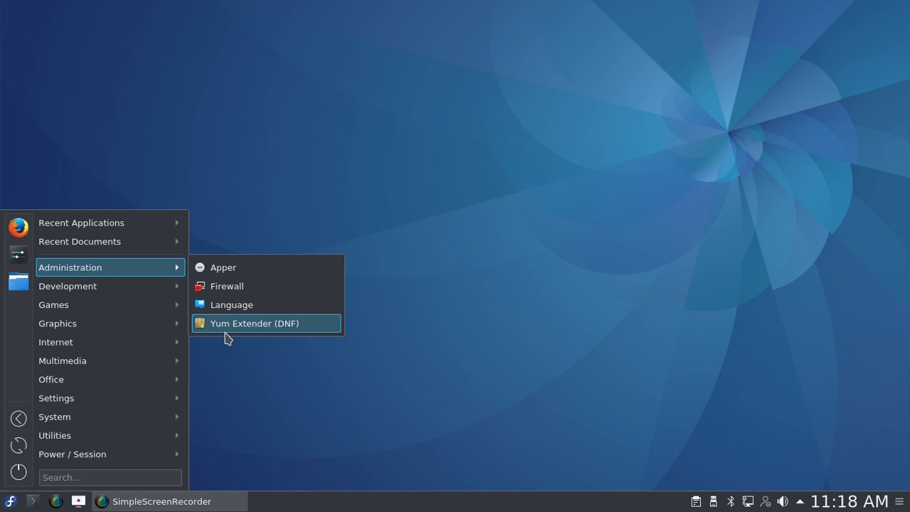
{"action": "mouse_move", "coordinate": [67, 286]}
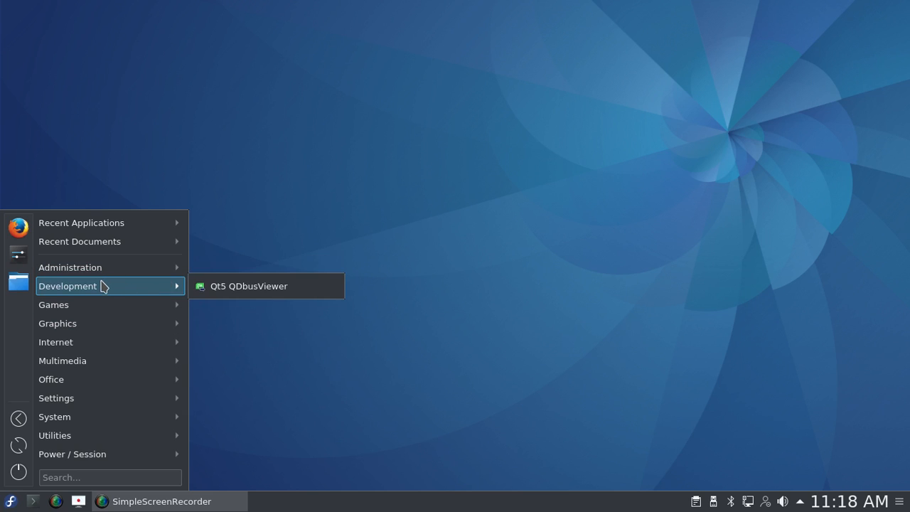
{"action": "mouse_move", "coordinate": [101, 297]}
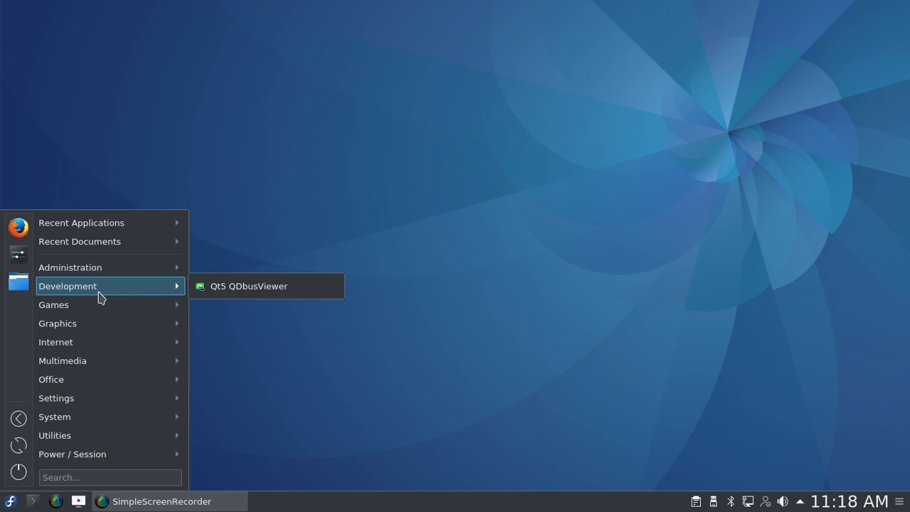
{"action": "mouse_move", "coordinate": [79, 304]}
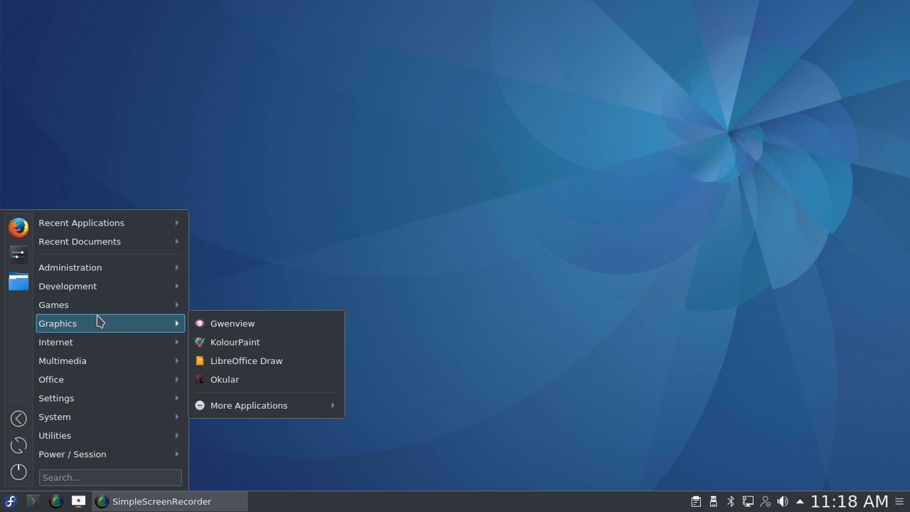
{"action": "mouse_move", "coordinate": [142, 329]}
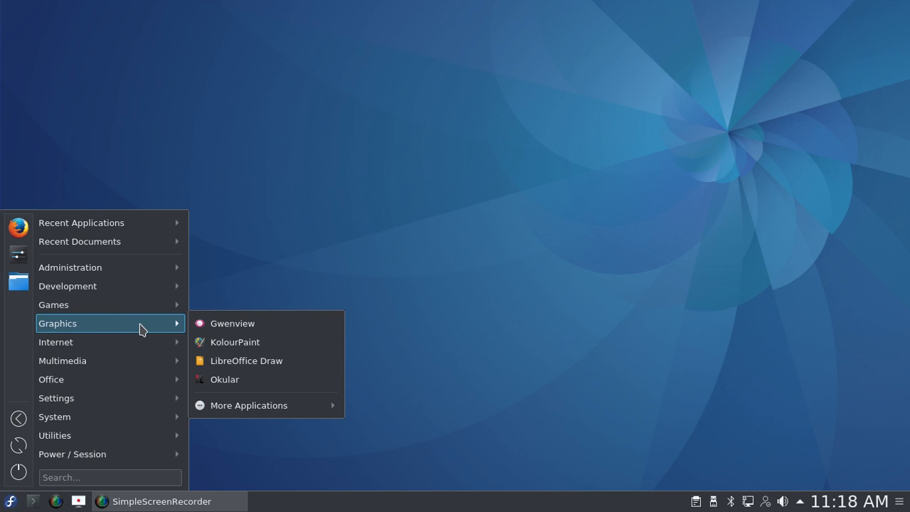
{"action": "mouse_move", "coordinate": [162, 333]}
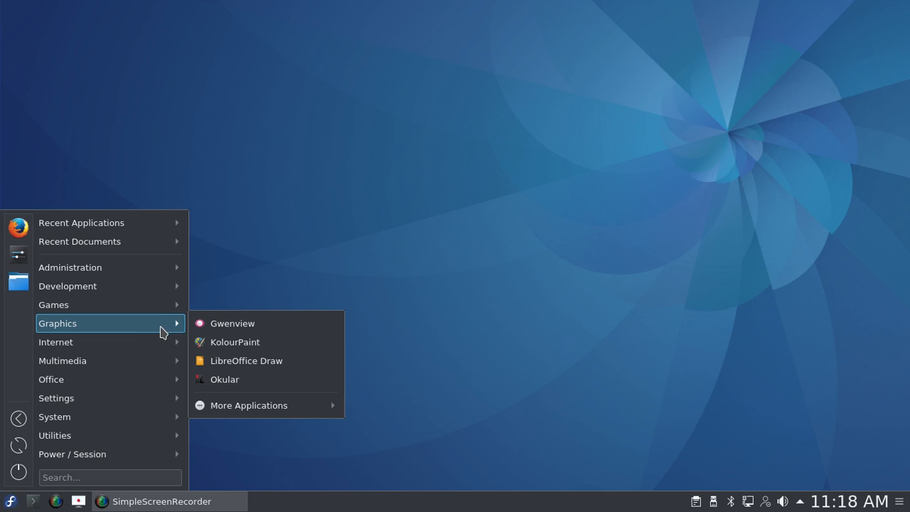
{"action": "mouse_move", "coordinate": [175, 339]}
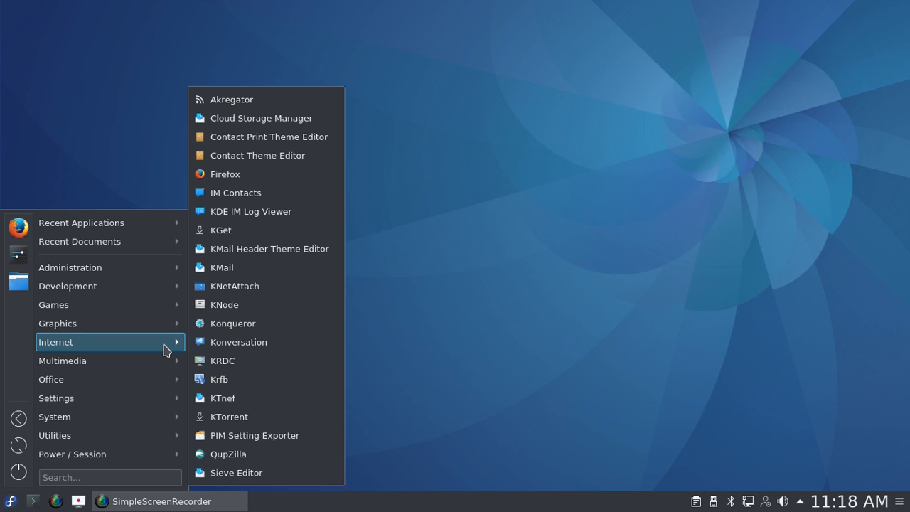
{"action": "mouse_move", "coordinate": [242, 458]}
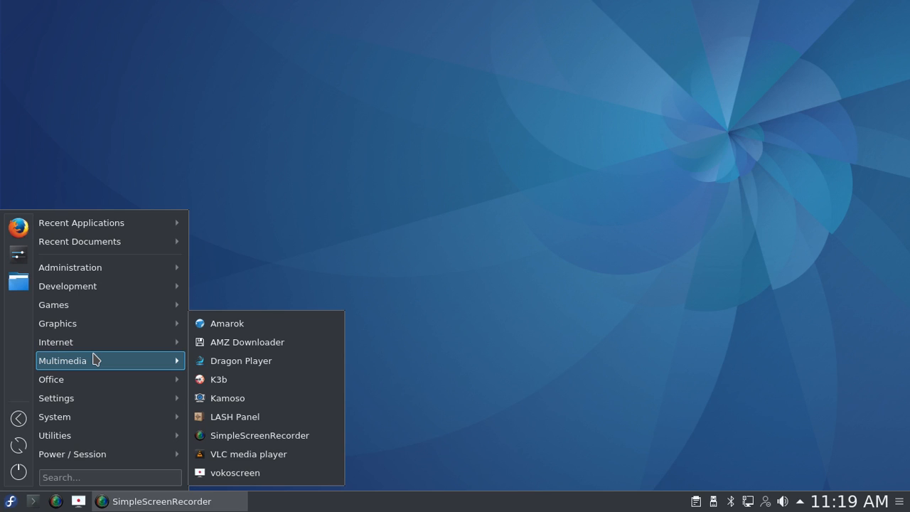
{"action": "mouse_move", "coordinate": [240, 360]}
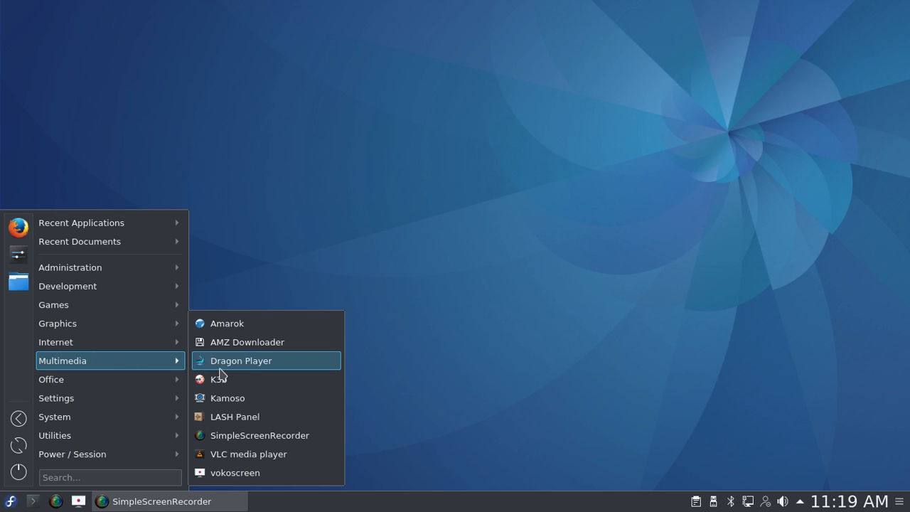
{"action": "mouse_move", "coordinate": [266, 472]}
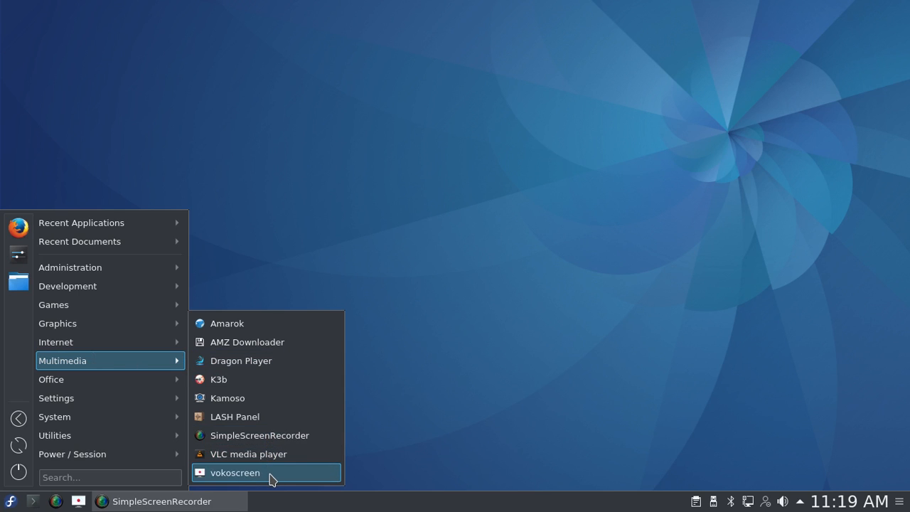
{"action": "mouse_move", "coordinate": [259, 435]}
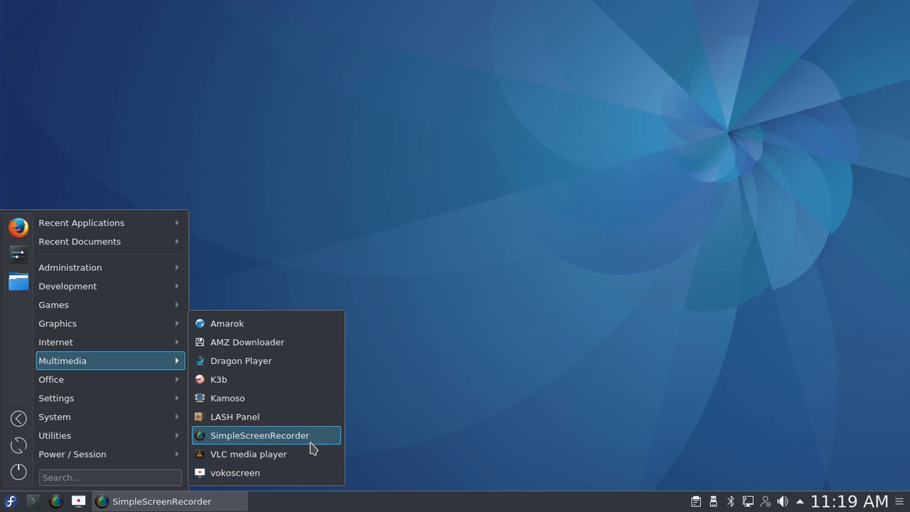
{"action": "mouse_move", "coordinate": [334, 436]}
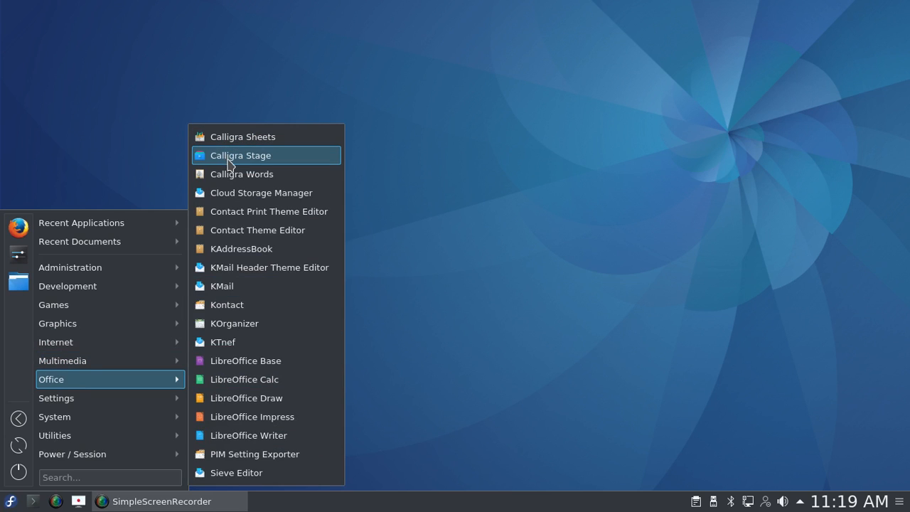
{"action": "mouse_move", "coordinate": [242, 174]}
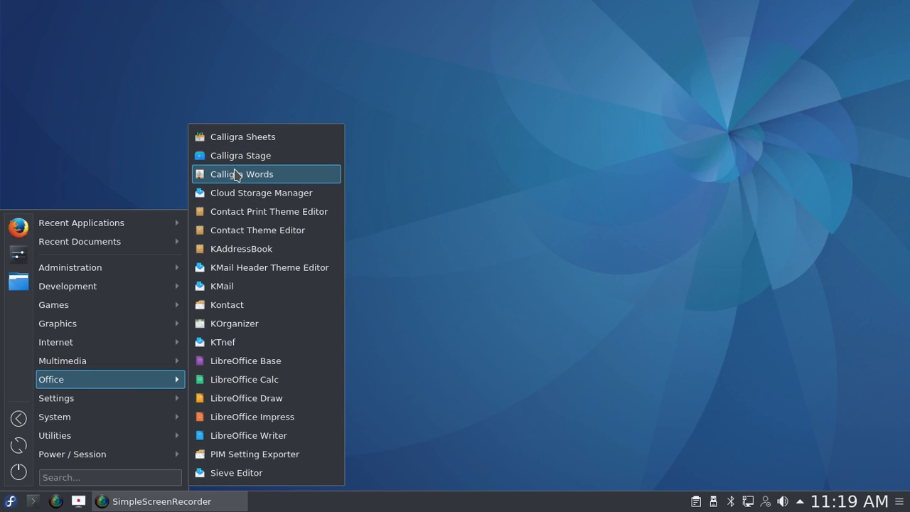
{"action": "mouse_move", "coordinate": [238, 342]}
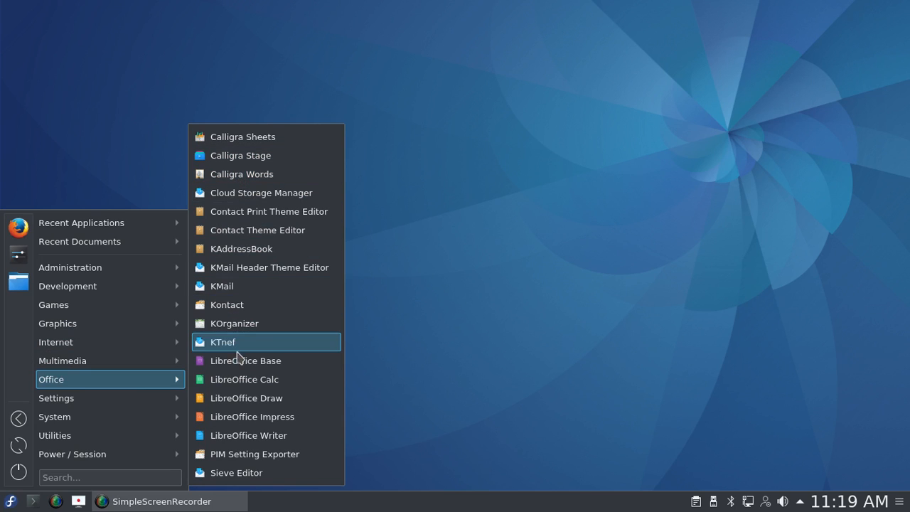
{"action": "mouse_move", "coordinate": [246, 361]}
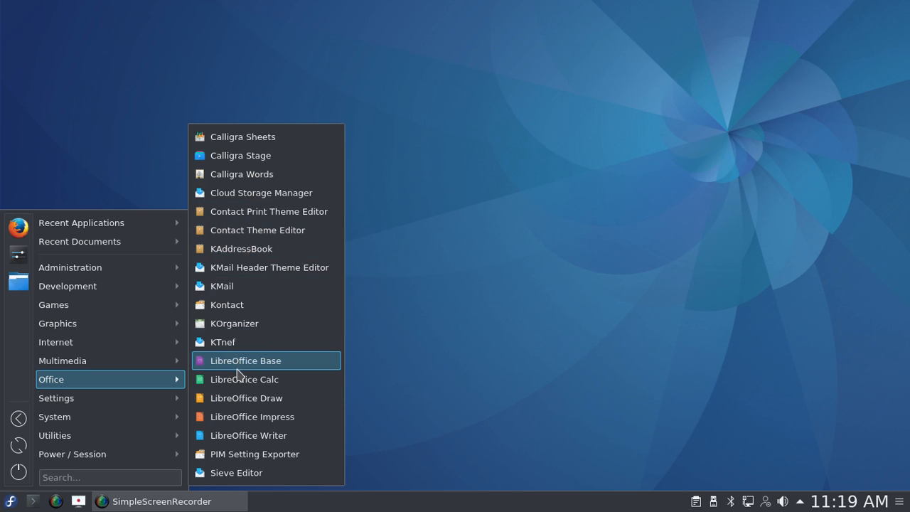
{"action": "mouse_move", "coordinate": [238, 398]}
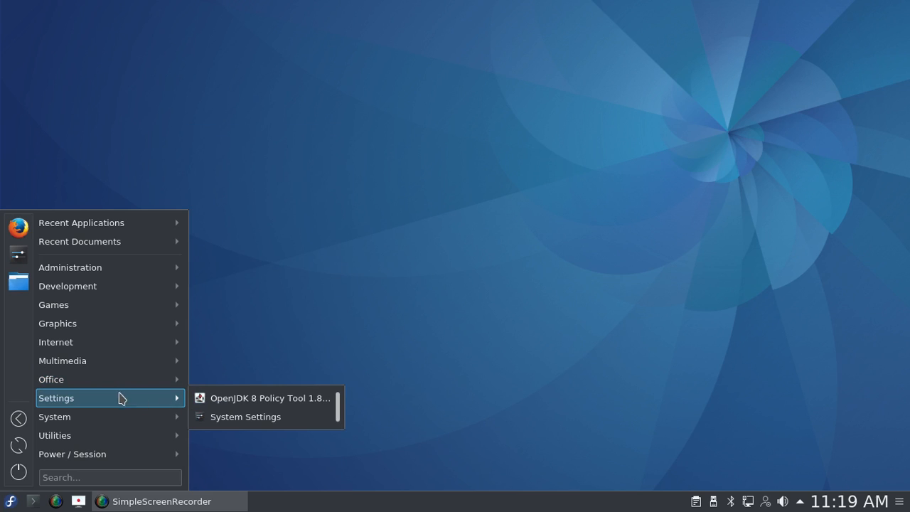
{"action": "mouse_move", "coordinate": [141, 401]}
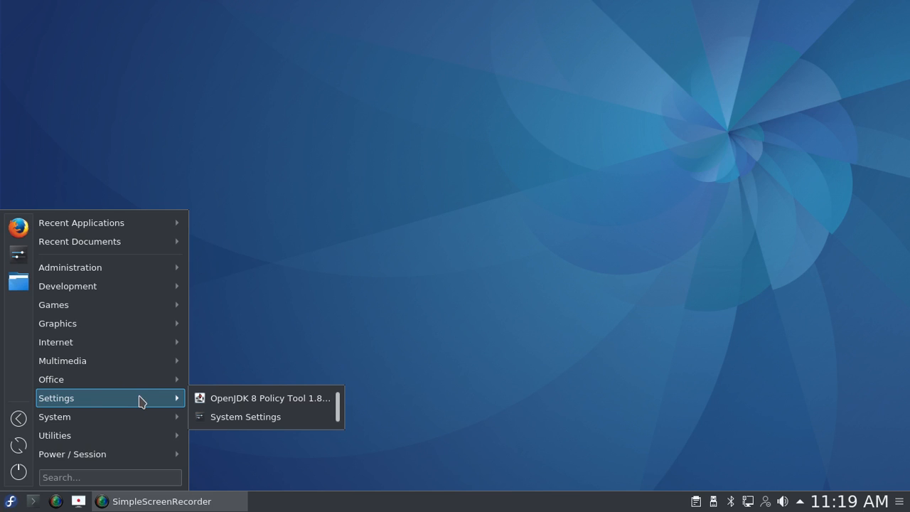
{"action": "mouse_move", "coordinate": [142, 414]}
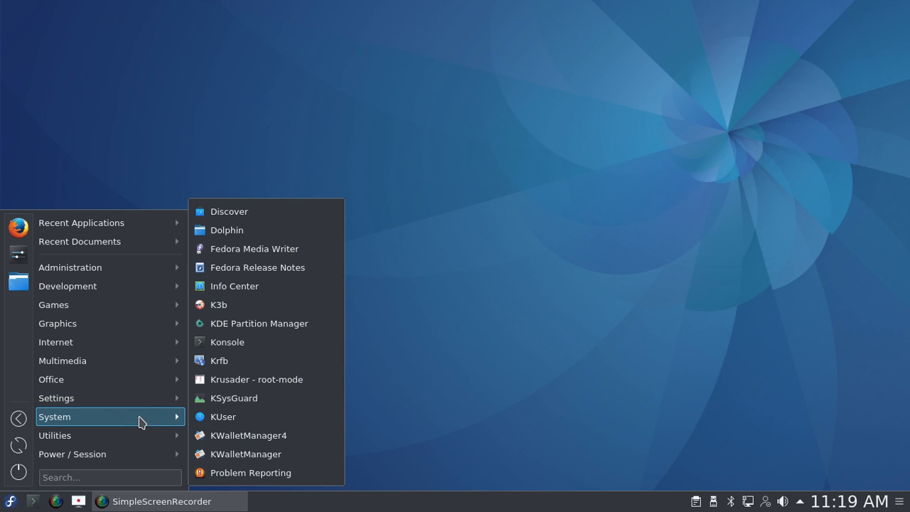
{"action": "mouse_move", "coordinate": [162, 423]}
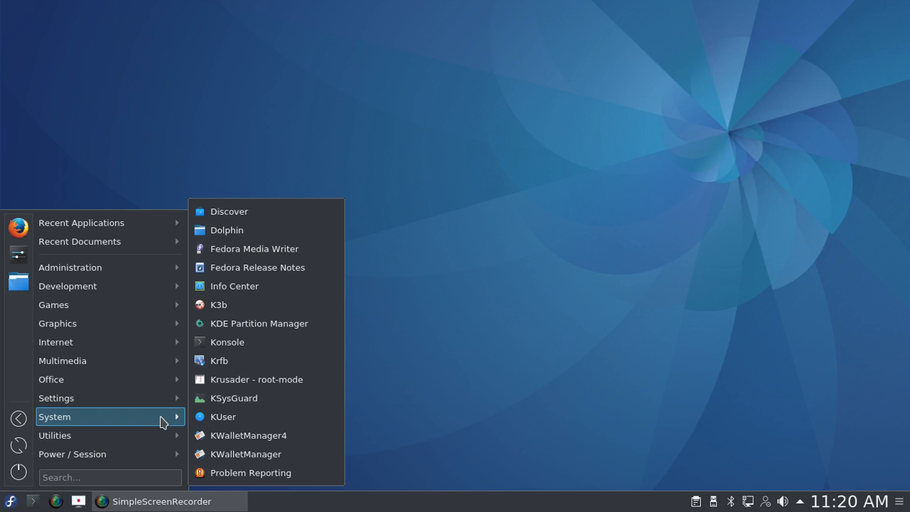
{"action": "mouse_move", "coordinate": [255, 248]}
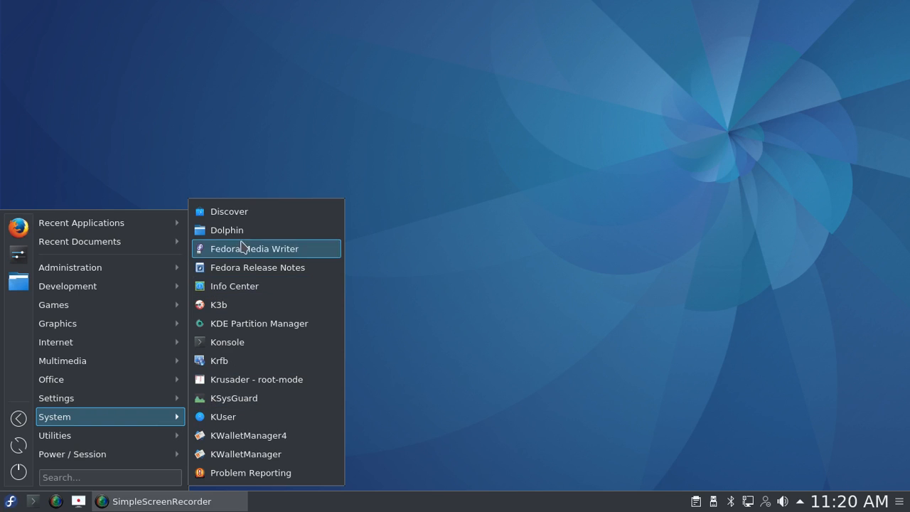
{"action": "mouse_move", "coordinate": [238, 212]}
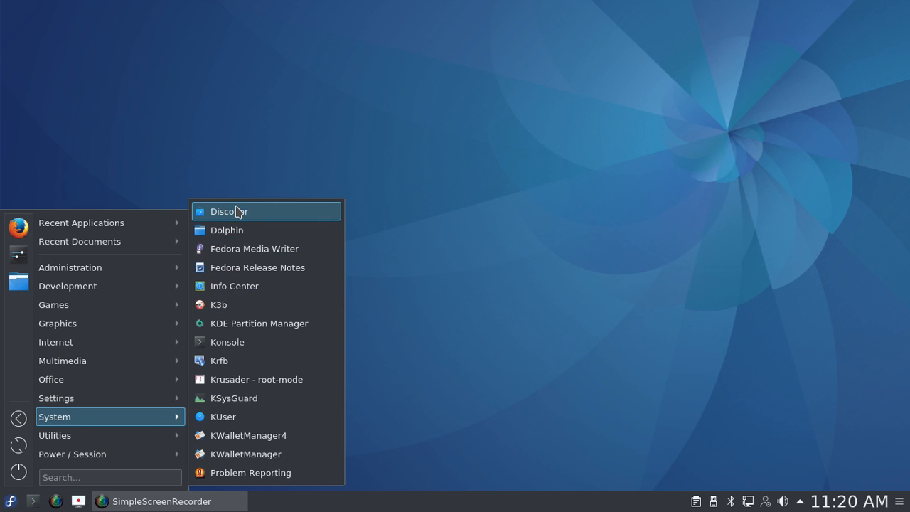
{"action": "mouse_move", "coordinate": [235, 212]}
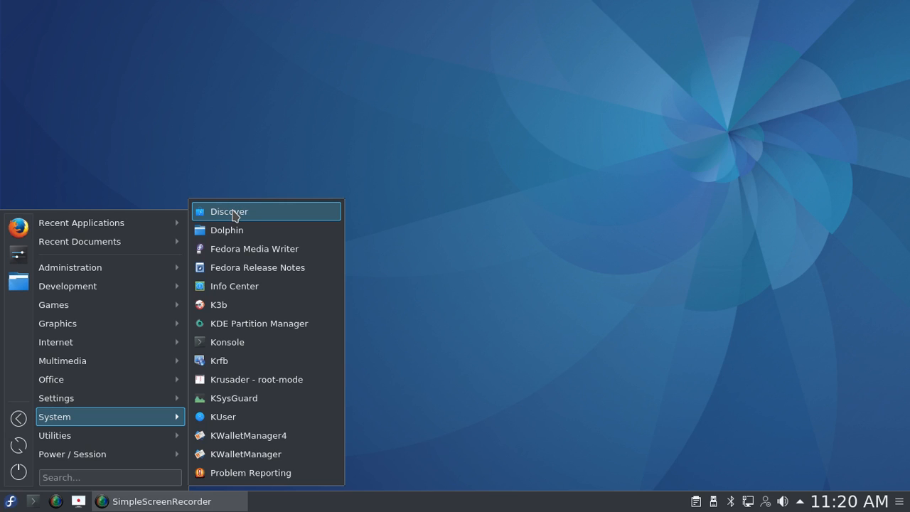
Step: Launch Discover from the launcher's System menu
{"action": "left_click", "coordinate": [229, 212]}
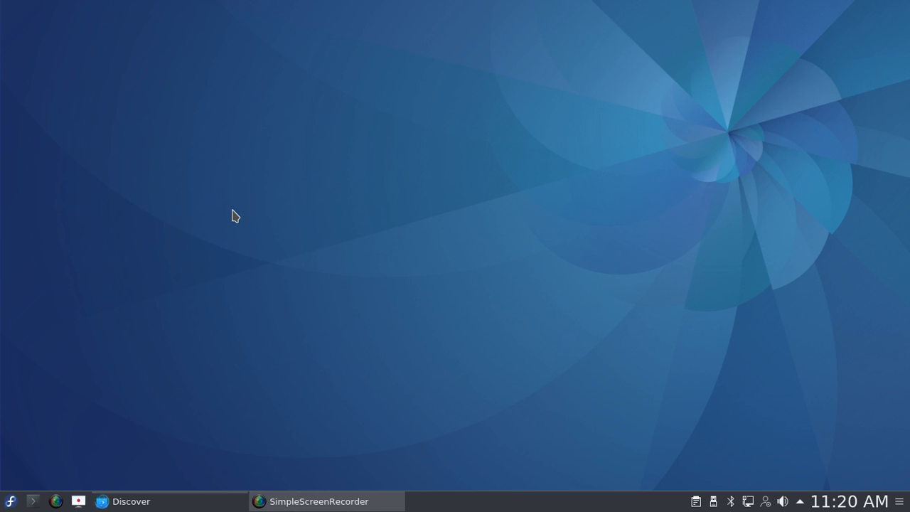
Step: Bring up the Discover window on its Home page with Most Popular apps
{"action": "left_click", "coordinate": [122, 501]}
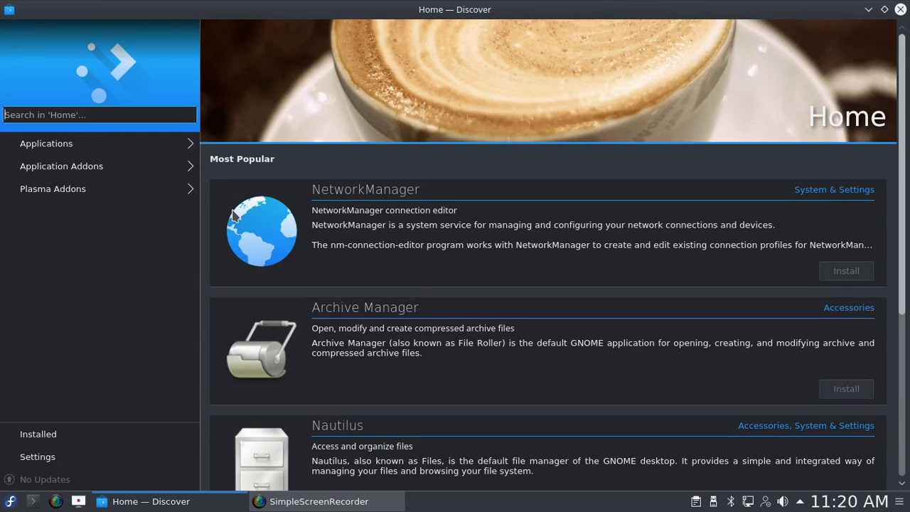
{"action": "mouse_move", "coordinate": [184, 63]}
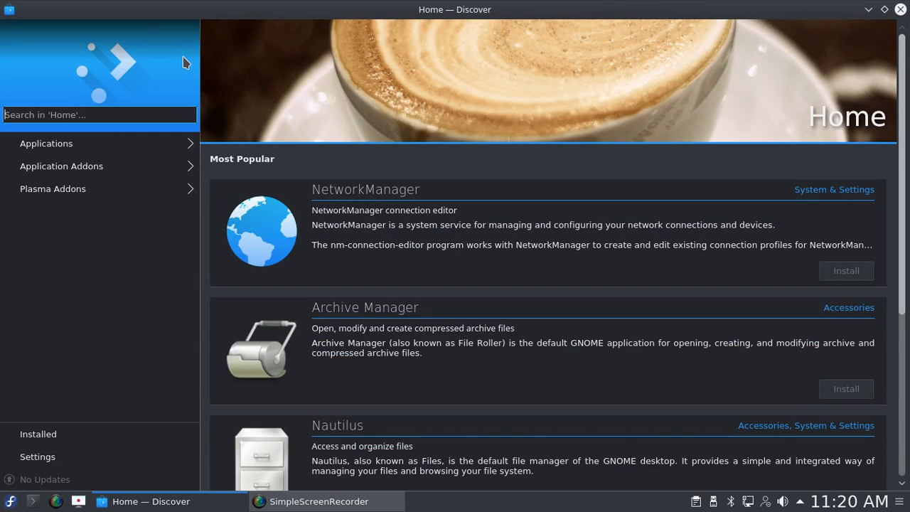
{"action": "mouse_move", "coordinate": [380, 61]}
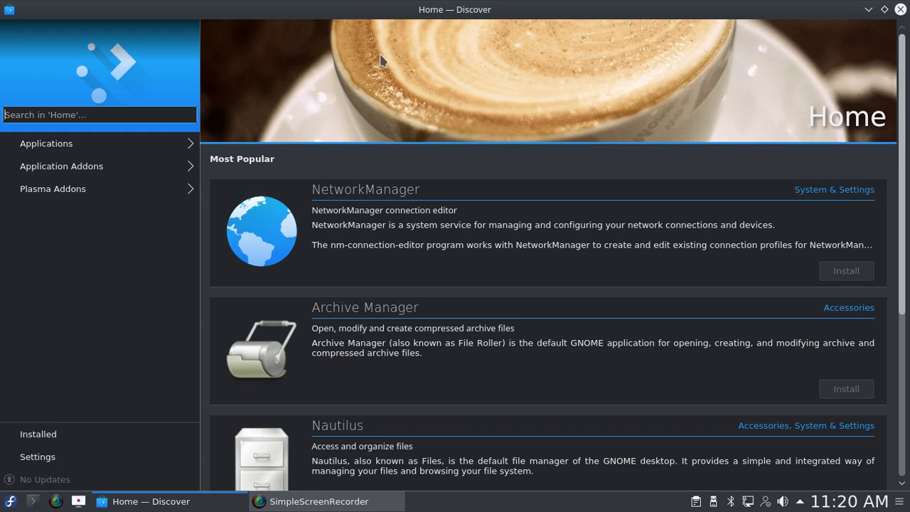
{"action": "mouse_move", "coordinate": [634, 60]}
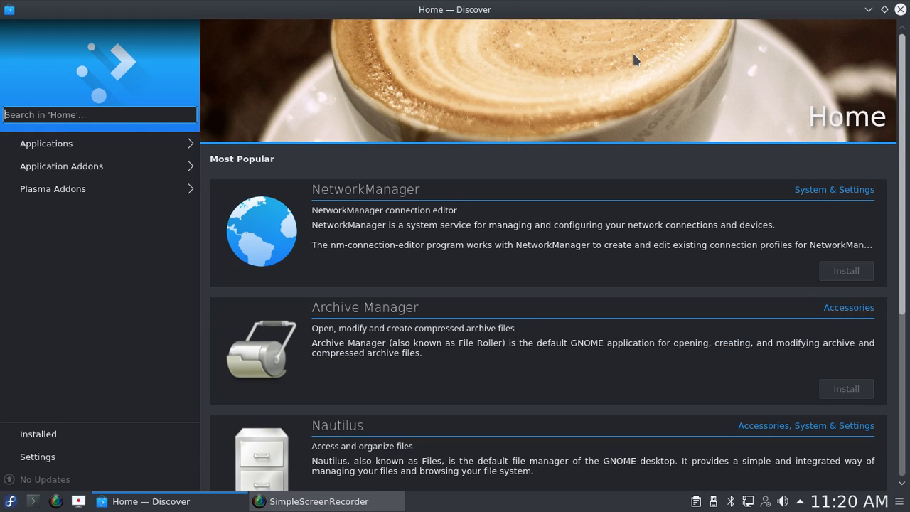
Step: Browse Applications and Accessibility, then open the Developer Tools category
{"action": "left_click", "coordinate": [47, 143]}
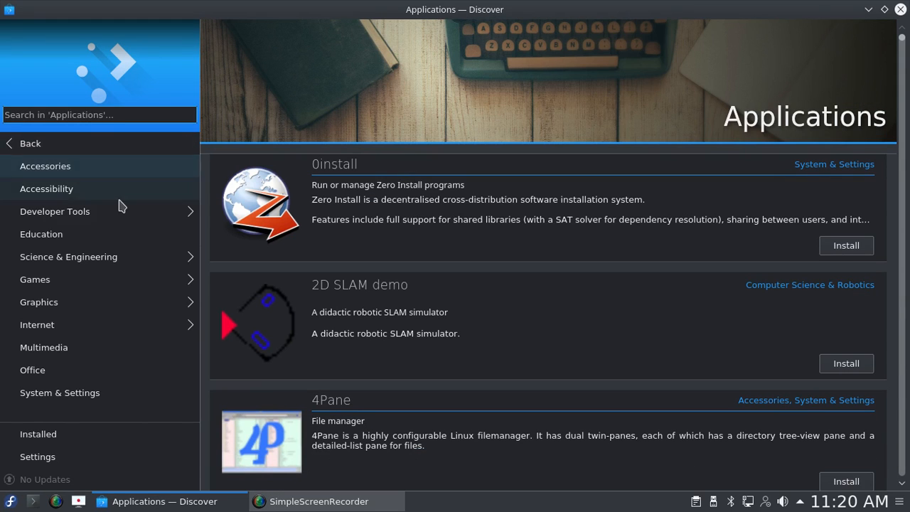
{"action": "mouse_move", "coordinate": [121, 172]}
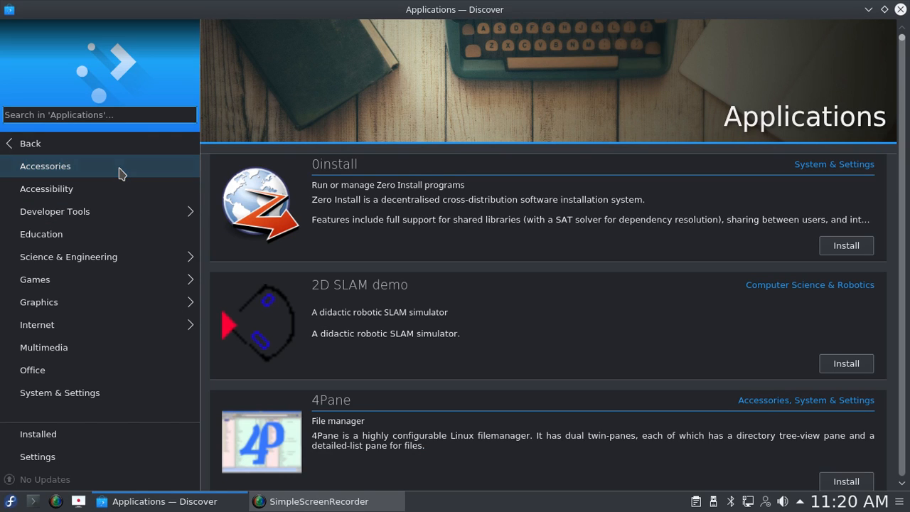
{"action": "mouse_move", "coordinate": [119, 199]}
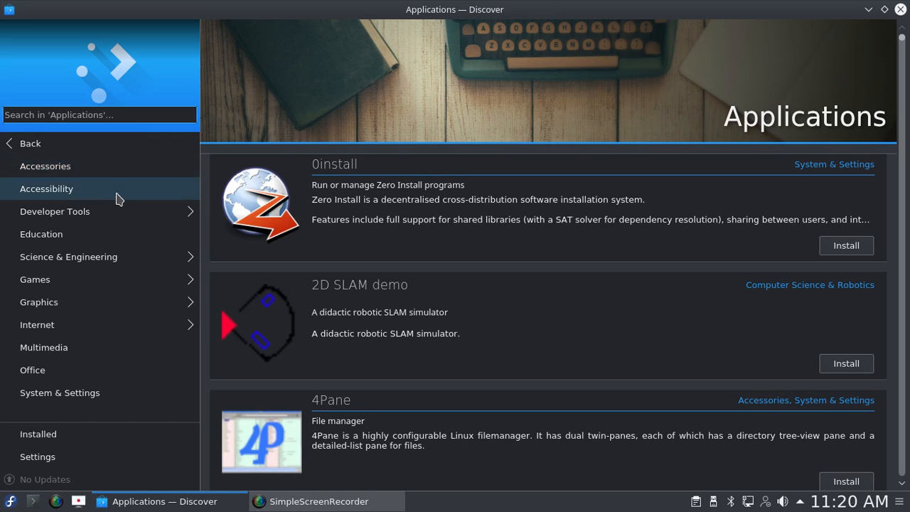
{"action": "left_click", "coordinate": [46, 189]}
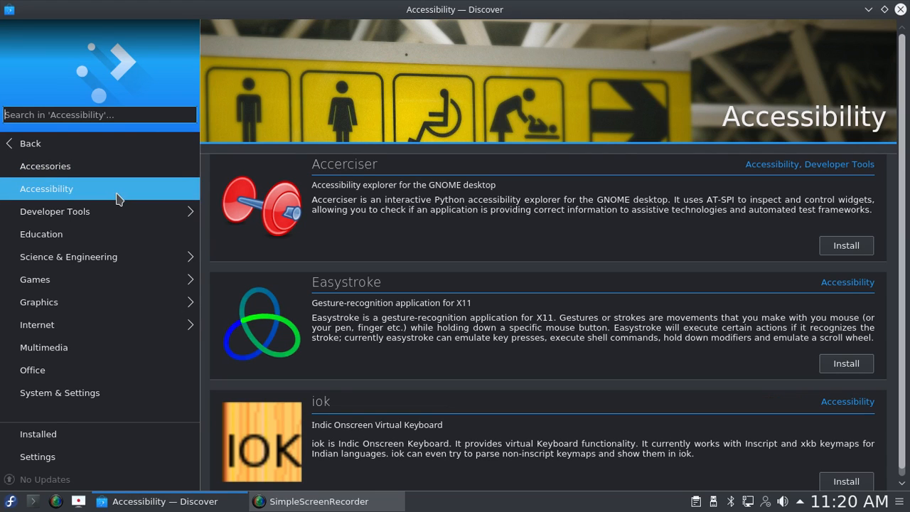
{"action": "left_click", "coordinate": [55, 211]}
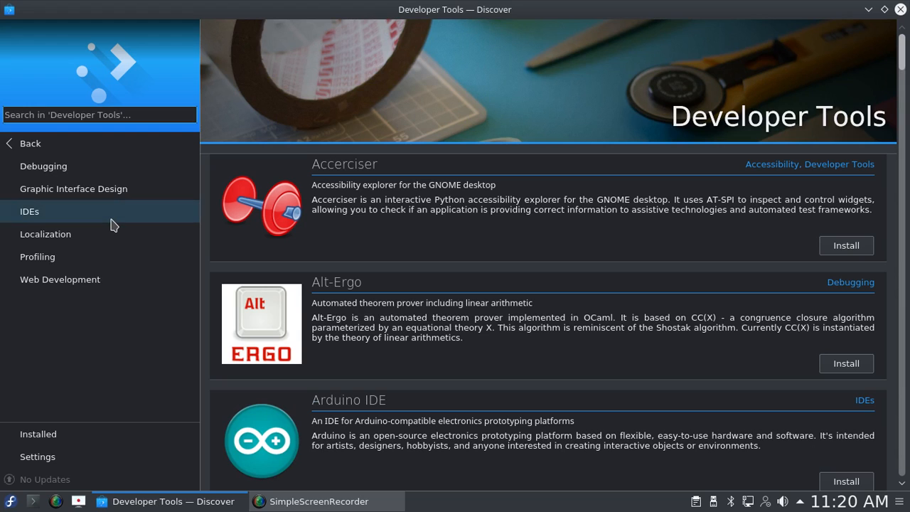
Step: Open the IDEs subcategory and scroll through its list and back to the top
{"action": "left_click", "coordinate": [30, 211]}
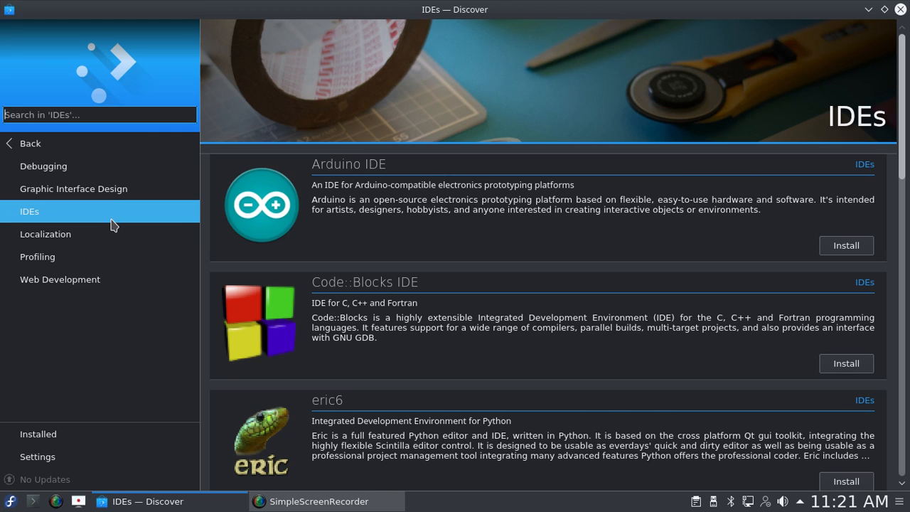
{"action": "mouse_move", "coordinate": [766, 177]}
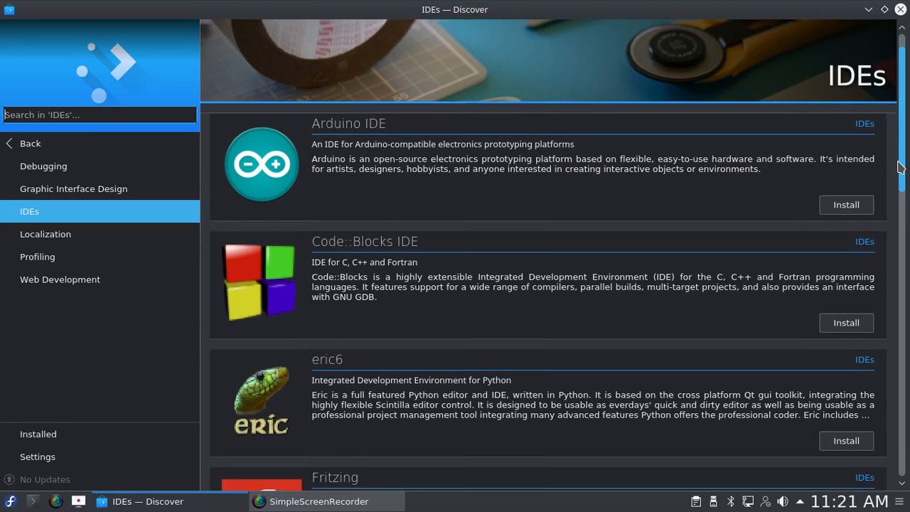
{"action": "scroll", "scroll_direction": "down", "scroll_amount": 3}
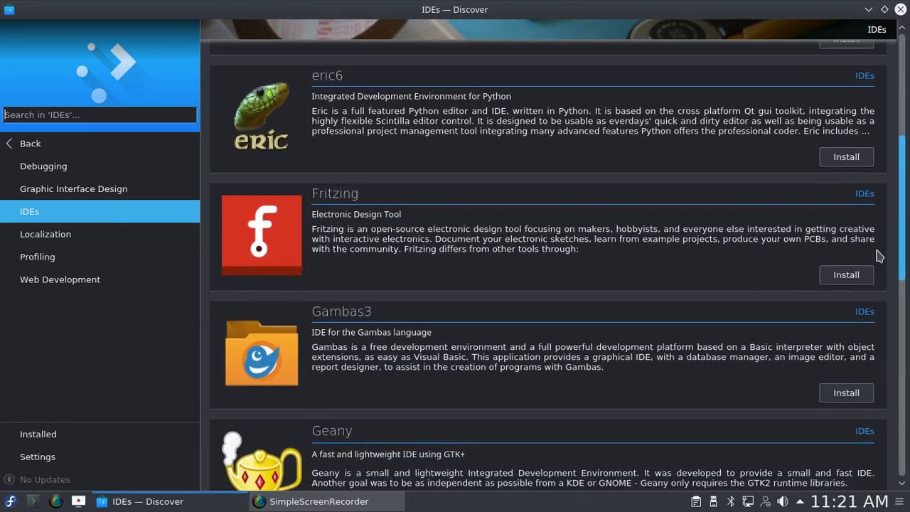
{"action": "scroll", "scroll_direction": "down", "scroll_amount": 3}
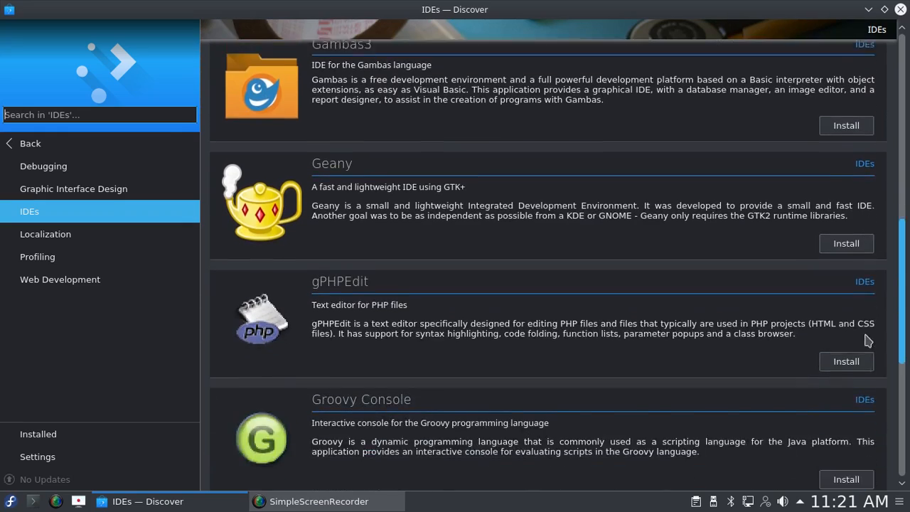
{"action": "scroll", "scroll_direction": "down", "scroll_amount": 3}
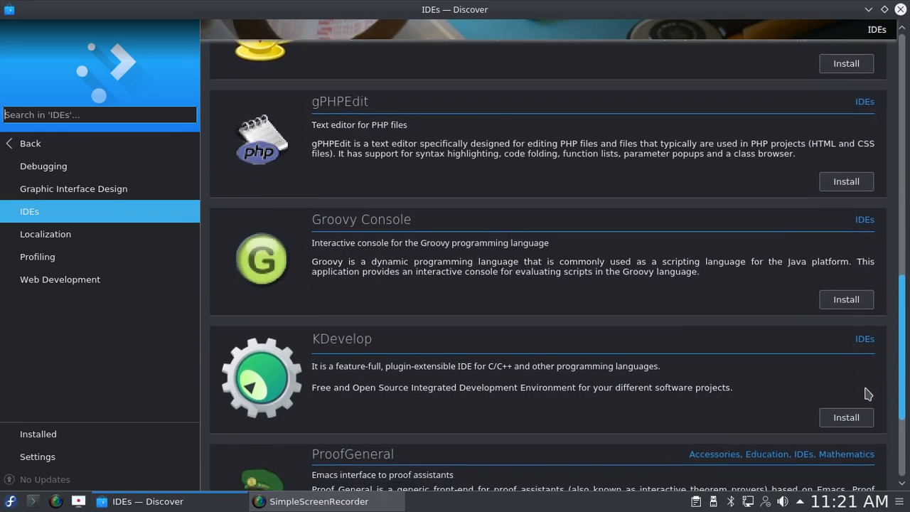
{"action": "scroll", "scroll_direction": "down", "scroll_amount": 3}
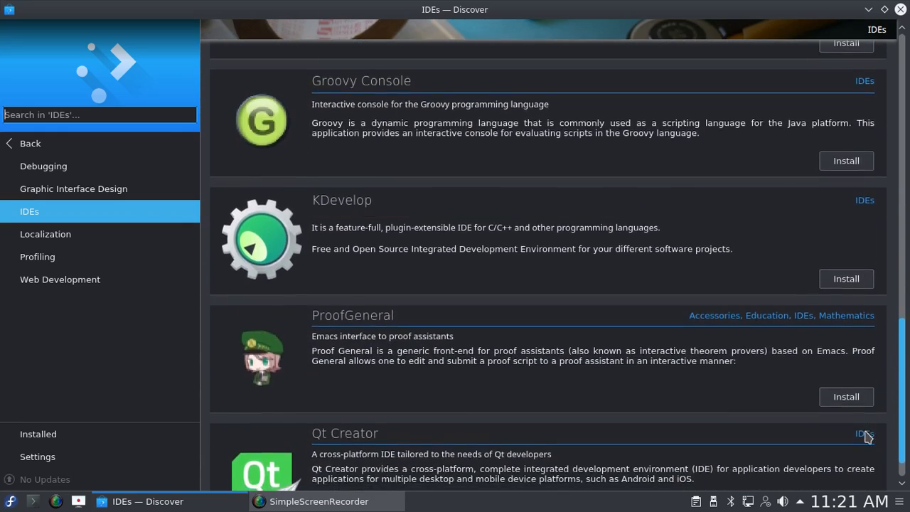
{"action": "scroll", "scroll_direction": "down", "scroll_amount": 3}
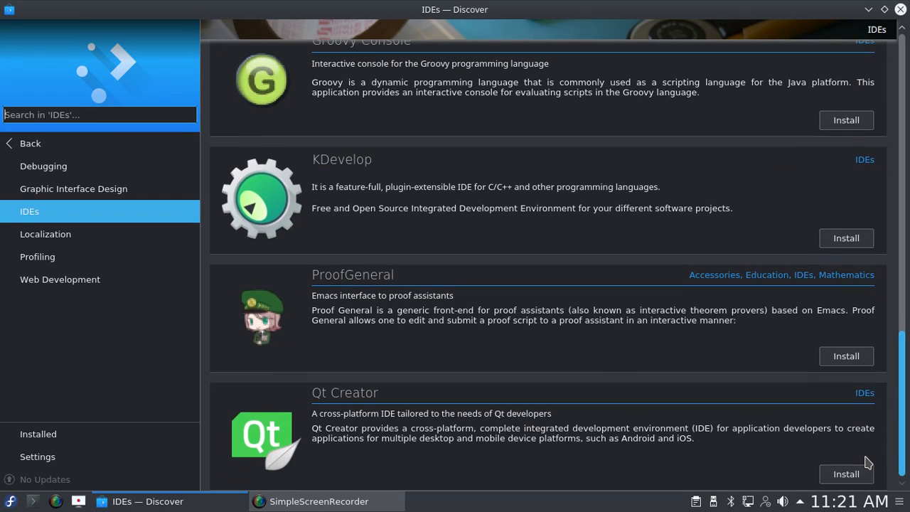
{"action": "scroll", "scroll_direction": "up", "scroll_amount": 3}
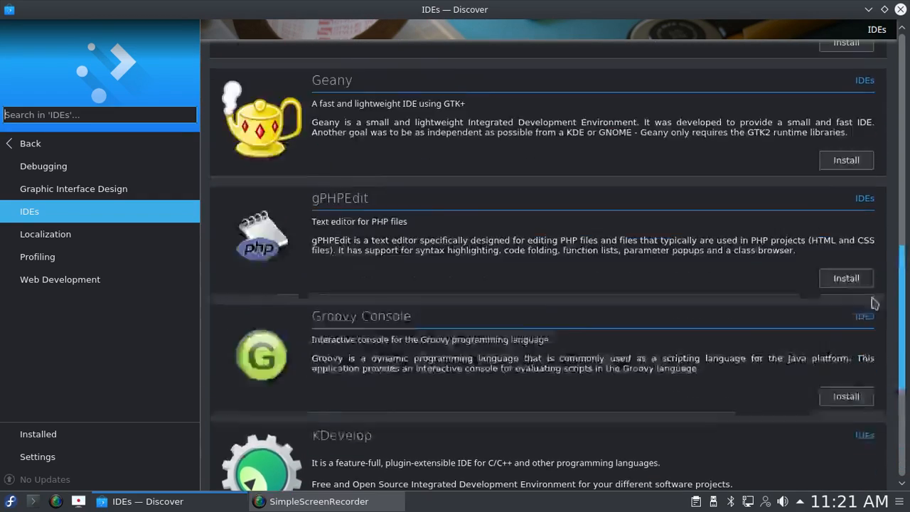
{"action": "scroll", "scroll_direction": "up", "scroll_amount": 3}
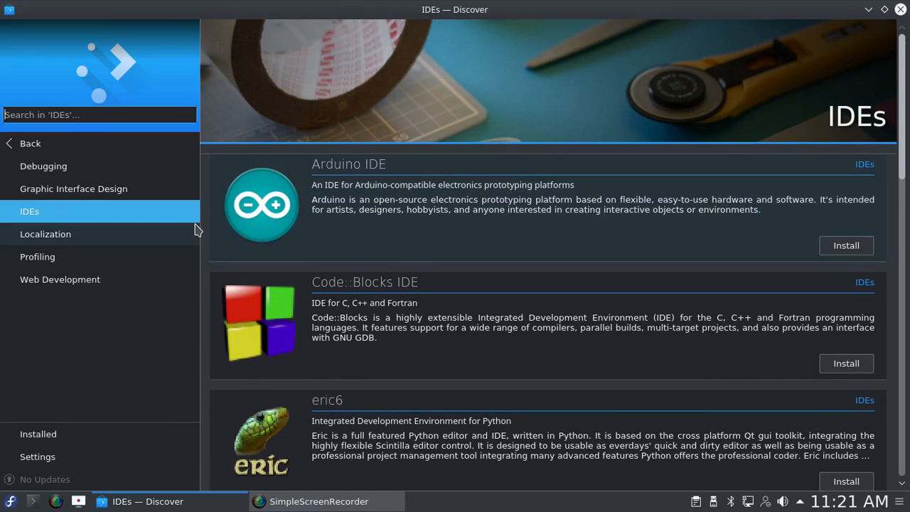
{"action": "mouse_move", "coordinate": [56, 242]}
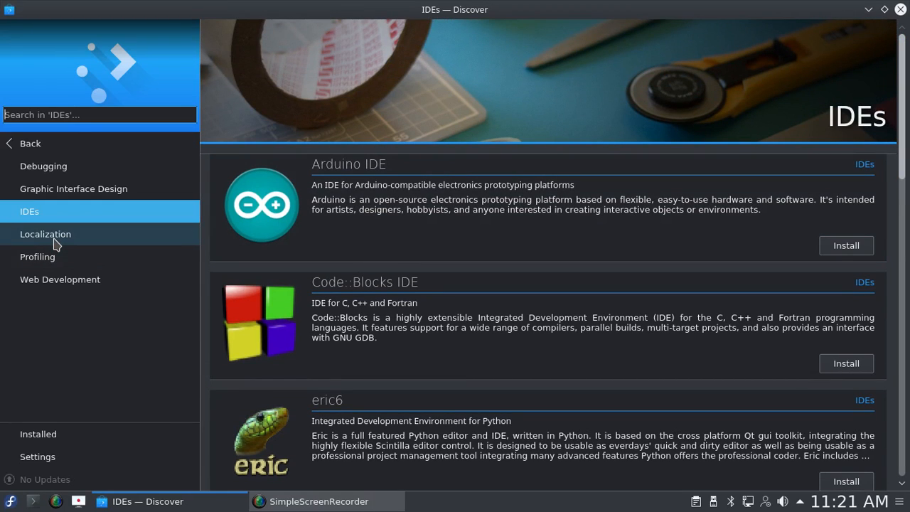
Step: View Localization and Profiling, then the Web Development list showing Bluefish
{"action": "left_click", "coordinate": [45, 234]}
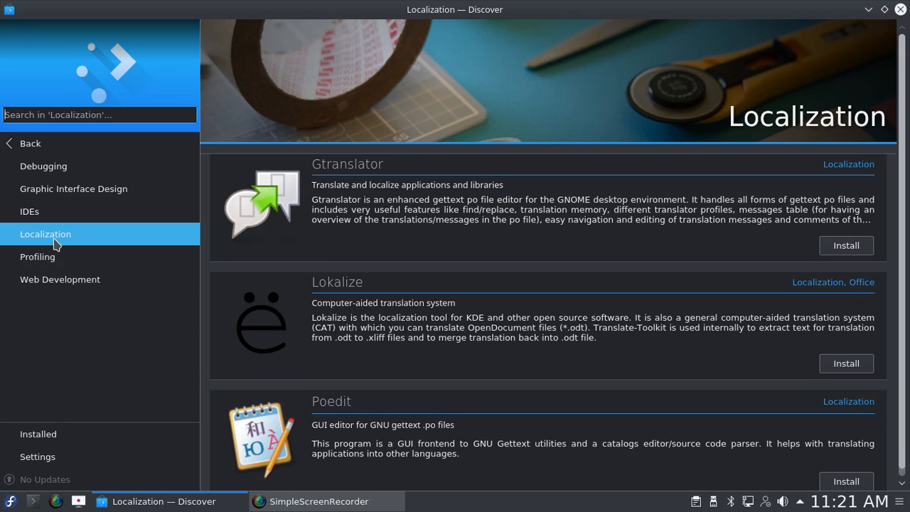
{"action": "mouse_move", "coordinate": [57, 267]}
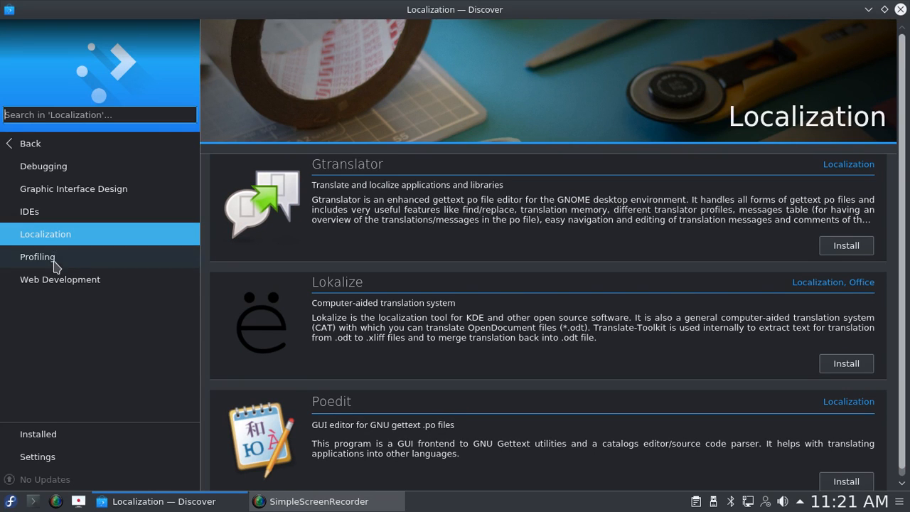
{"action": "left_click", "coordinate": [37, 256]}
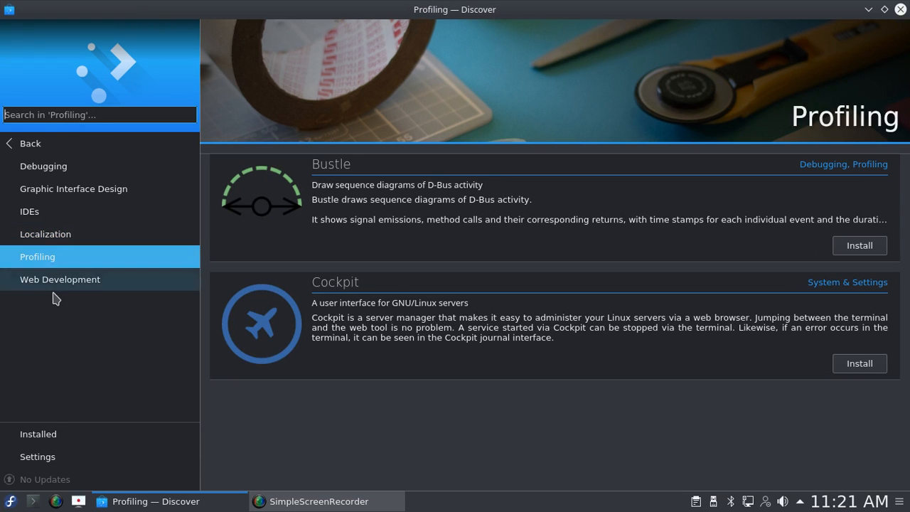
{"action": "left_click", "coordinate": [61, 279]}
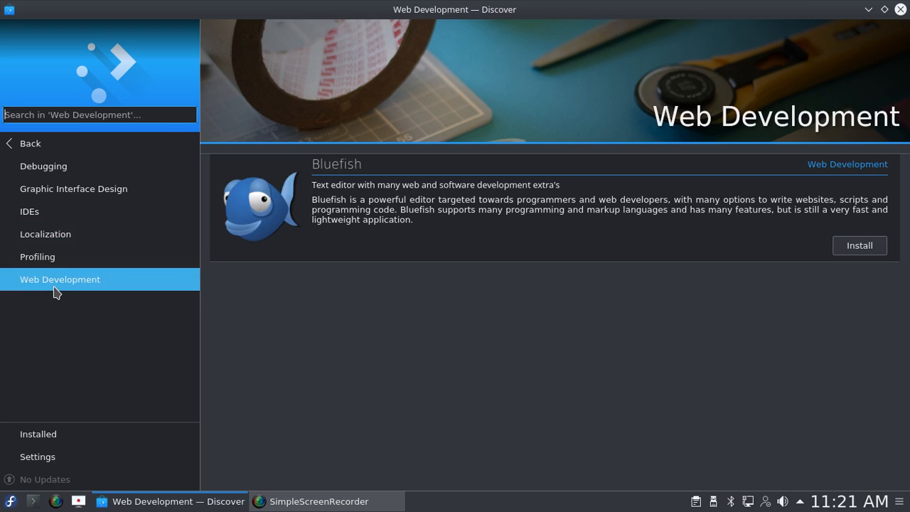
{"action": "mouse_move", "coordinate": [35, 150]}
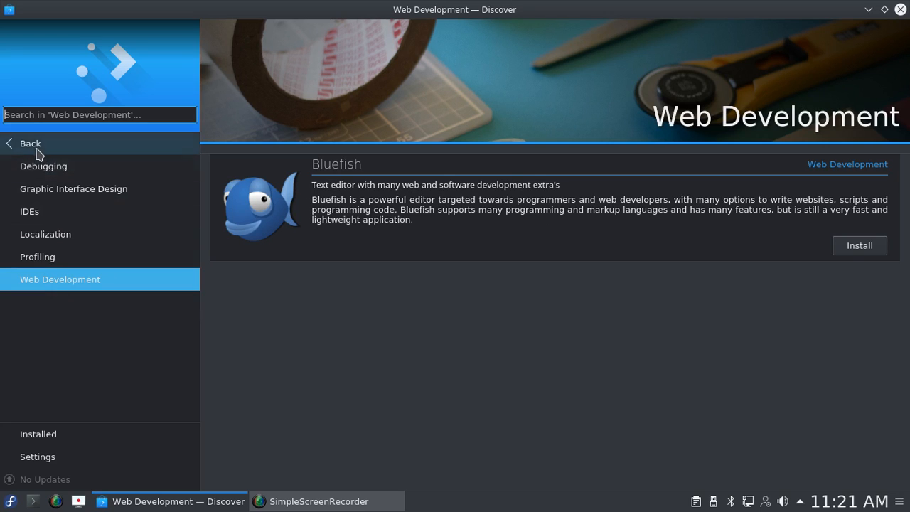
Step: Go back to Applications, view Education, then open Science & Engineering
{"action": "left_click", "coordinate": [30, 143]}
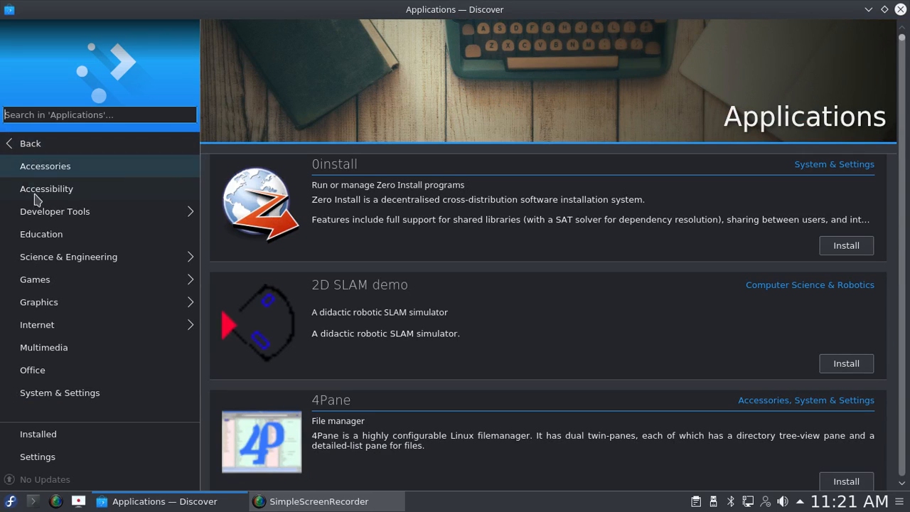
{"action": "mouse_move", "coordinate": [47, 233]}
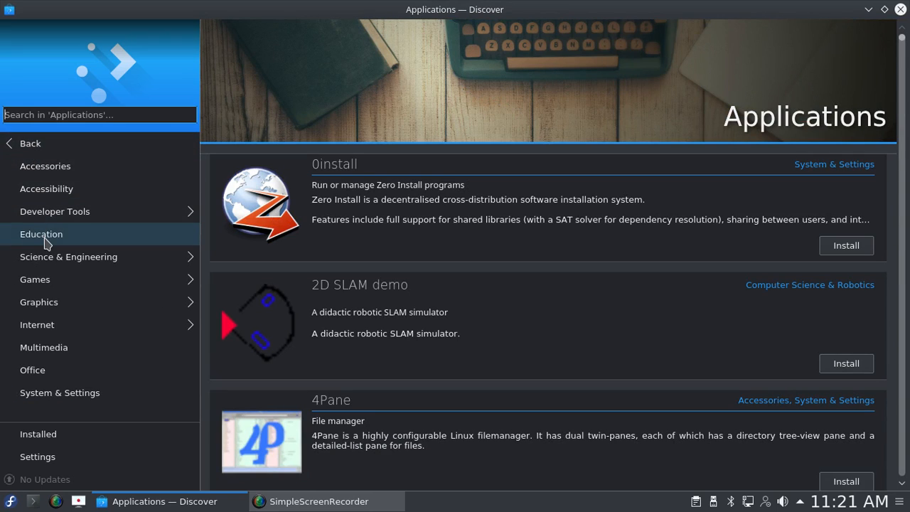
{"action": "left_click", "coordinate": [41, 234]}
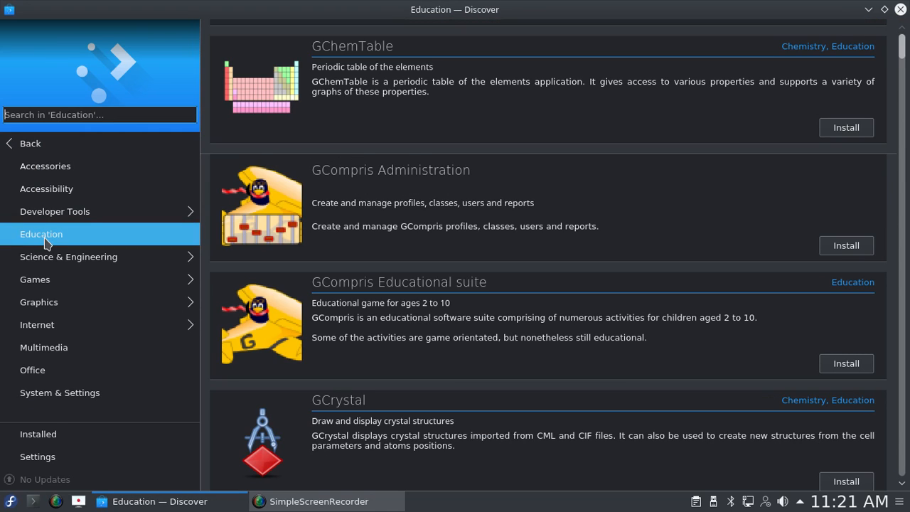
{"action": "mouse_move", "coordinate": [68, 257]}
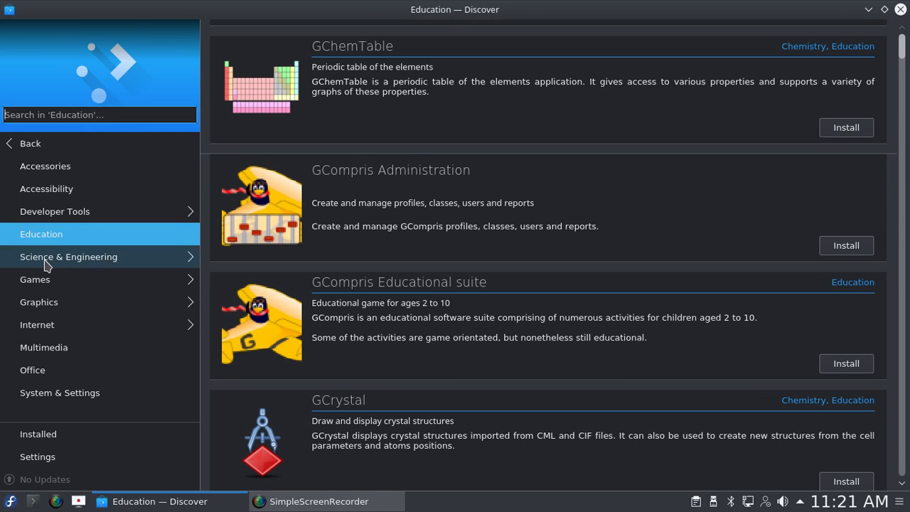
{"action": "left_click", "coordinate": [69, 256]}
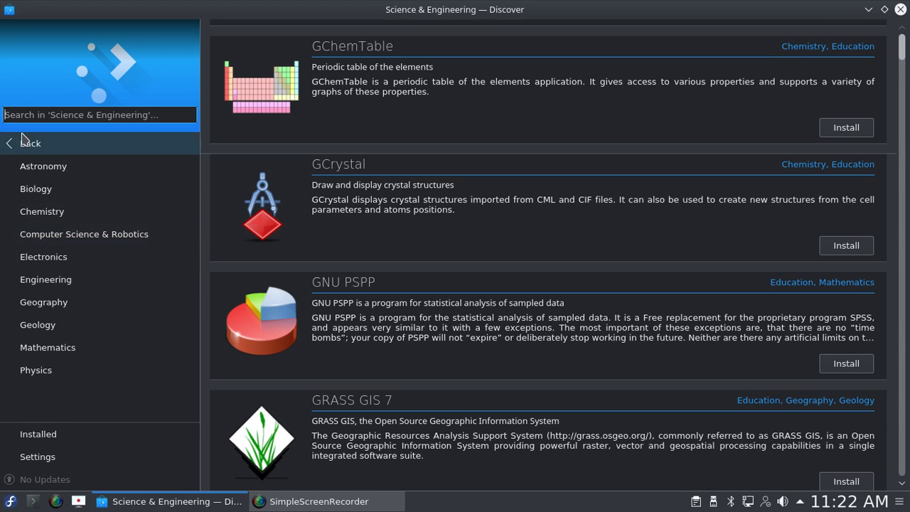
{"action": "mouse_move", "coordinate": [42, 165]}
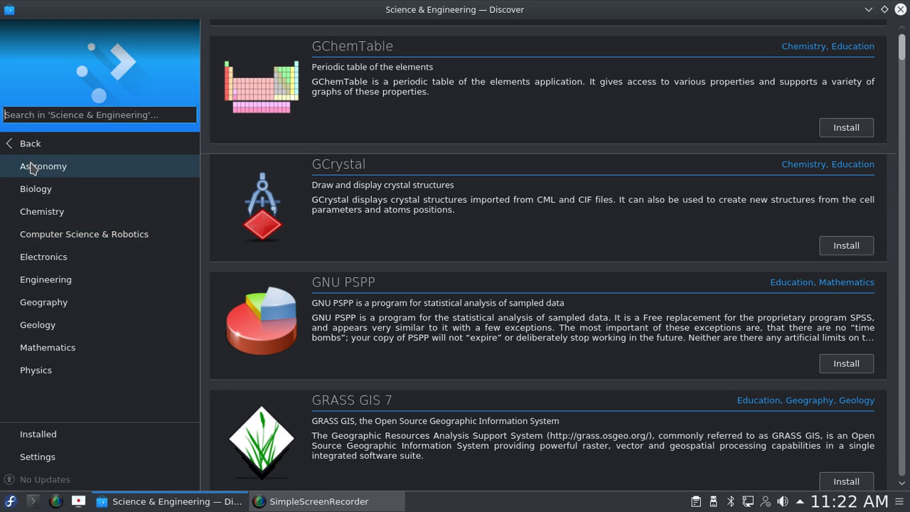
{"action": "mouse_move", "coordinate": [25, 338]}
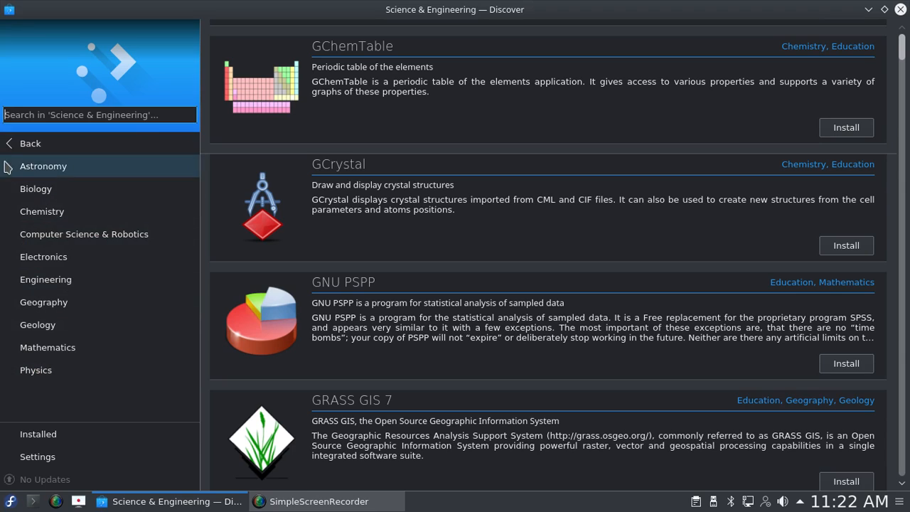
{"action": "mouse_move", "coordinate": [31, 143]}
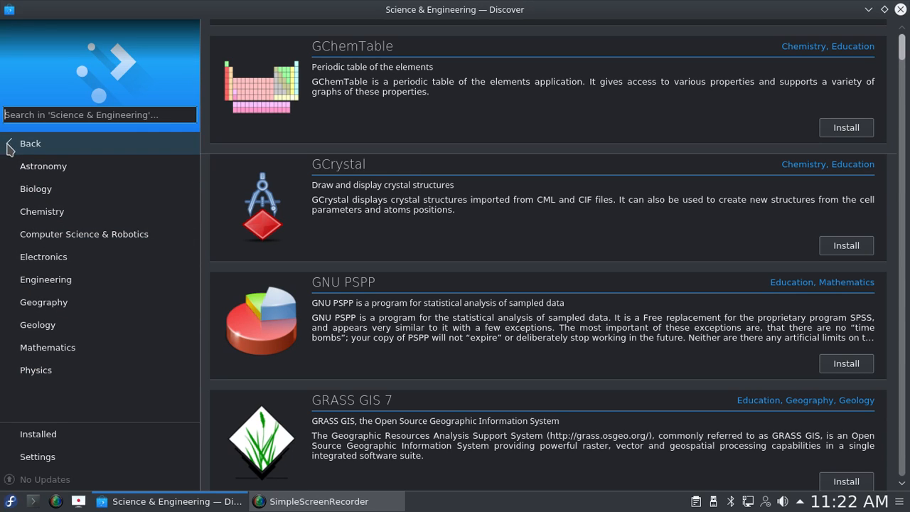
Step: Open the Games category, then go back to the Applications list showing Datovka and Dconf Editor
{"action": "left_click", "coordinate": [30, 143]}
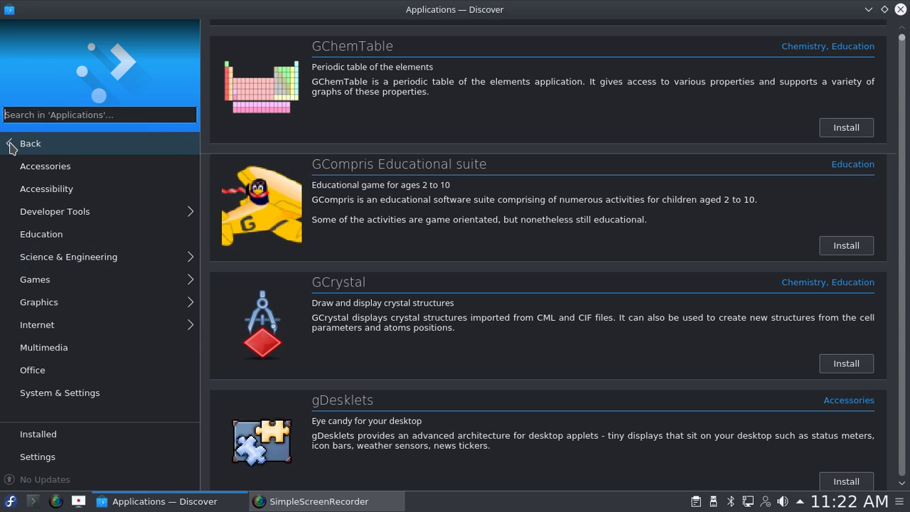
{"action": "mouse_move", "coordinate": [35, 279]}
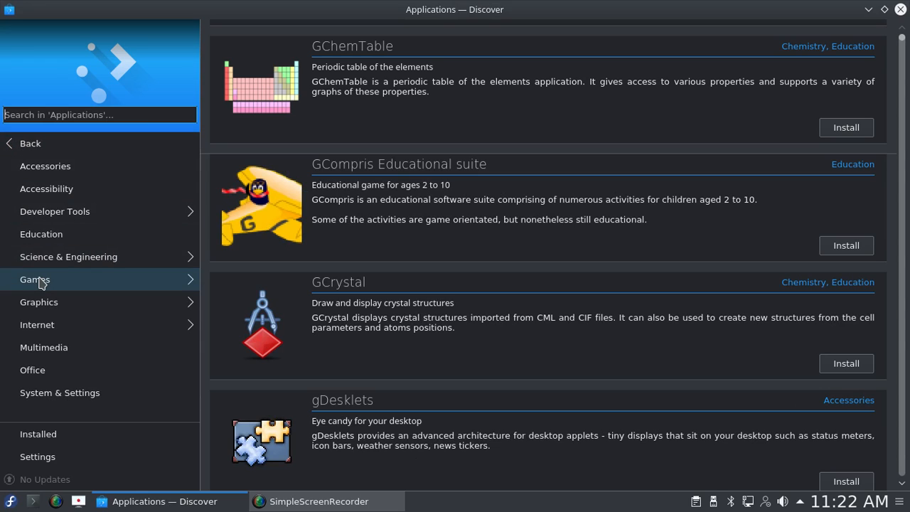
{"action": "left_click", "coordinate": [34, 279]}
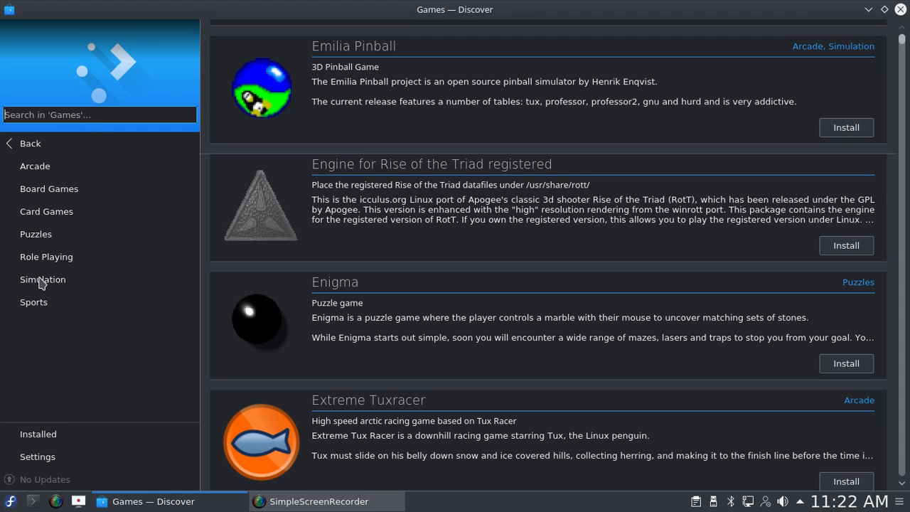
{"action": "mouse_move", "coordinate": [30, 143]}
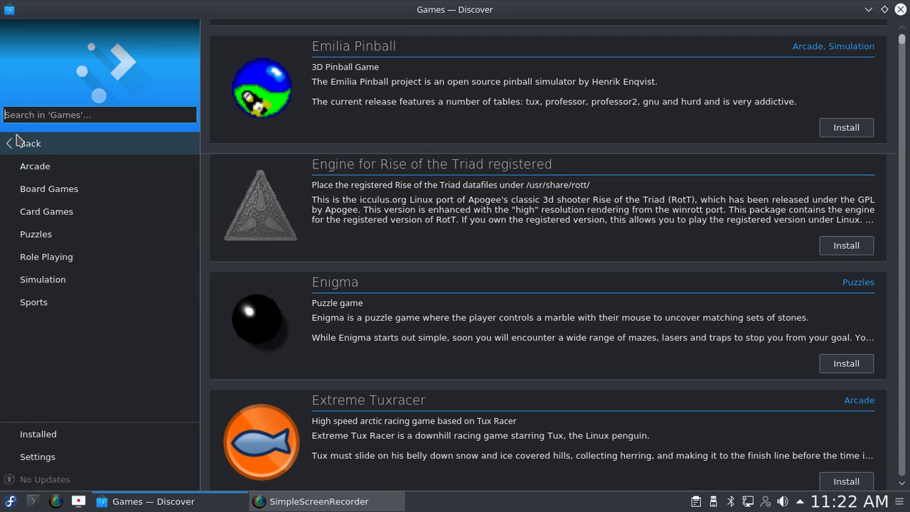
{"action": "mouse_move", "coordinate": [20, 156]}
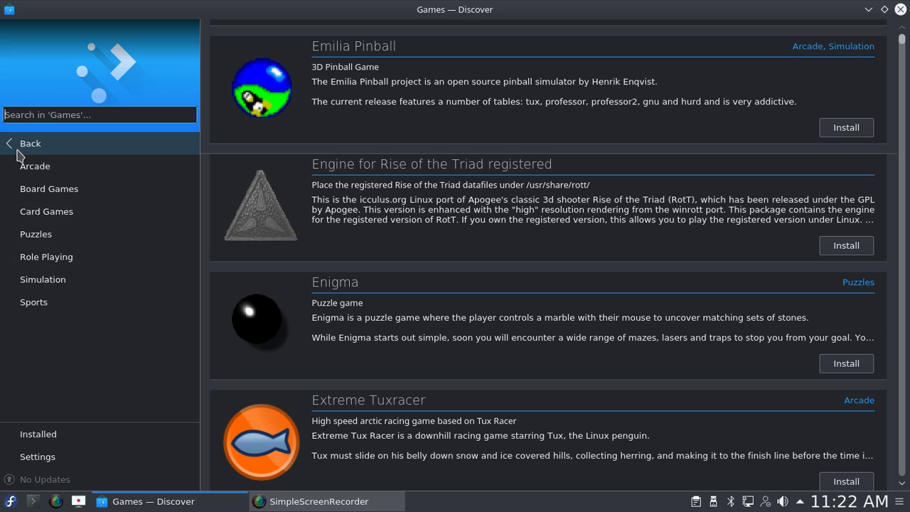
{"action": "mouse_move", "coordinate": [36, 127]}
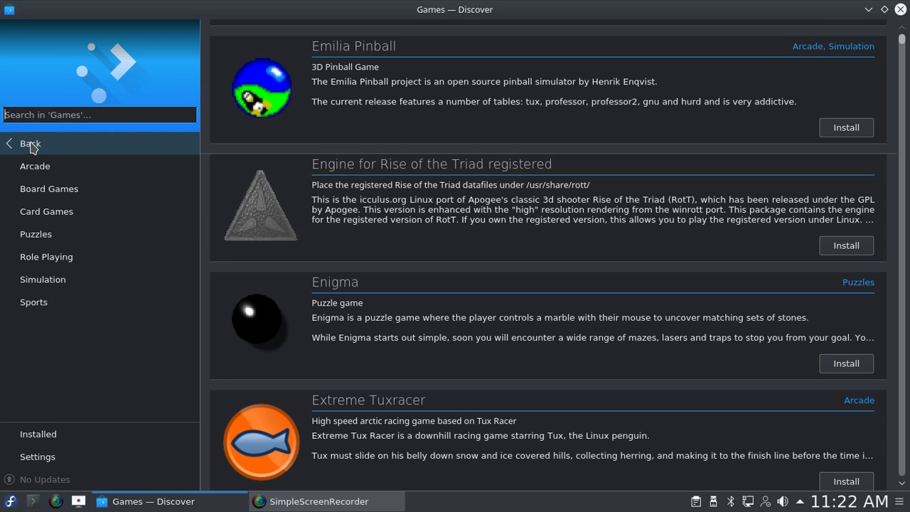
{"action": "left_click", "coordinate": [30, 143]}
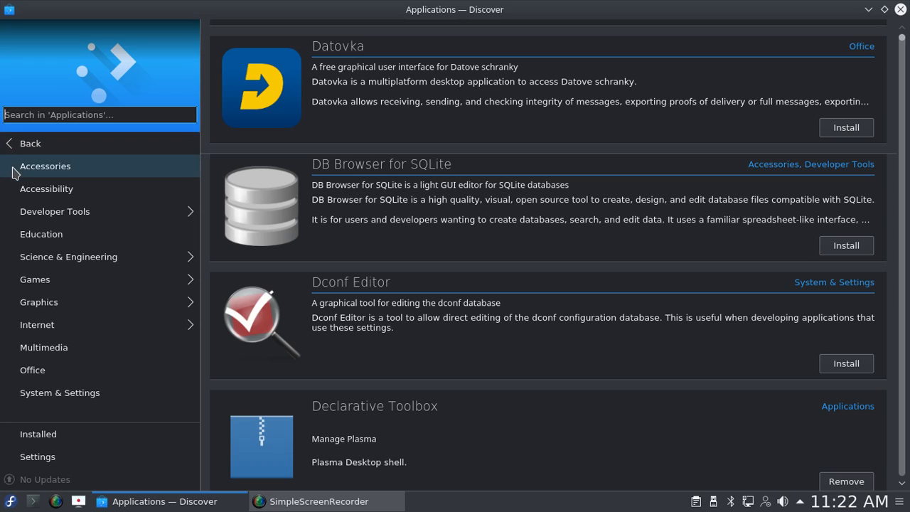
{"action": "mouse_move", "coordinate": [50, 279]}
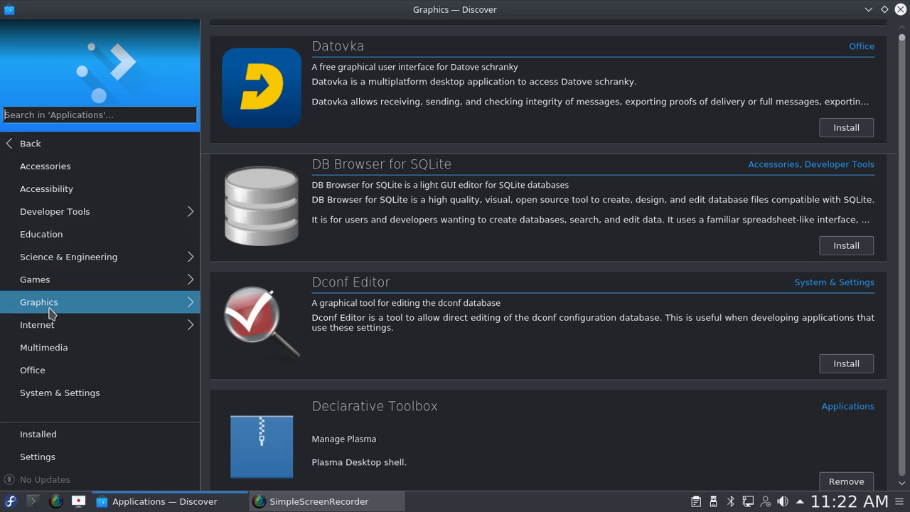
{"action": "left_click", "coordinate": [39, 301]}
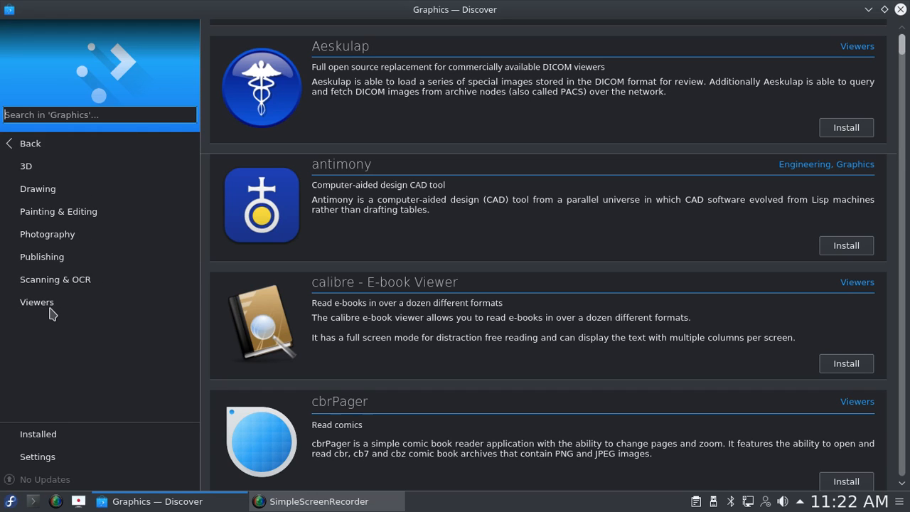
{"action": "mouse_move", "coordinate": [760, 247]}
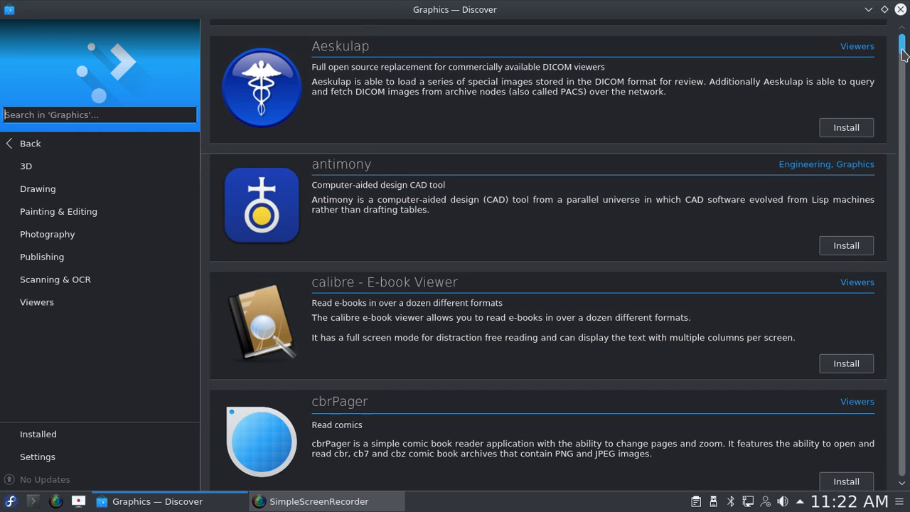
{"action": "scroll", "scroll_direction": "down", "scroll_amount": 3}
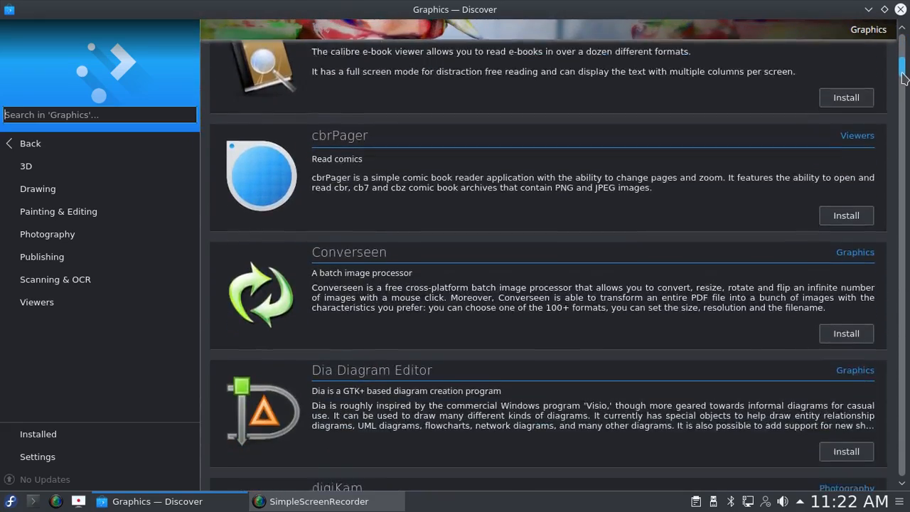
{"action": "scroll", "scroll_direction": "down", "scroll_amount": 3}
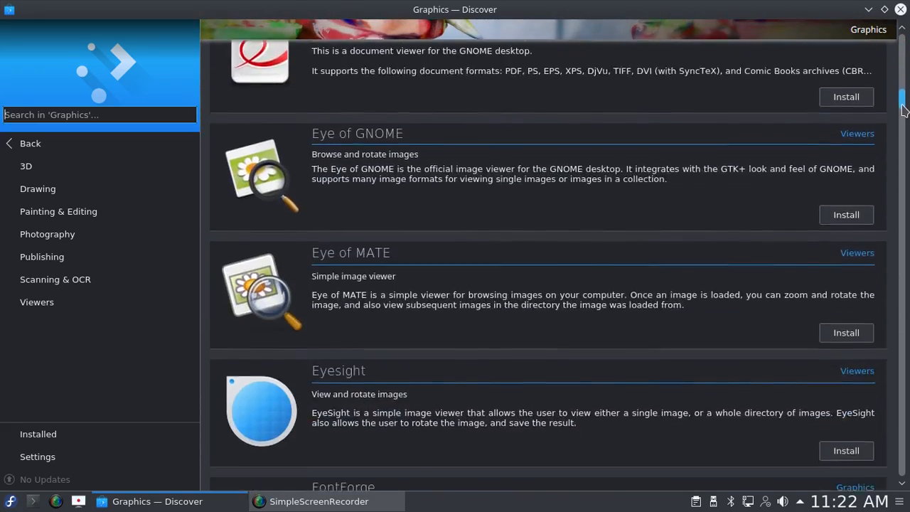
{"action": "scroll", "scroll_direction": "down", "scroll_amount": 3}
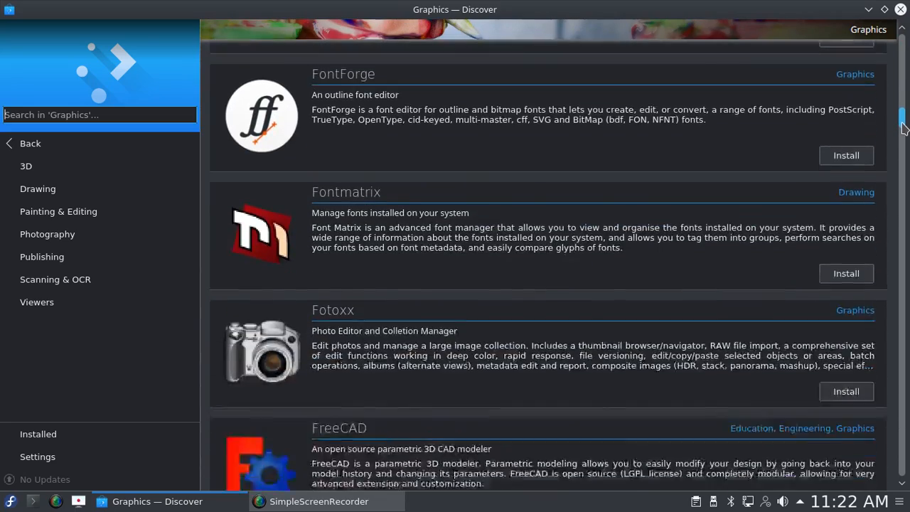
{"action": "scroll", "scroll_direction": "down", "scroll_amount": 3}
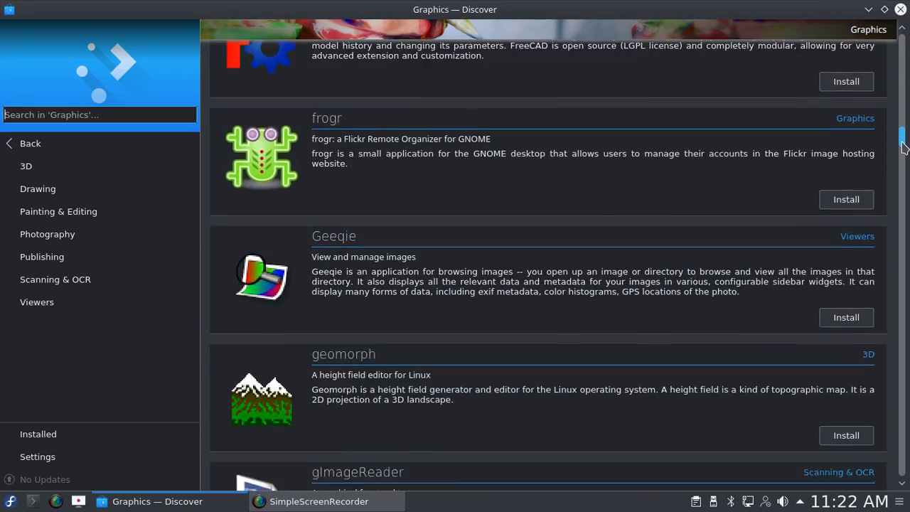
{"action": "scroll", "scroll_direction": "down", "scroll_amount": 3}
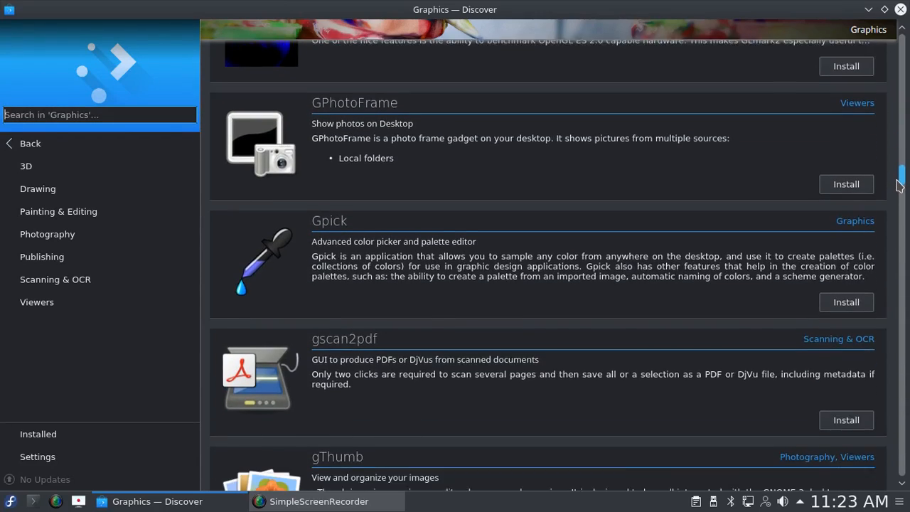
{"action": "scroll", "scroll_direction": "down", "scroll_amount": 3}
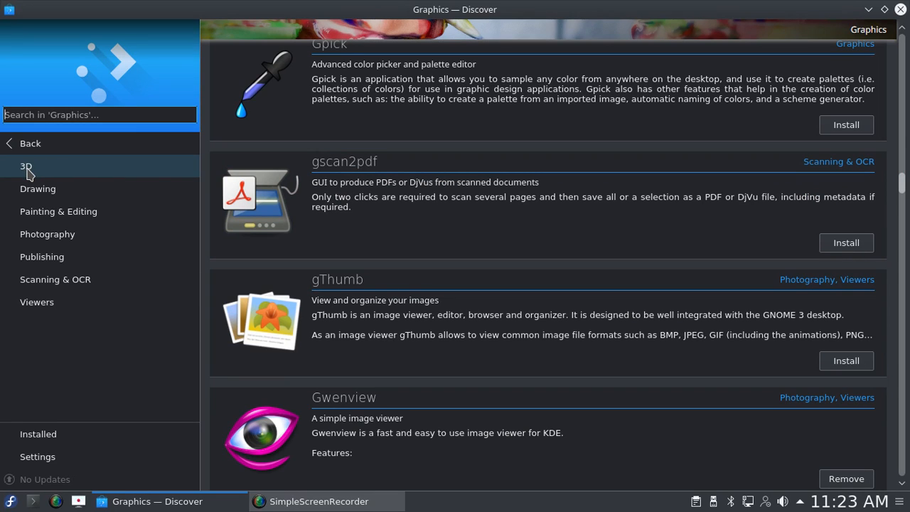
{"action": "mouse_move", "coordinate": [31, 143]}
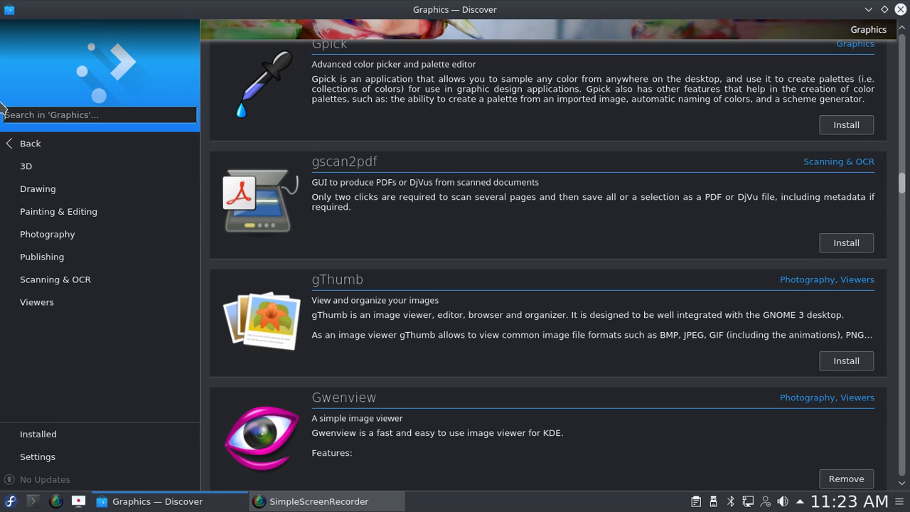
{"action": "left_click", "coordinate": [31, 143]}
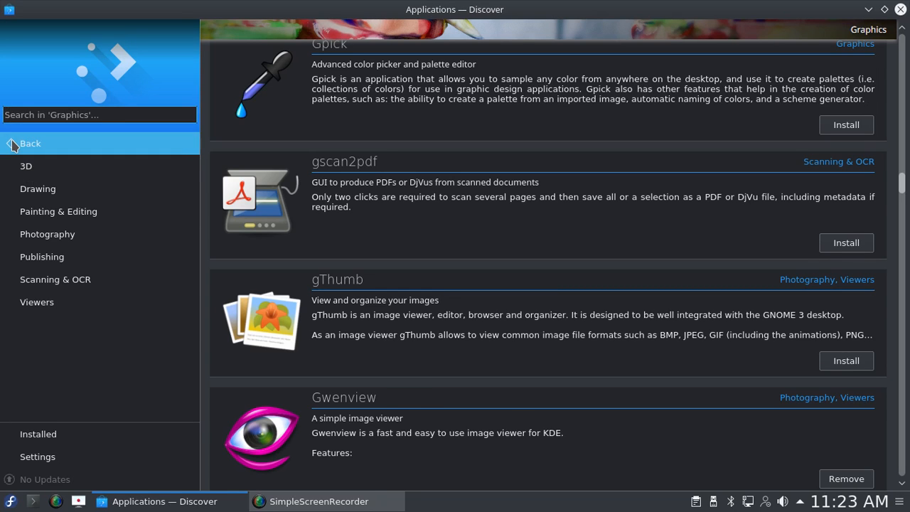
Step: Browse Internet > Web Browsers, scrolling from ARC Job Manager to installed QupZilla and Tor Browser Launcher
{"action": "left_click", "coordinate": [30, 143]}
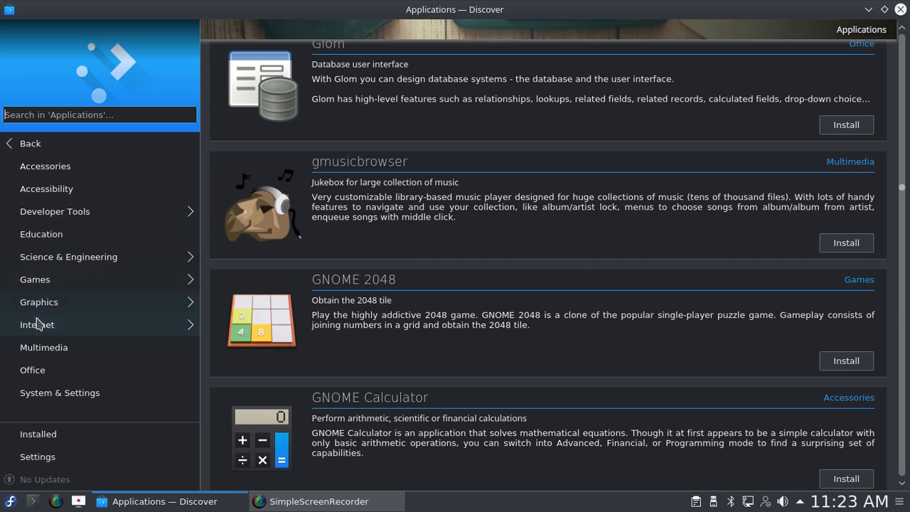
{"action": "left_click", "coordinate": [37, 324]}
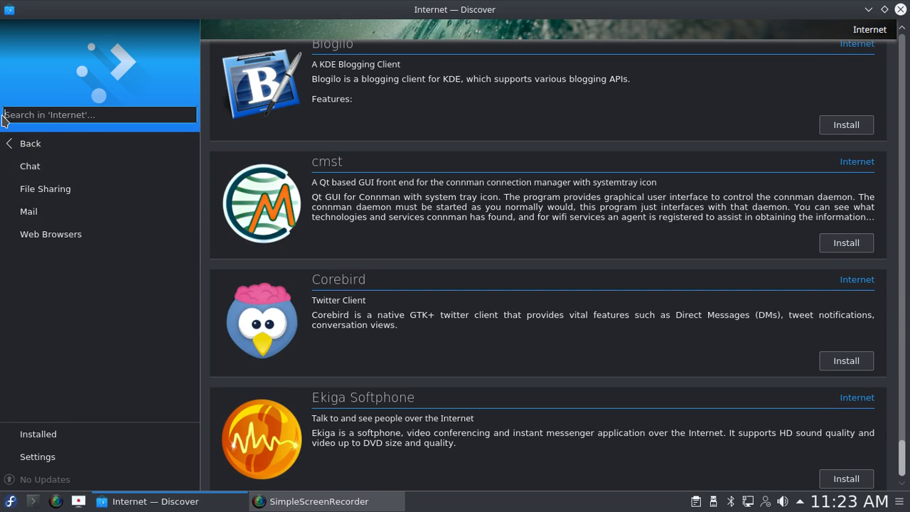
{"action": "mouse_move", "coordinate": [50, 234]}
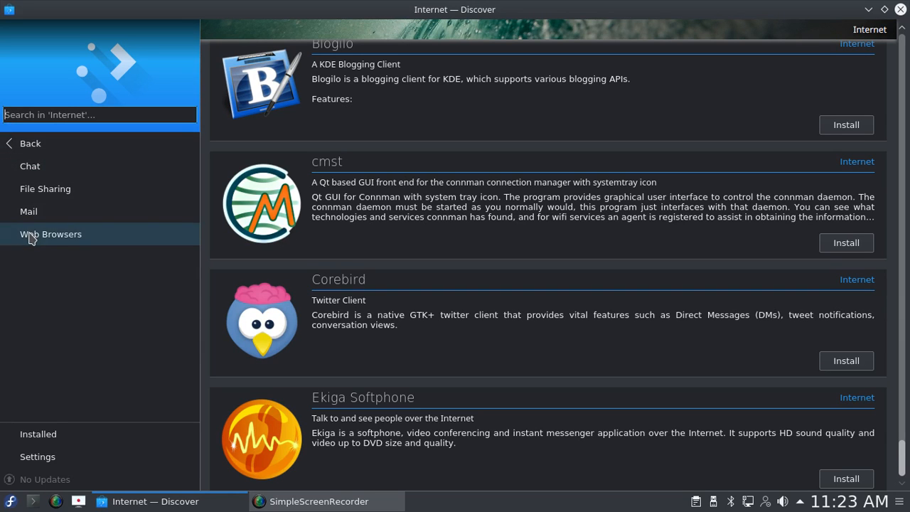
{"action": "left_click", "coordinate": [50, 234]}
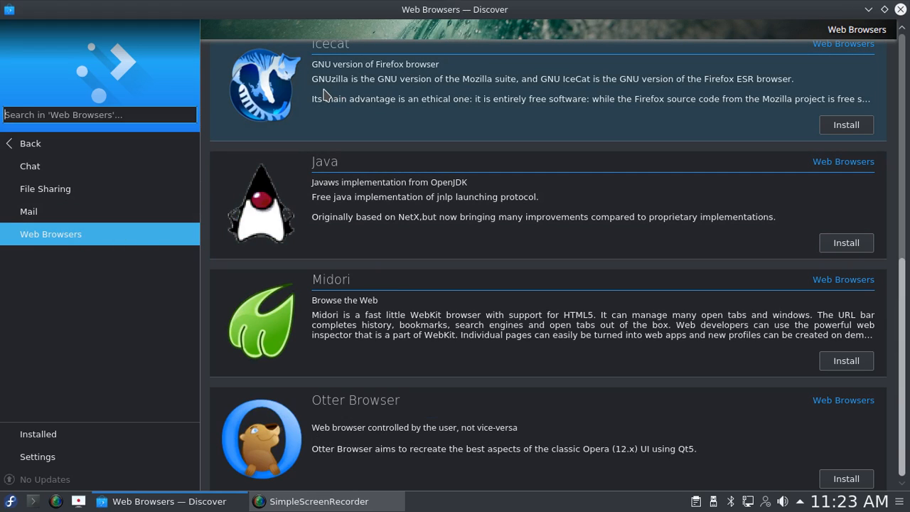
{"action": "mouse_move", "coordinate": [293, 93]}
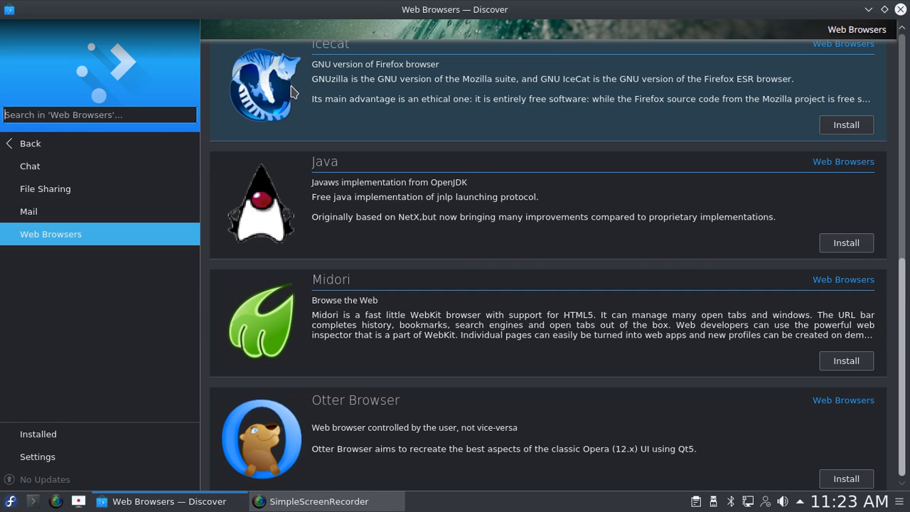
{"action": "mouse_move", "coordinate": [337, 84]}
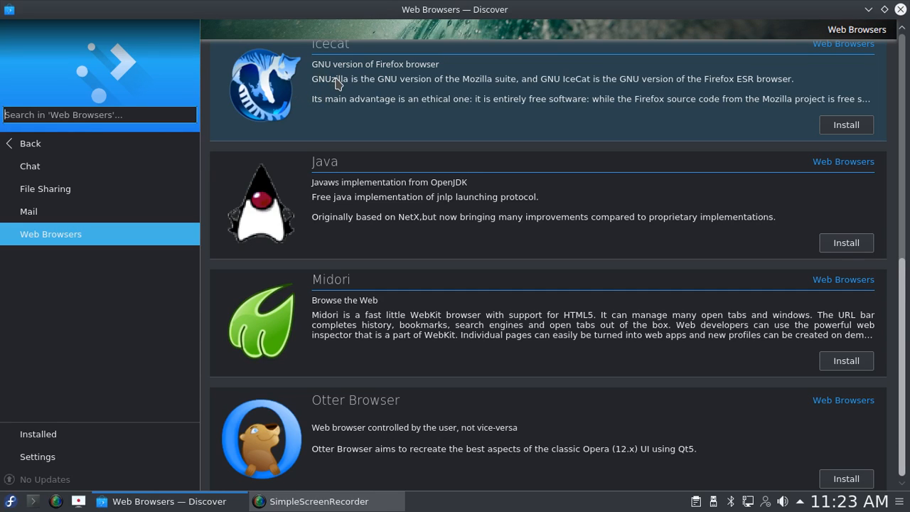
{"action": "mouse_move", "coordinate": [252, 339]}
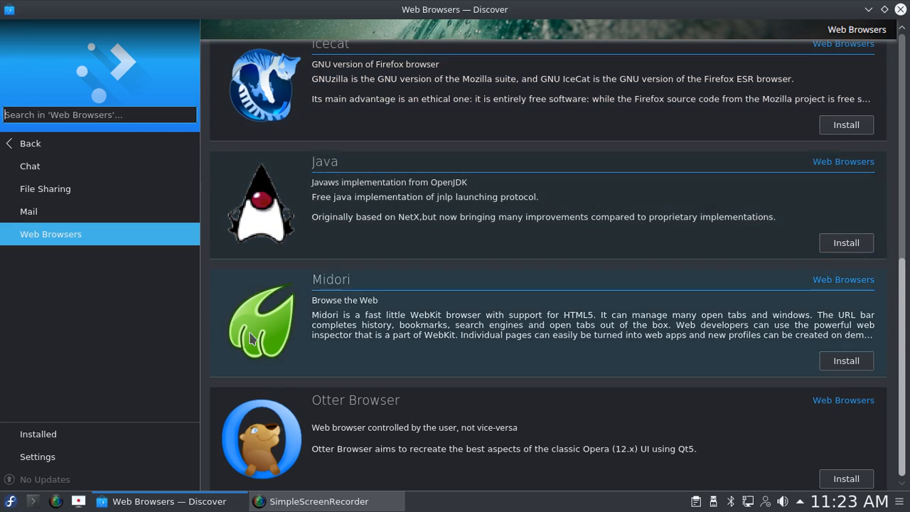
{"action": "mouse_move", "coordinate": [349, 318]}
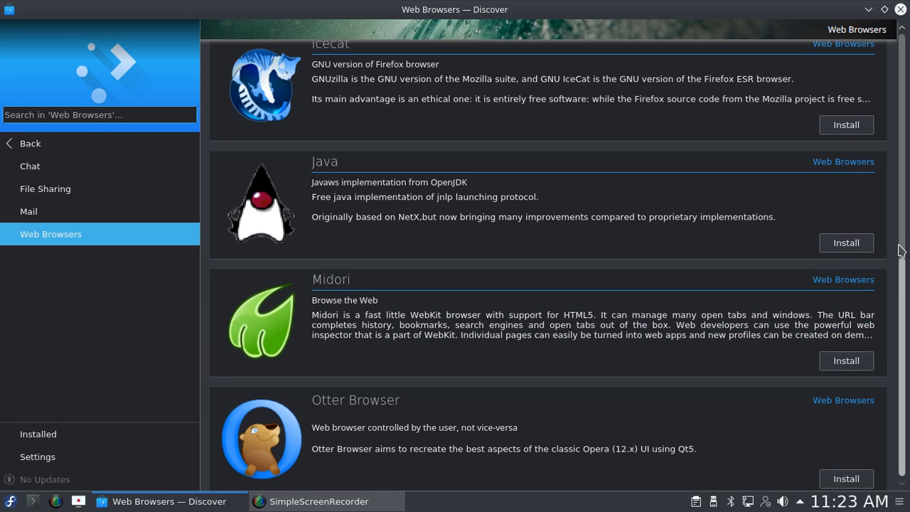
{"action": "scroll", "scroll_direction": "up", "scroll_amount": 3}
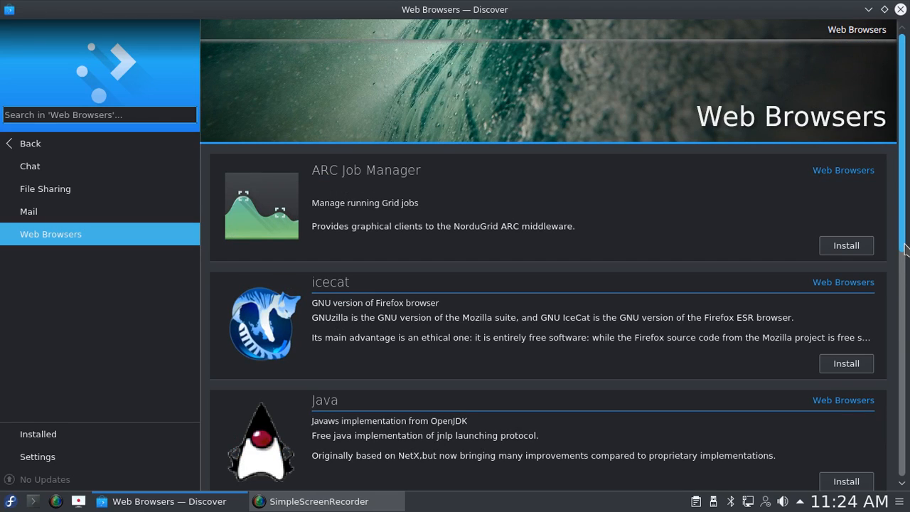
{"action": "scroll", "scroll_direction": "down", "scroll_amount": 3}
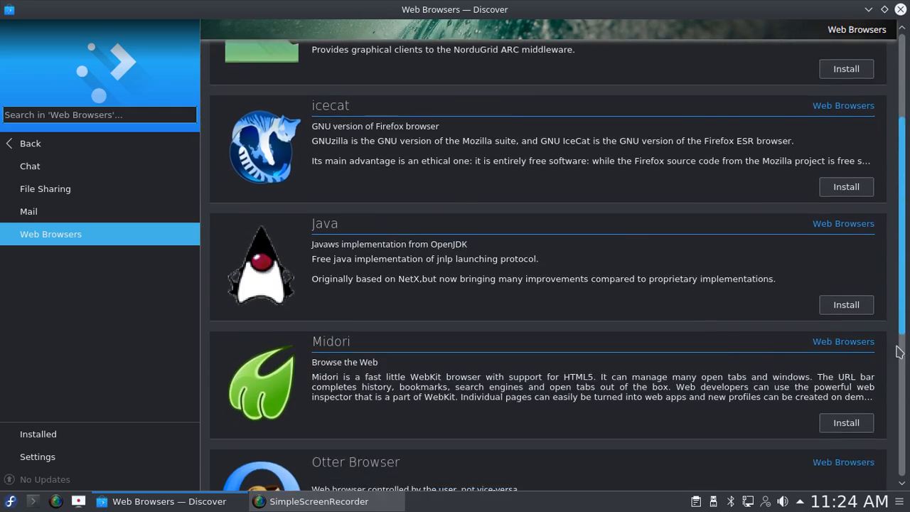
{"action": "scroll", "scroll_direction": "down", "scroll_amount": 3}
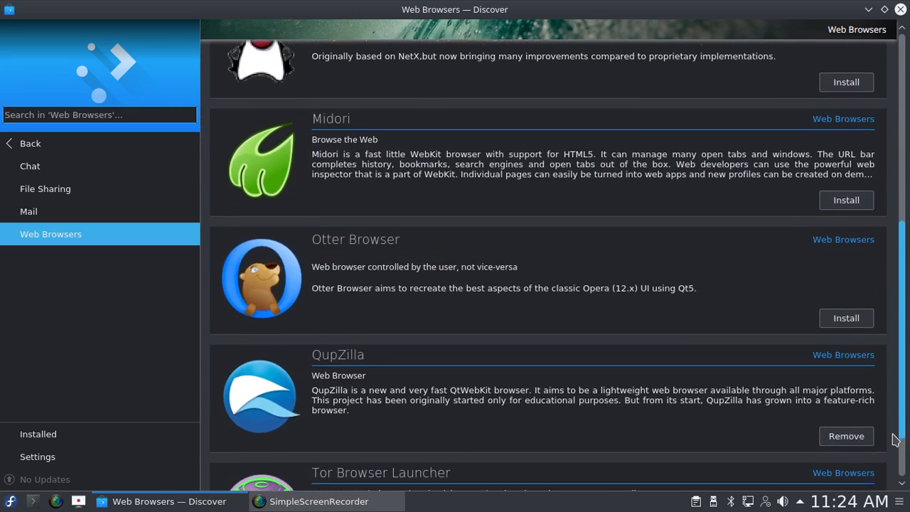
{"action": "scroll", "scroll_direction": "down", "scroll_amount": 3}
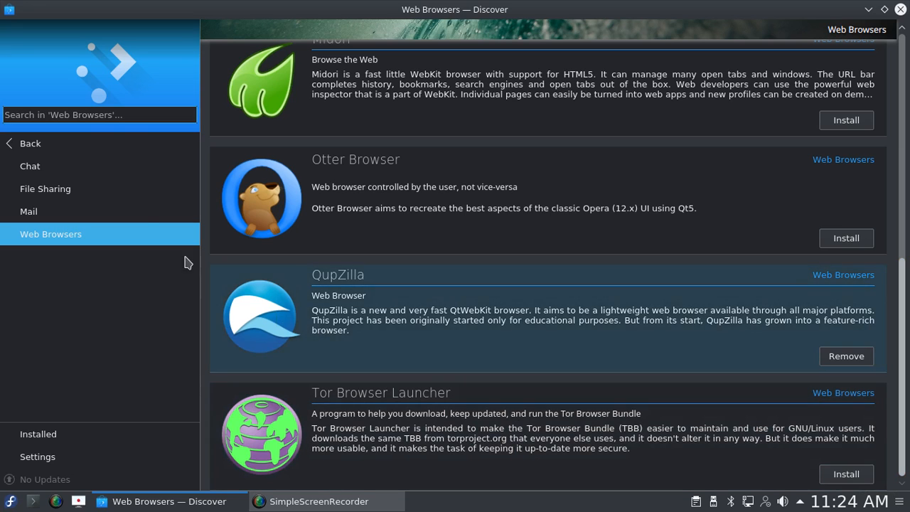
{"action": "mouse_move", "coordinate": [7, 149]}
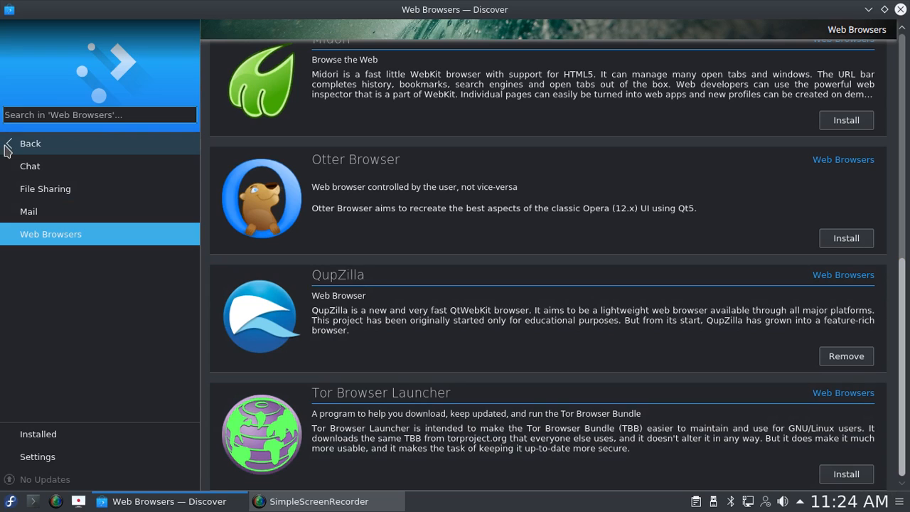
{"action": "left_click", "coordinate": [30, 142]}
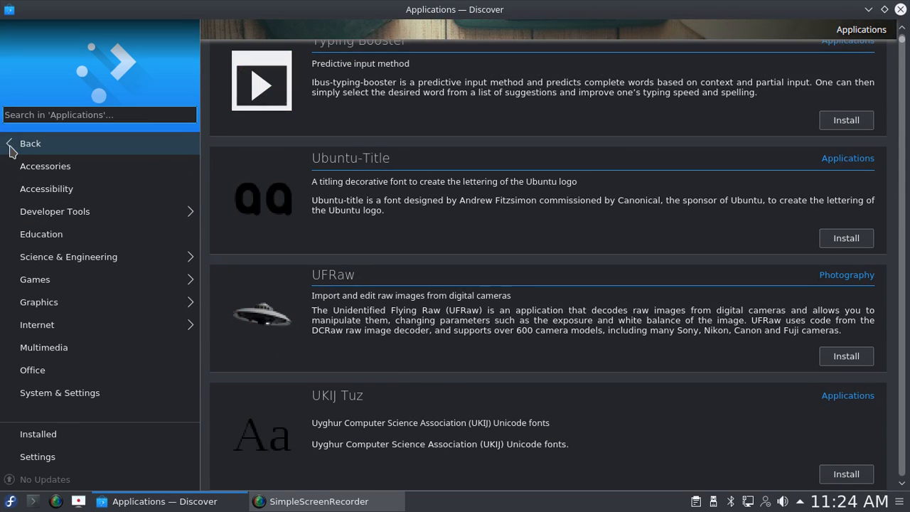
{"action": "mouse_move", "coordinate": [40, 302]}
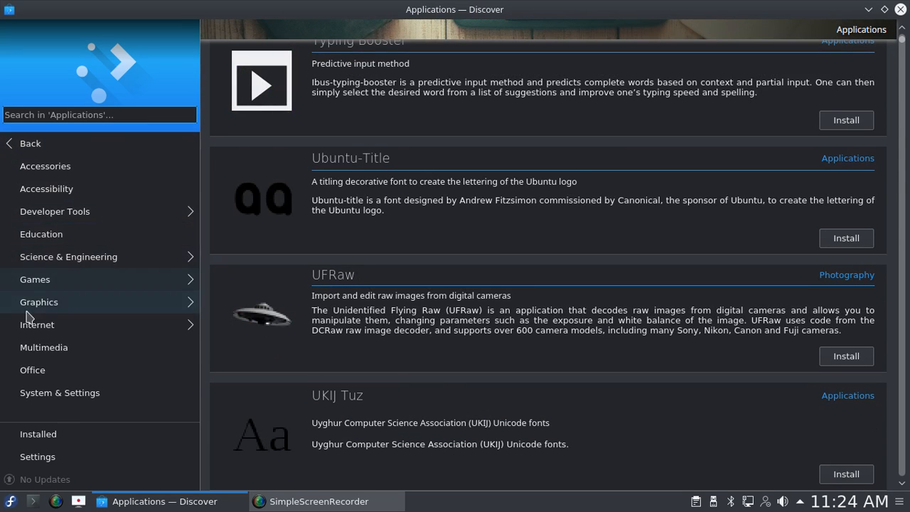
{"action": "mouse_move", "coordinate": [57, 347]}
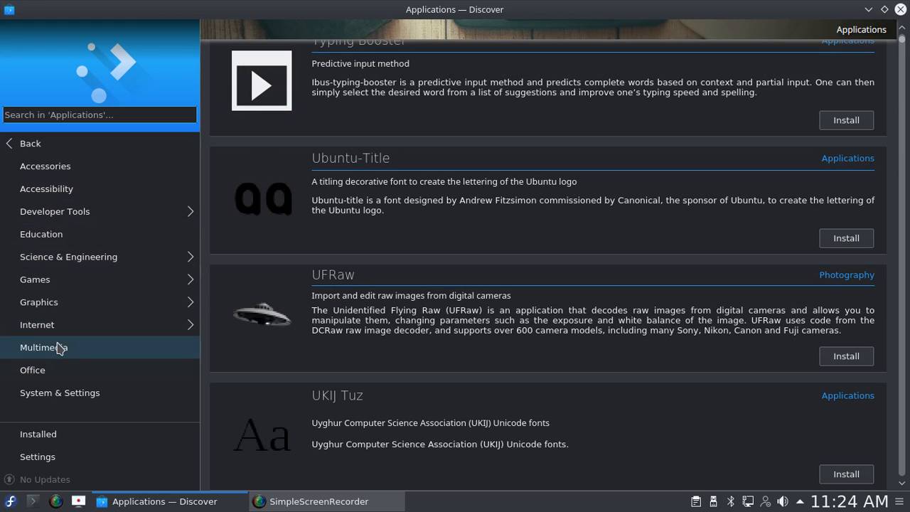
{"action": "left_click", "coordinate": [43, 347]}
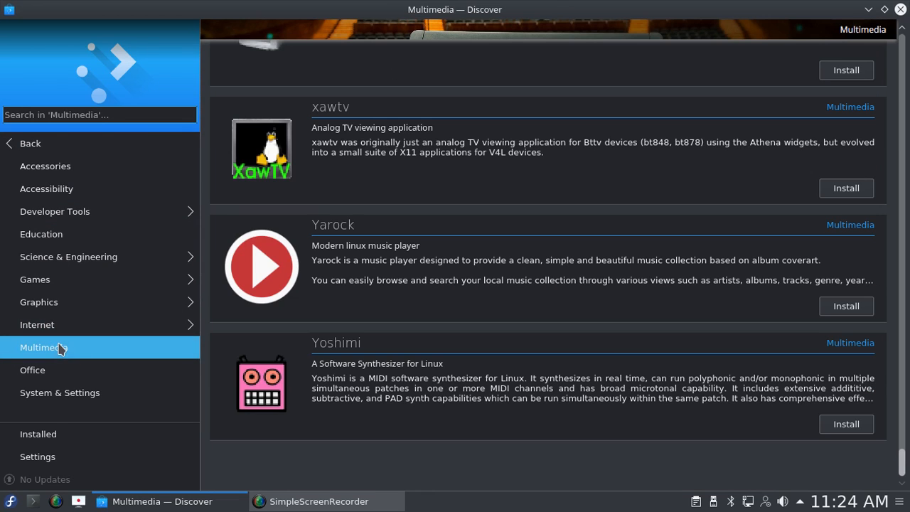
{"action": "mouse_move", "coordinate": [722, 206]}
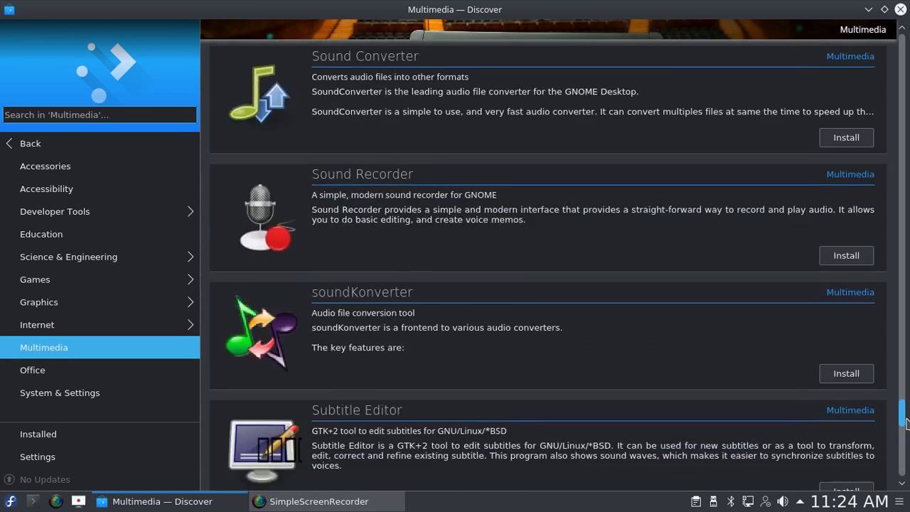
{"action": "scroll", "scroll_direction": "down", "scroll_amount": 3}
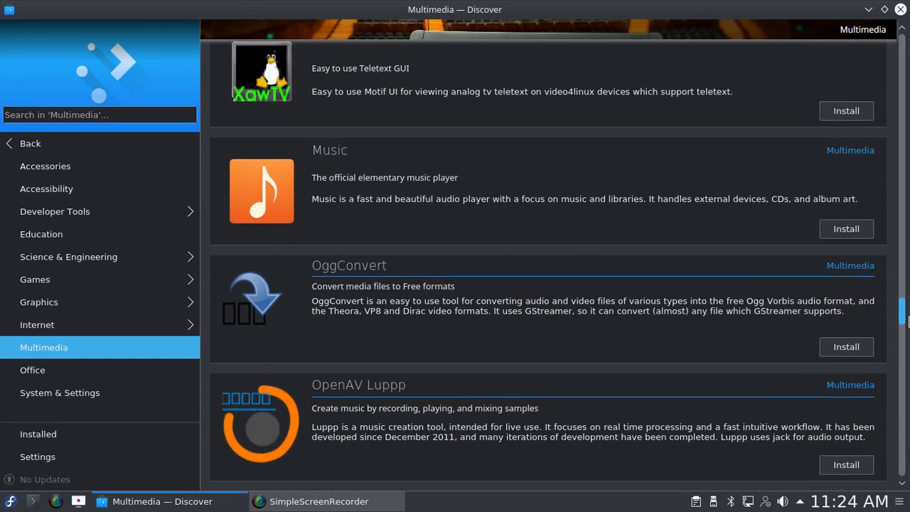
{"action": "scroll", "scroll_direction": "up", "scroll_amount": 3}
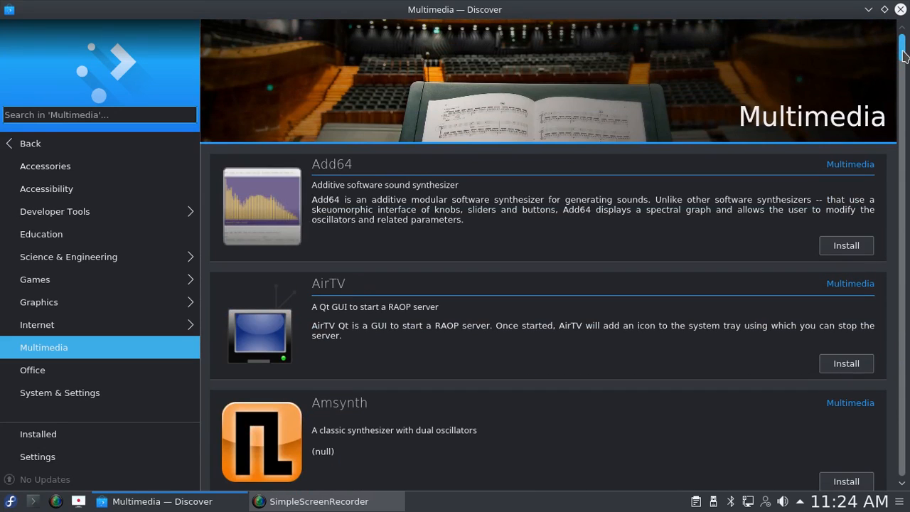
{"action": "mouse_move", "coordinate": [584, 184]}
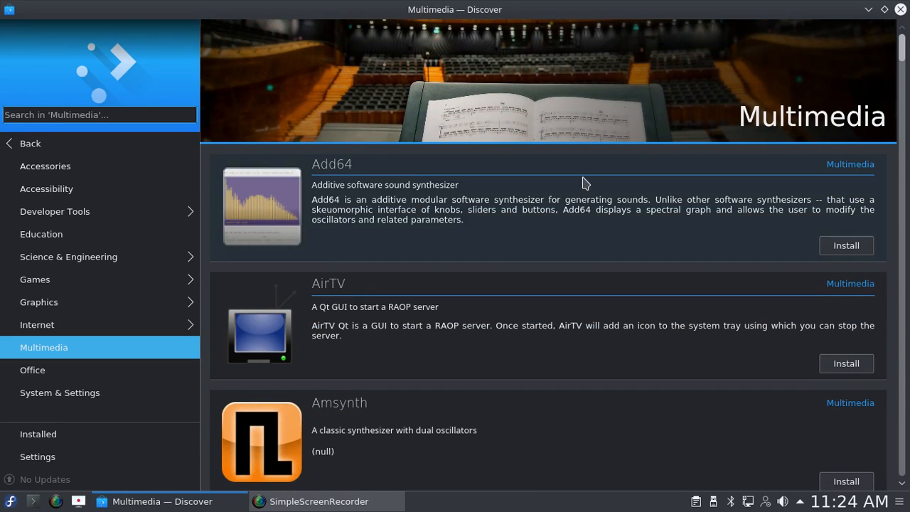
{"action": "mouse_move", "coordinate": [33, 370]}
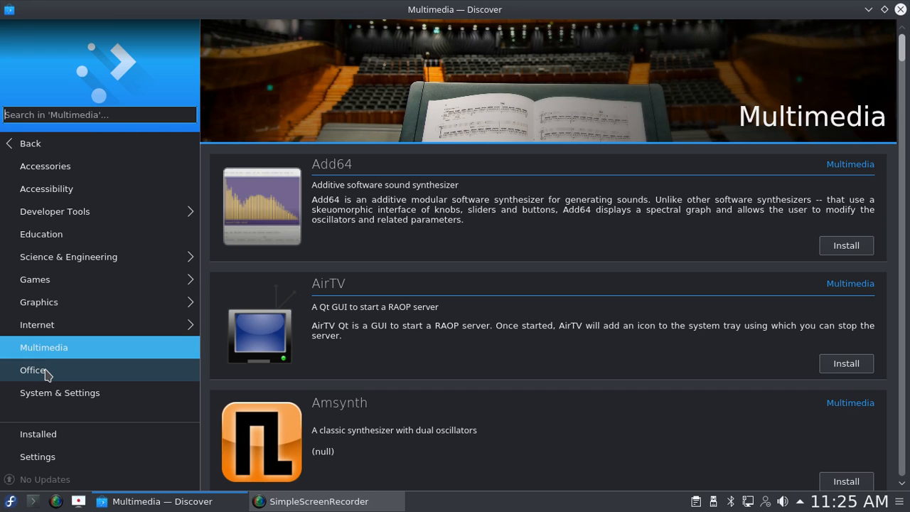
Step: Show the Office category, listing LaTeXila, installed LibreOffice Base and Lokalize
{"action": "left_click", "coordinate": [32, 369]}
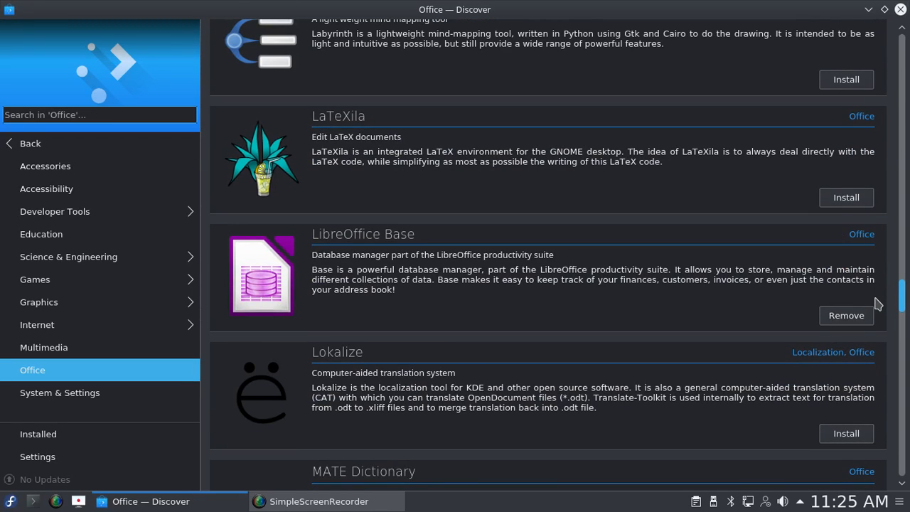
{"action": "mouse_move", "coordinate": [513, 289]}
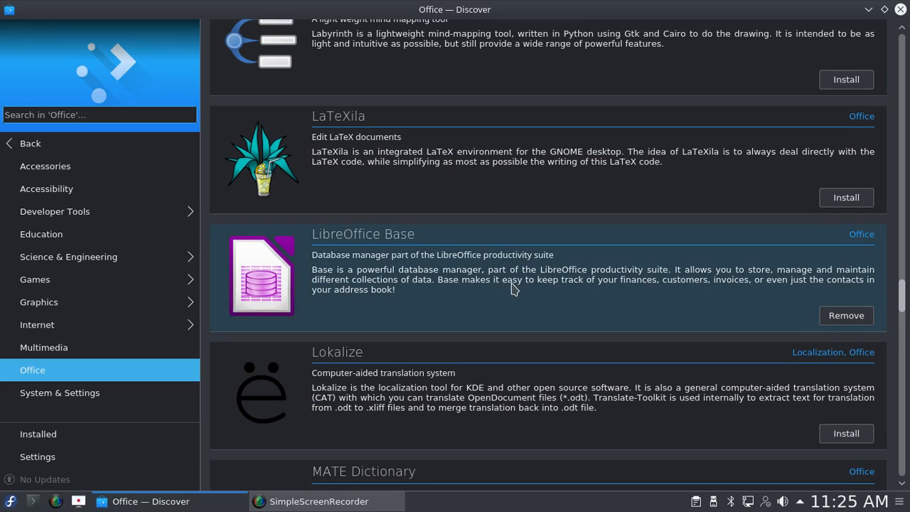
{"action": "mouse_move", "coordinate": [462, 236]}
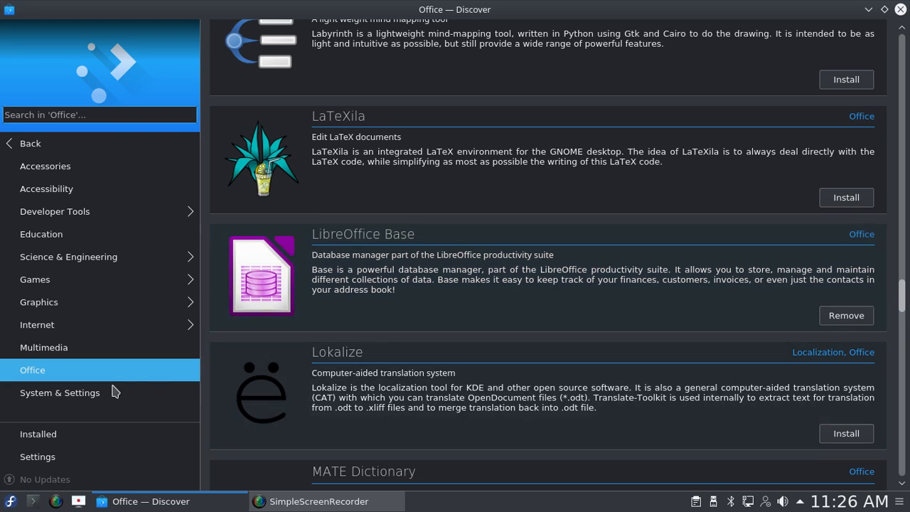
Step: Scroll through the System & Settings apps, go back to Applications, and close Discover
{"action": "left_click", "coordinate": [60, 393]}
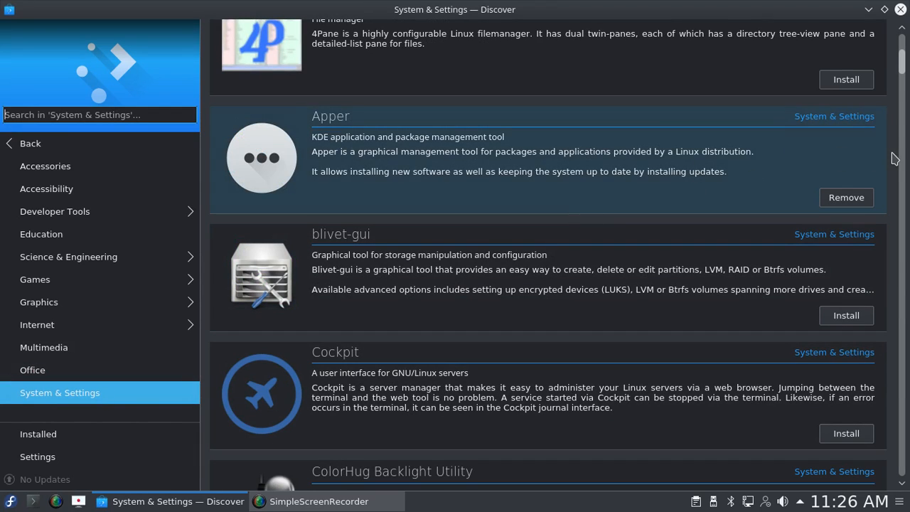
{"action": "scroll", "scroll_direction": "down", "scroll_amount": 3}
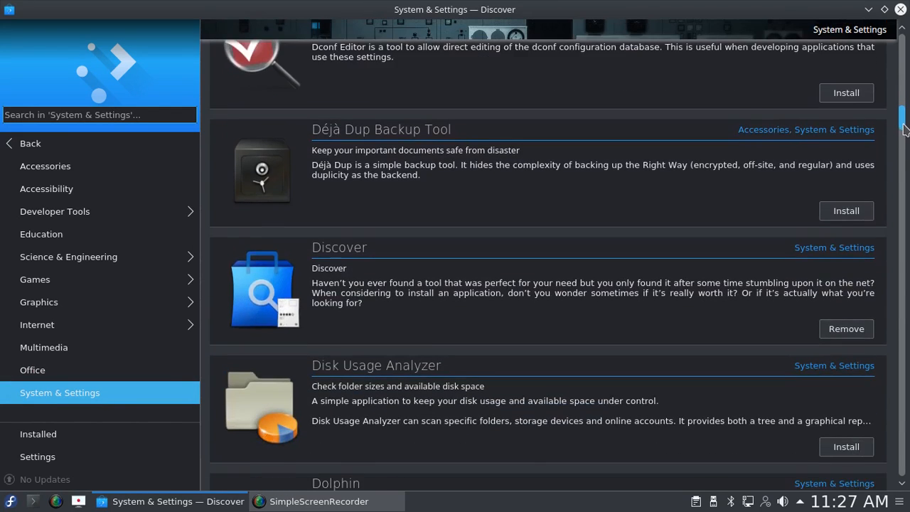
{"action": "scroll", "scroll_direction": "down", "scroll_amount": 3}
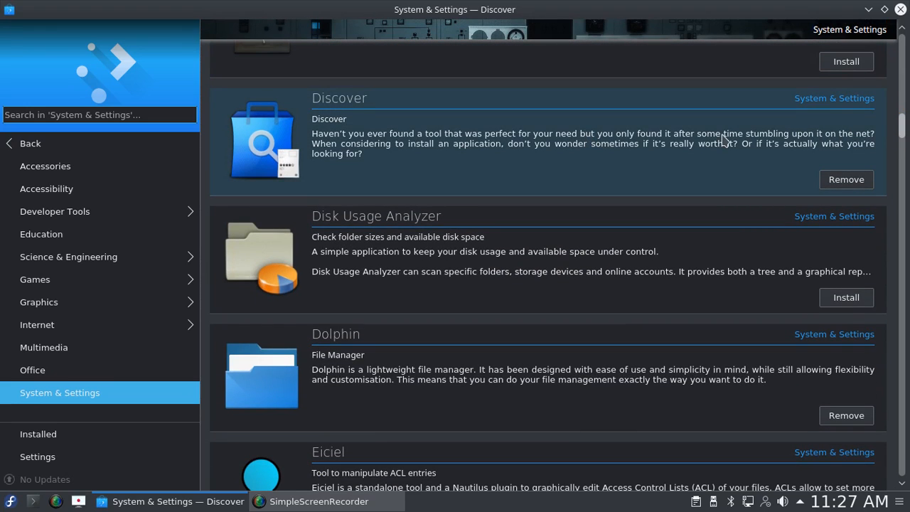
{"action": "mouse_move", "coordinate": [795, 177]}
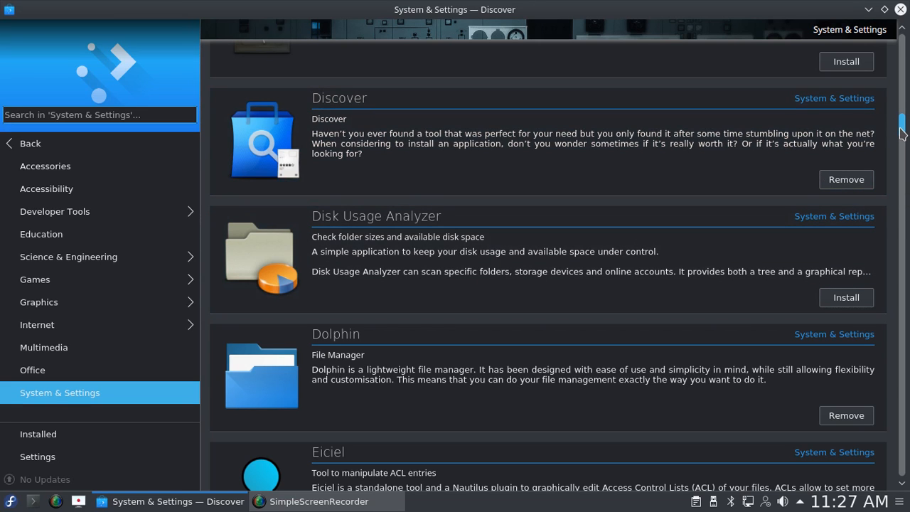
{"action": "scroll", "scroll_direction": "down", "scroll_amount": 3}
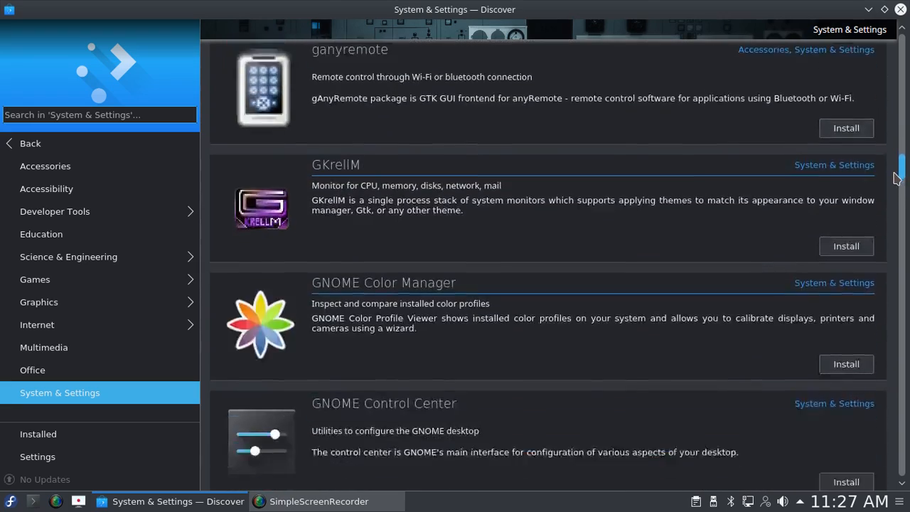
{"action": "scroll", "scroll_direction": "down", "scroll_amount": 3}
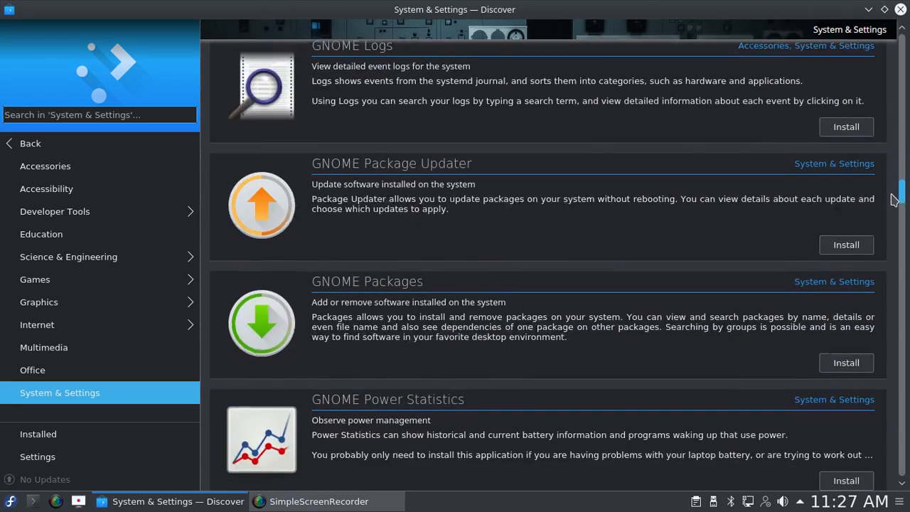
{"action": "scroll", "scroll_direction": "down", "scroll_amount": 3}
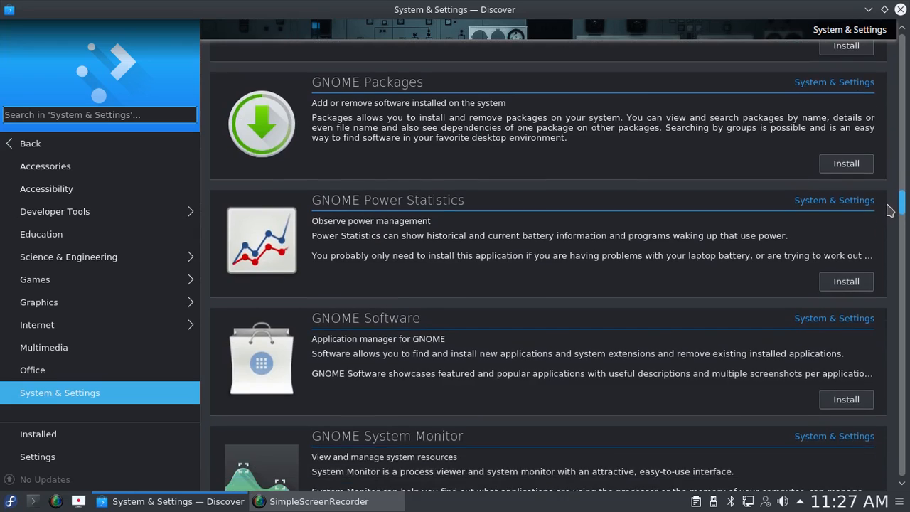
{"action": "scroll", "scroll_direction": "down", "scroll_amount": 3}
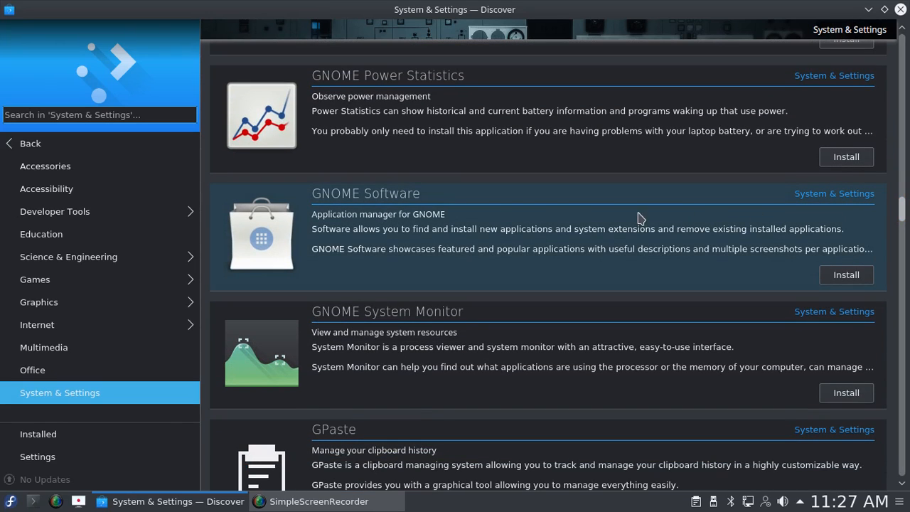
{"action": "mouse_move", "coordinate": [482, 203]}
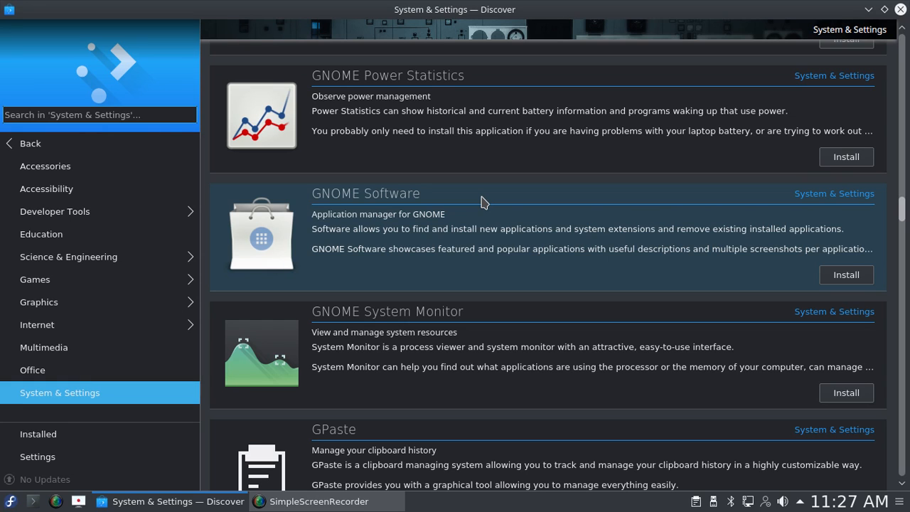
{"action": "left_click", "coordinate": [30, 143]}
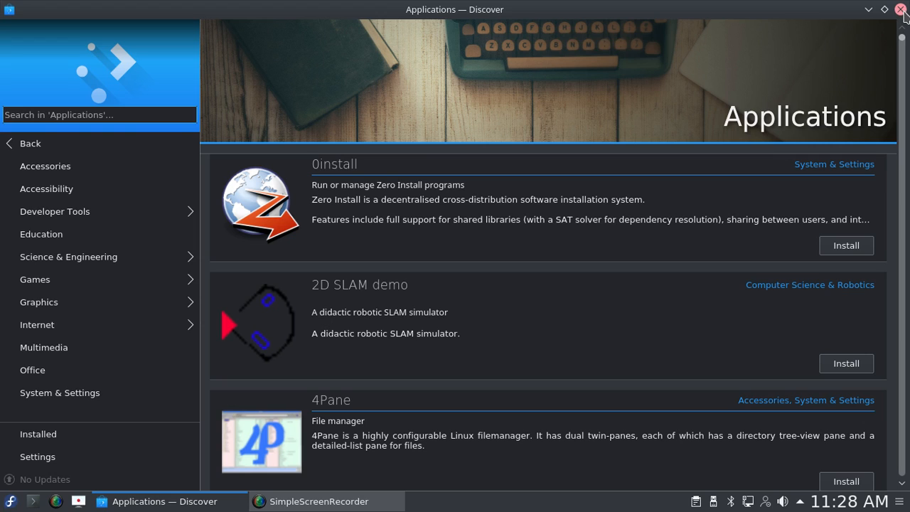
{"action": "left_click", "coordinate": [901, 9]}
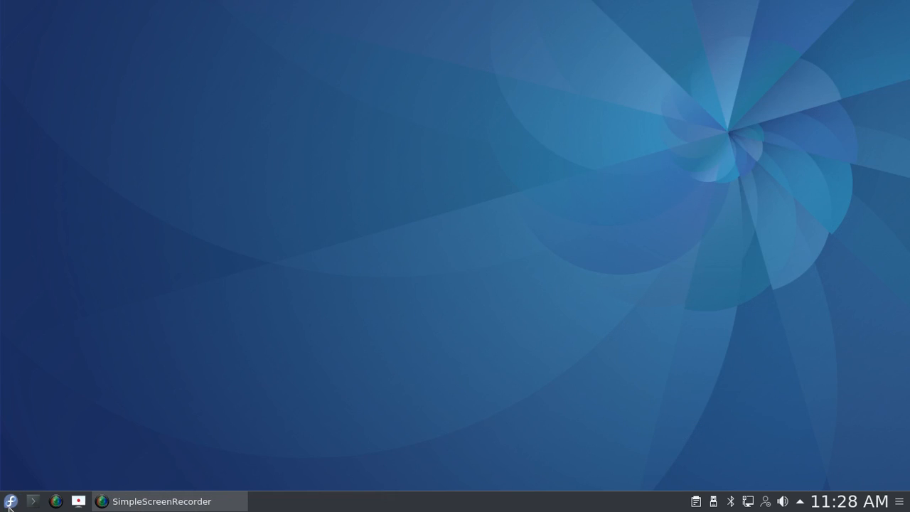
Step: Search the application launcher for 'soft' to list Software Management, Apper, Discover and Yum Extender
{"action": "left_click", "coordinate": [10, 501]}
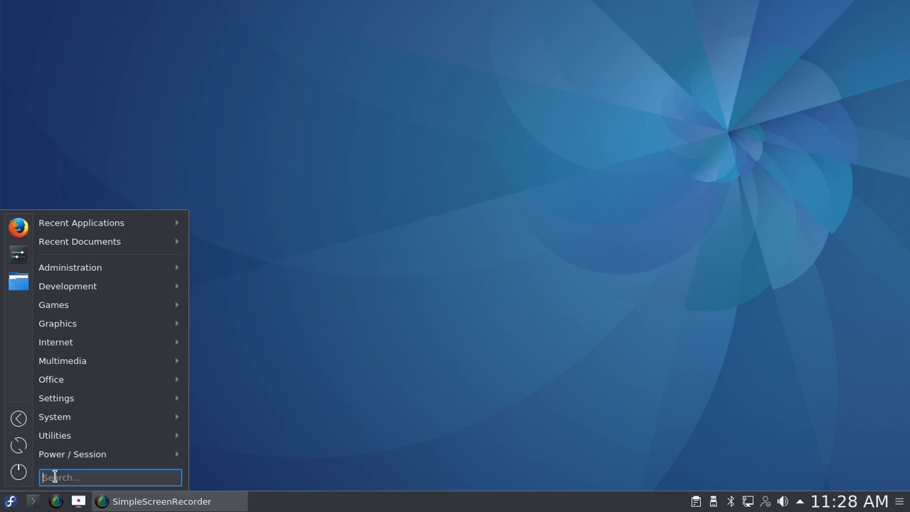
{"action": "type", "text": "soft"}
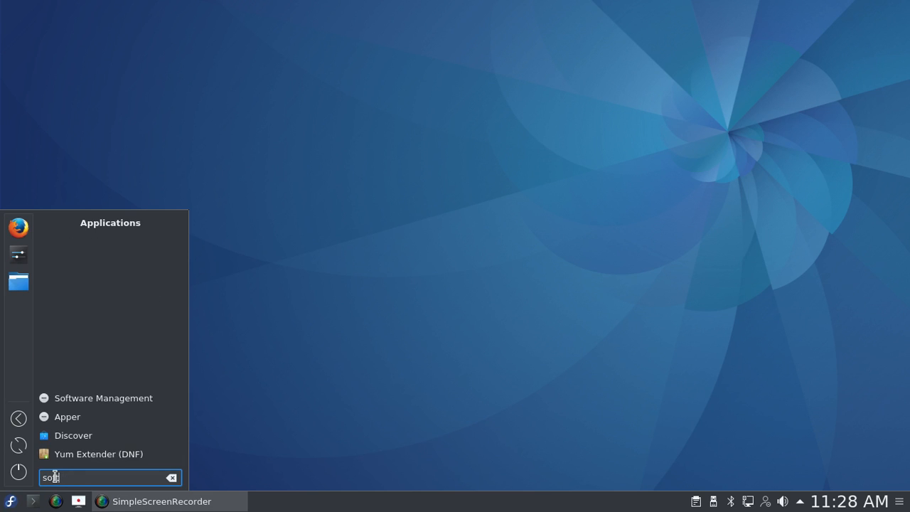
{"action": "mouse_move", "coordinate": [103, 397]}
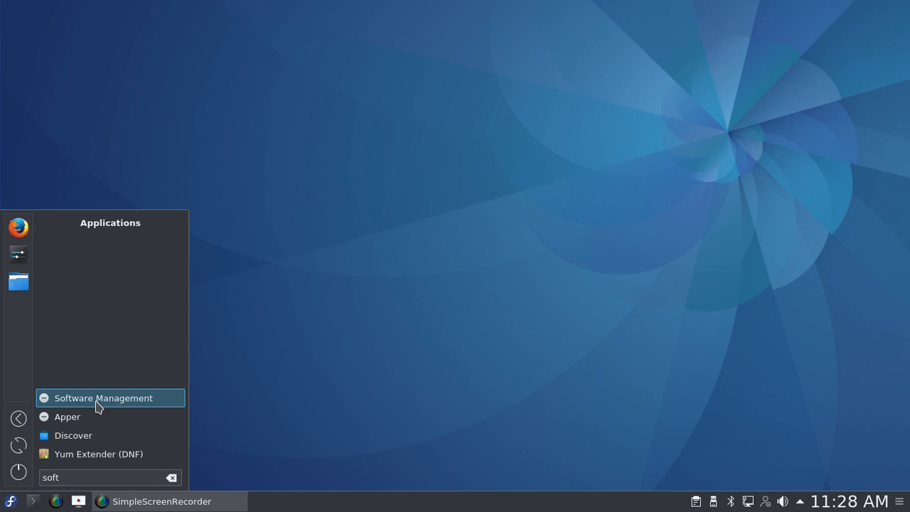
Step: Launch Software Management, view and dismiss its options menu, then close the window
{"action": "left_click", "coordinate": [103, 397]}
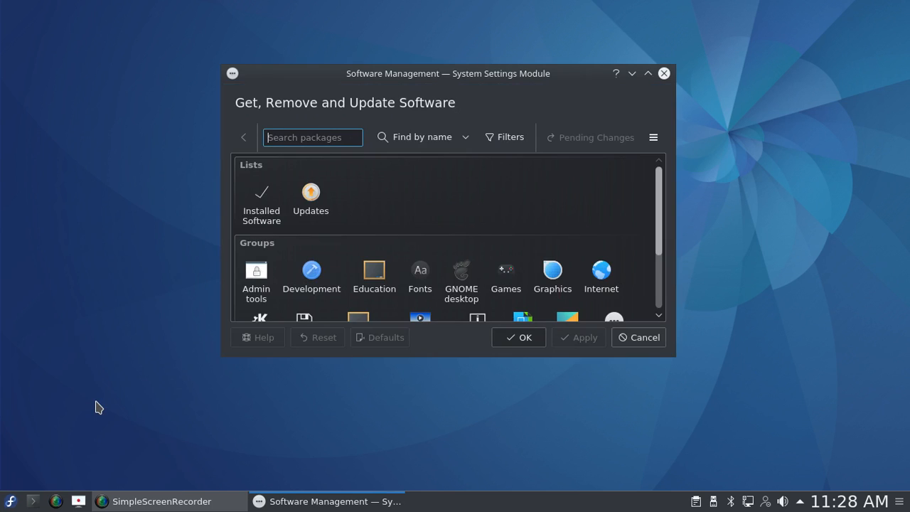
{"action": "mouse_move", "coordinate": [326, 190]}
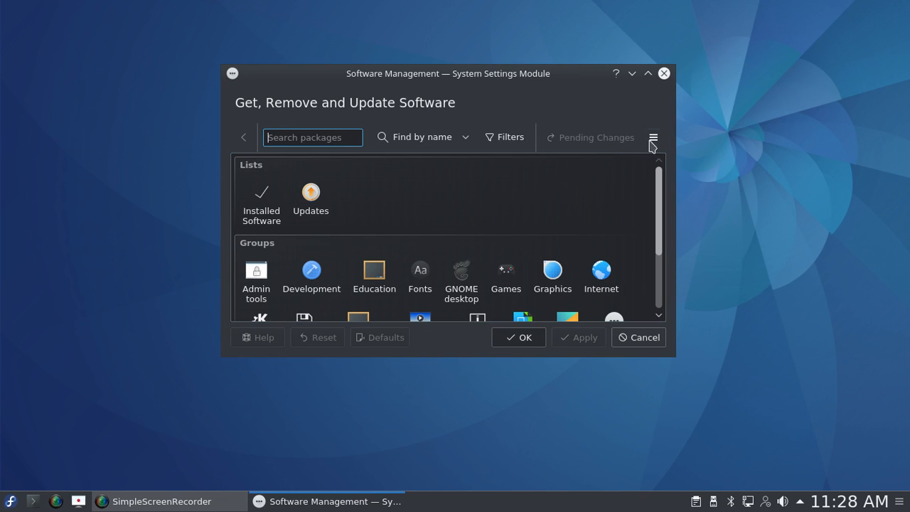
{"action": "left_click", "coordinate": [653, 137]}
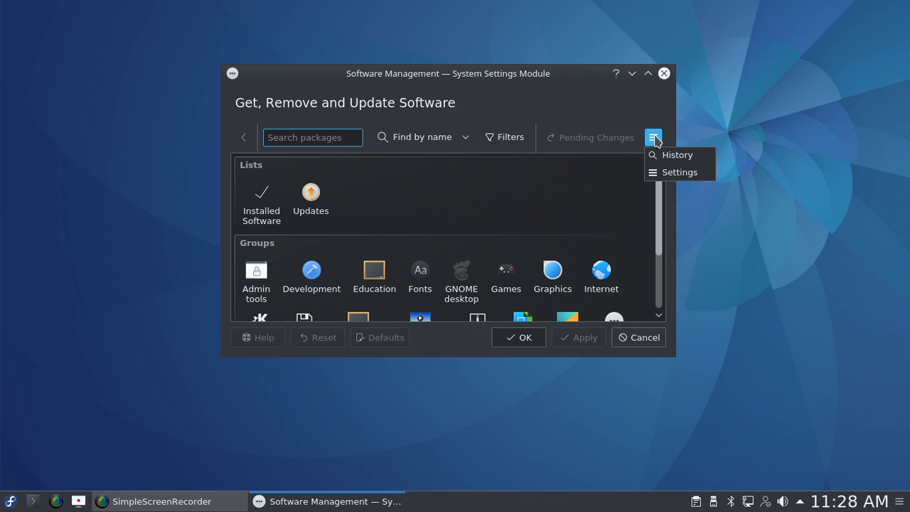
{"action": "left_click", "coordinate": [397, 184]}
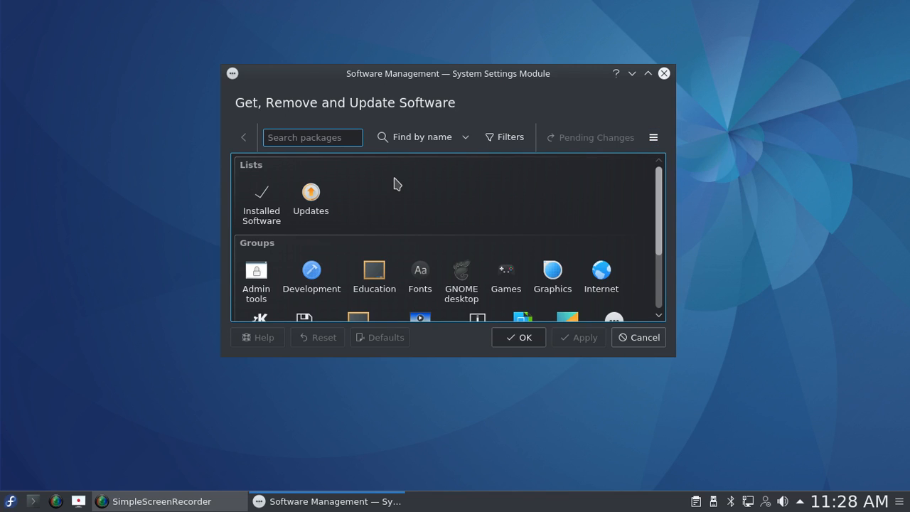
{"action": "mouse_move", "coordinate": [637, 123]}
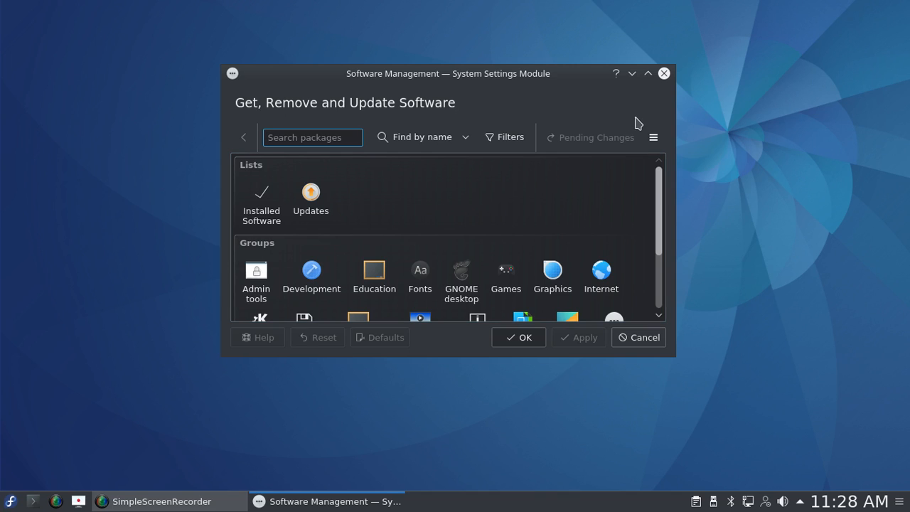
{"action": "mouse_move", "coordinate": [664, 74]}
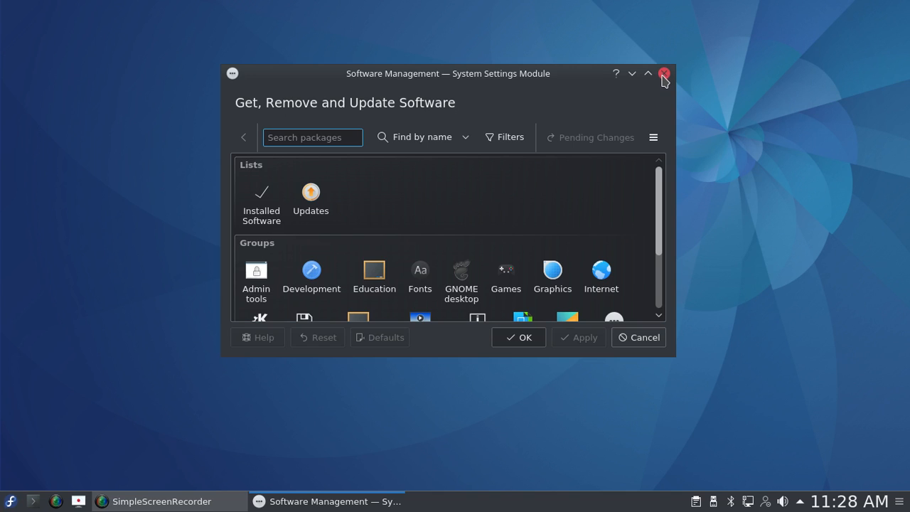
{"action": "left_click", "coordinate": [664, 73]}
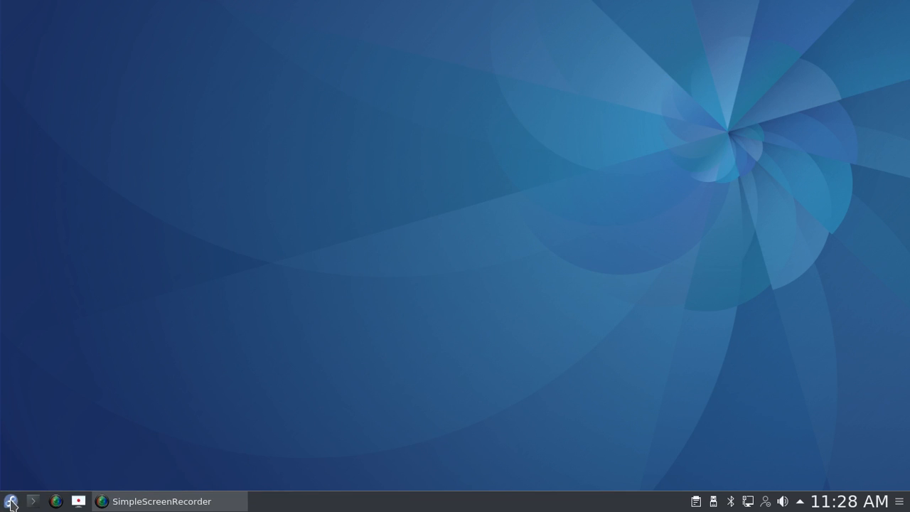
{"action": "left_click", "coordinate": [10, 501]}
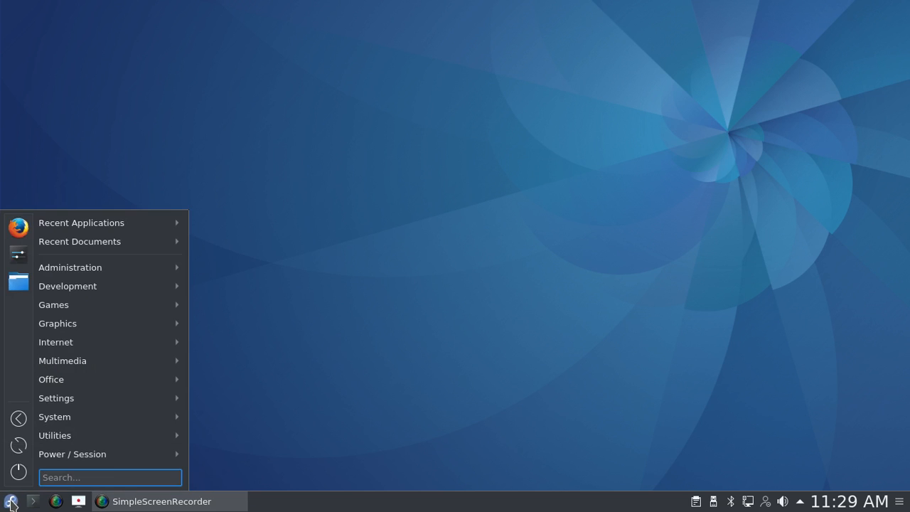
{"action": "type", "text": "soft"}
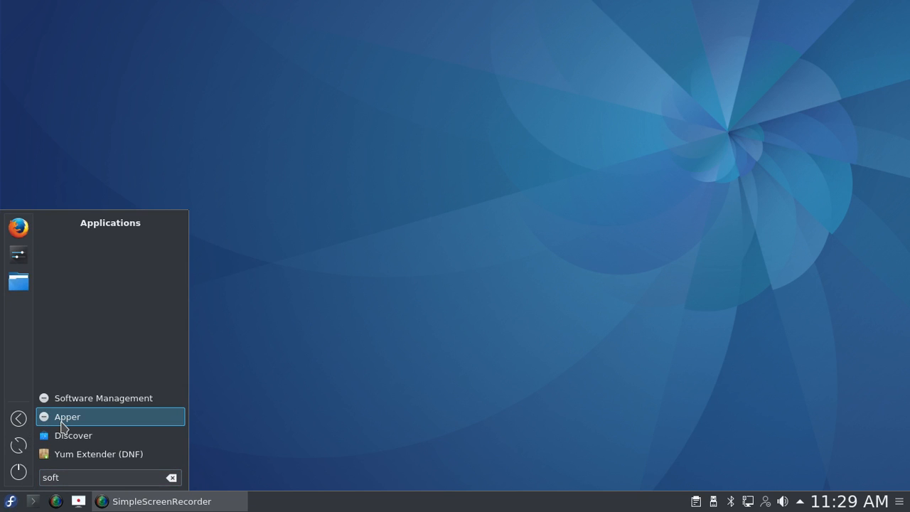
{"action": "left_click", "coordinate": [68, 416]}
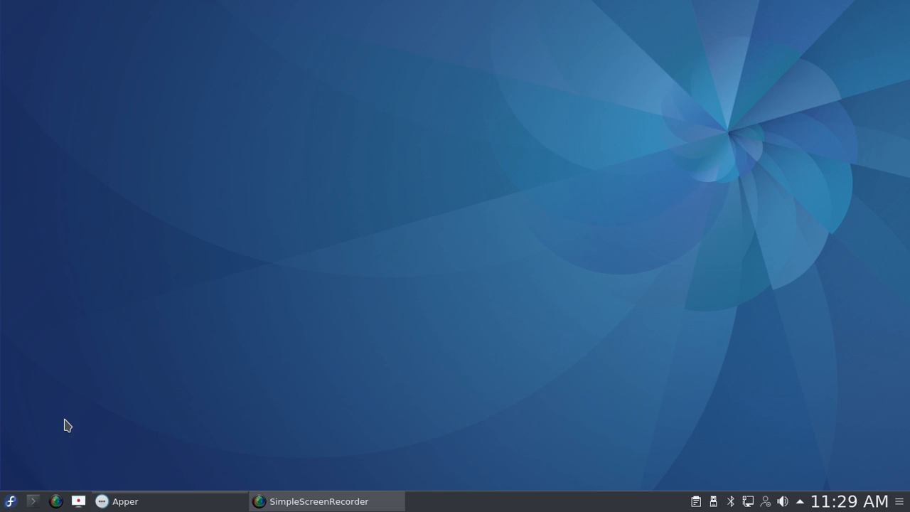
{"action": "left_click", "coordinate": [125, 501]}
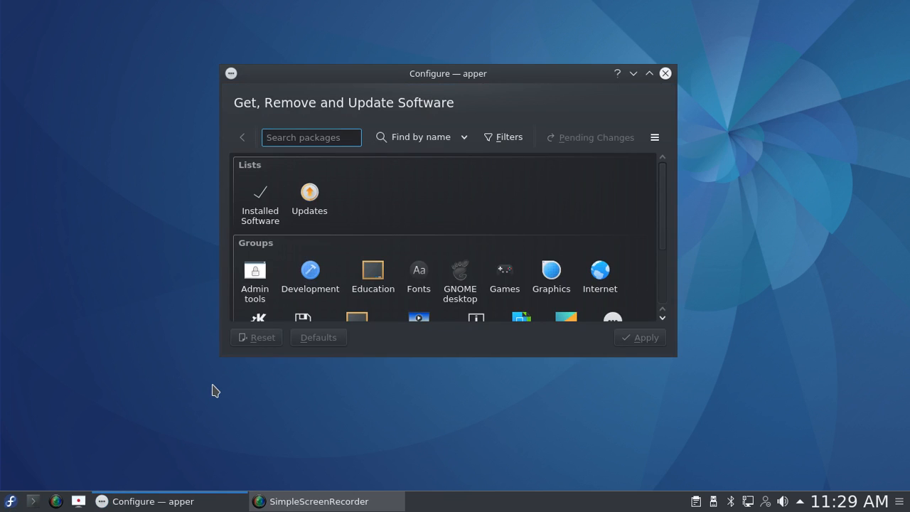
{"action": "mouse_move", "coordinate": [423, 259]}
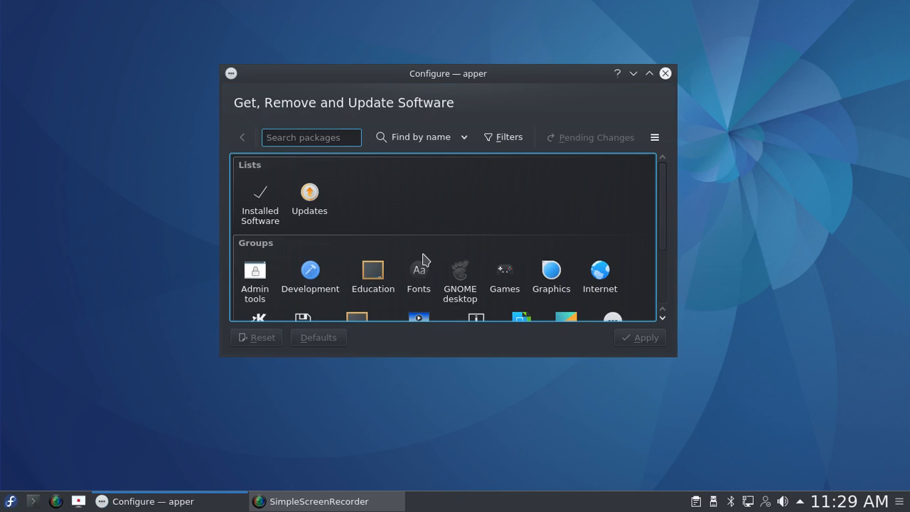
{"action": "mouse_move", "coordinate": [568, 199]}
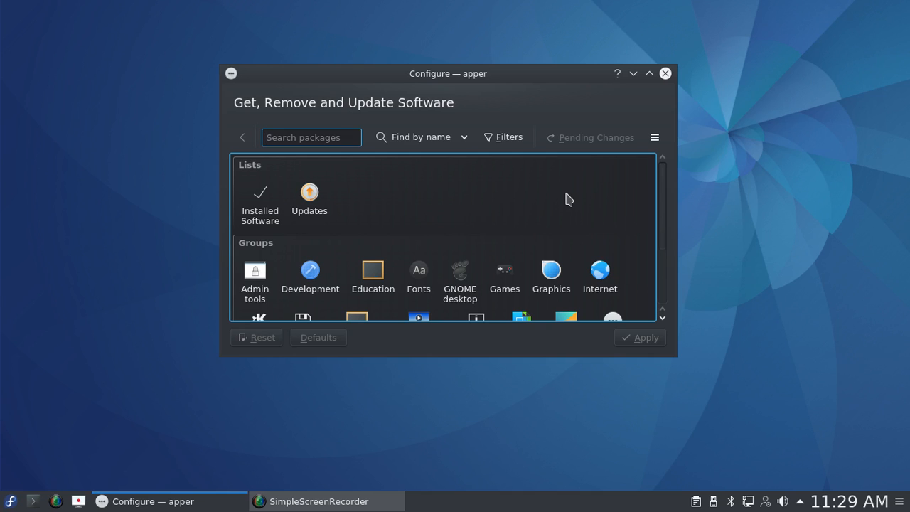
{"action": "mouse_move", "coordinate": [627, 133]}
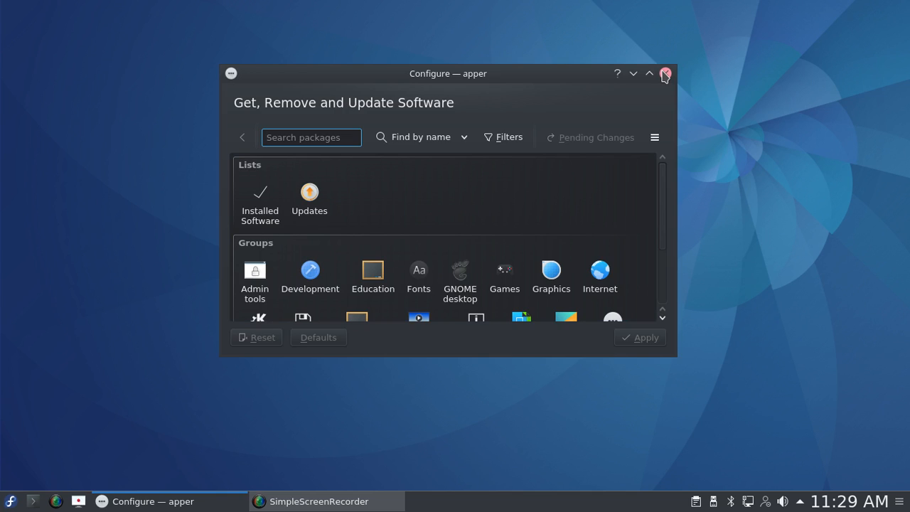
{"action": "left_click", "coordinate": [665, 73]}
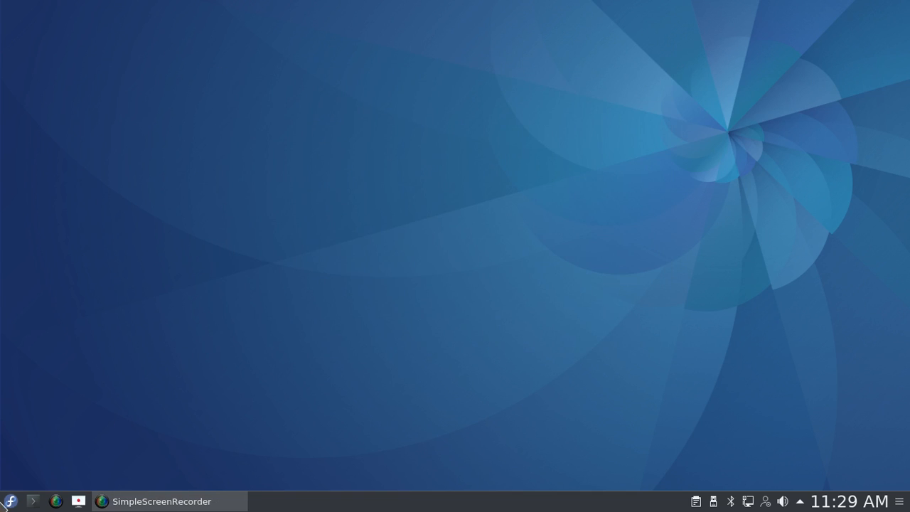
{"action": "left_click", "coordinate": [10, 501]}
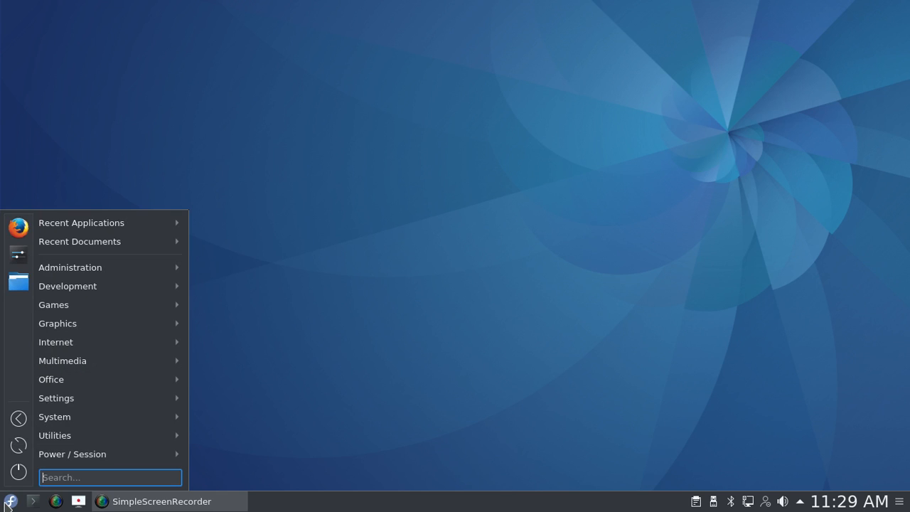
{"action": "type", "text": "yu"}
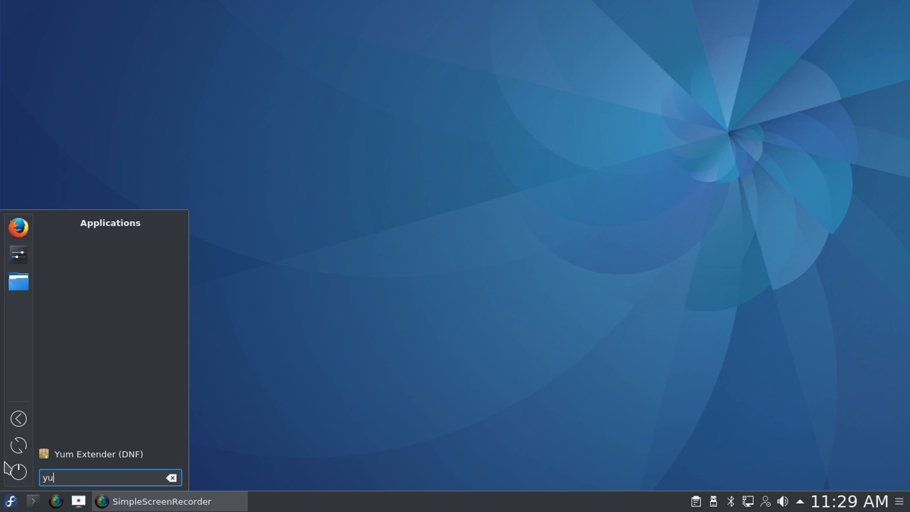
{"action": "left_click", "coordinate": [98, 454]}
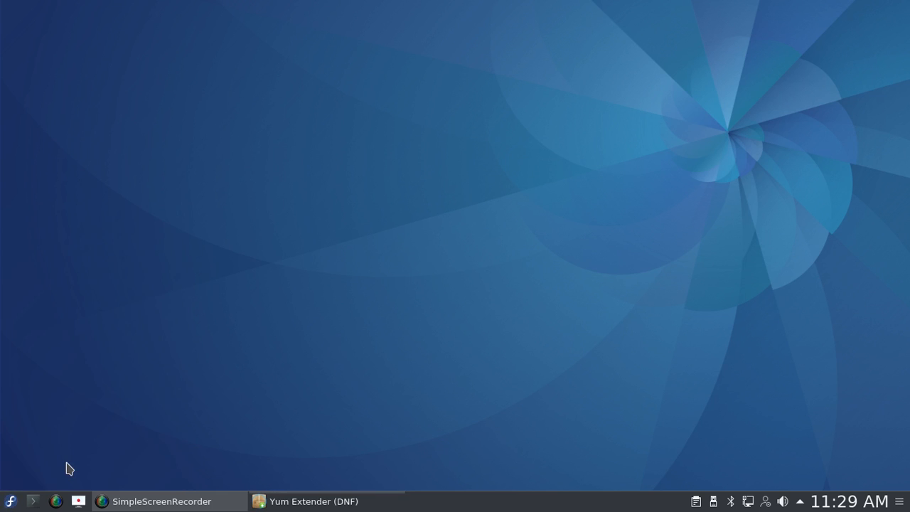
{"action": "left_click", "coordinate": [313, 501]}
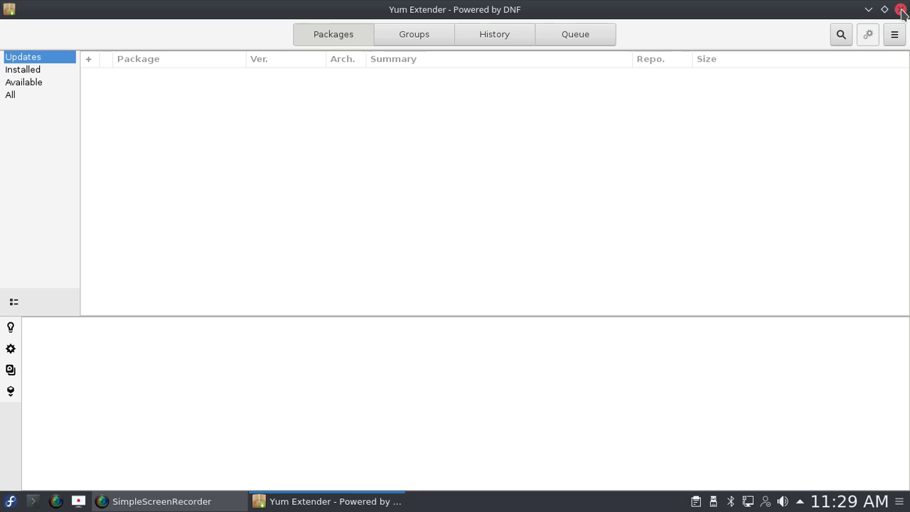
{"action": "left_click", "coordinate": [902, 9]}
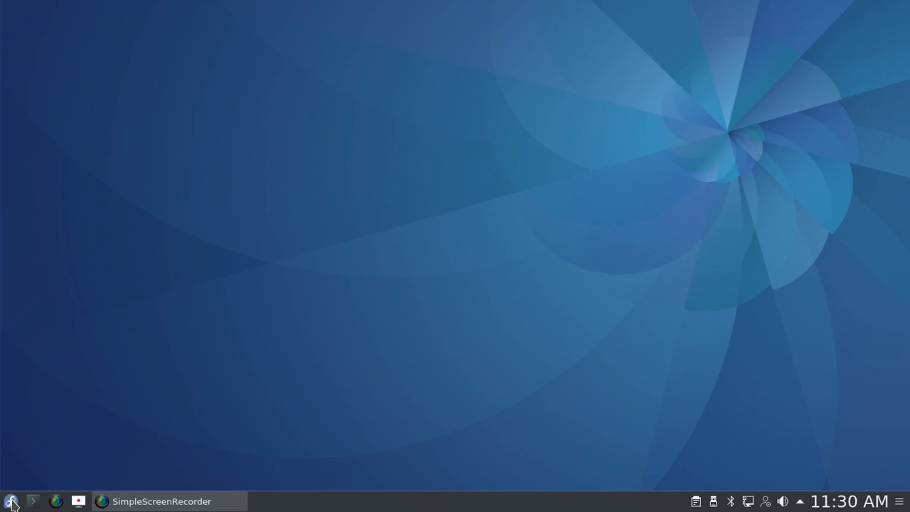
Step: Launch KSysGuard from the launcher's System menu to view CPU, memory and network history
{"action": "left_click", "coordinate": [10, 501]}
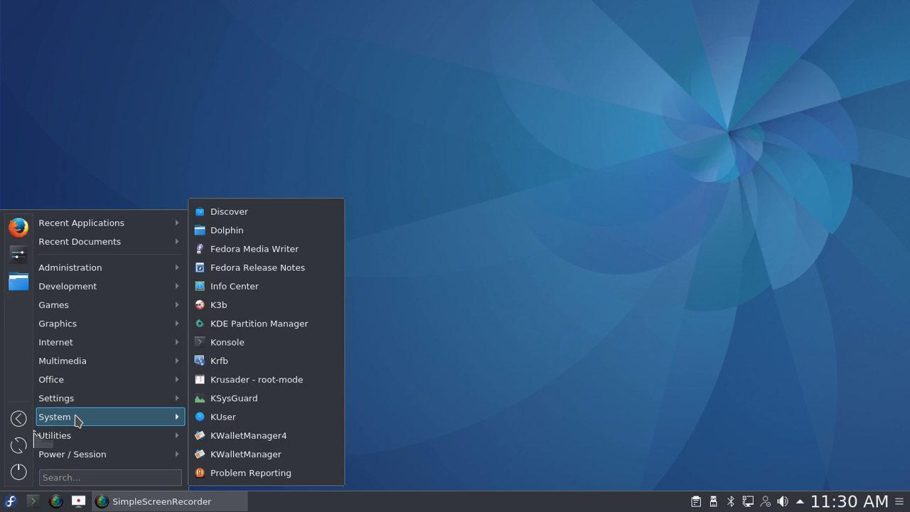
{"action": "left_click", "coordinate": [233, 398]}
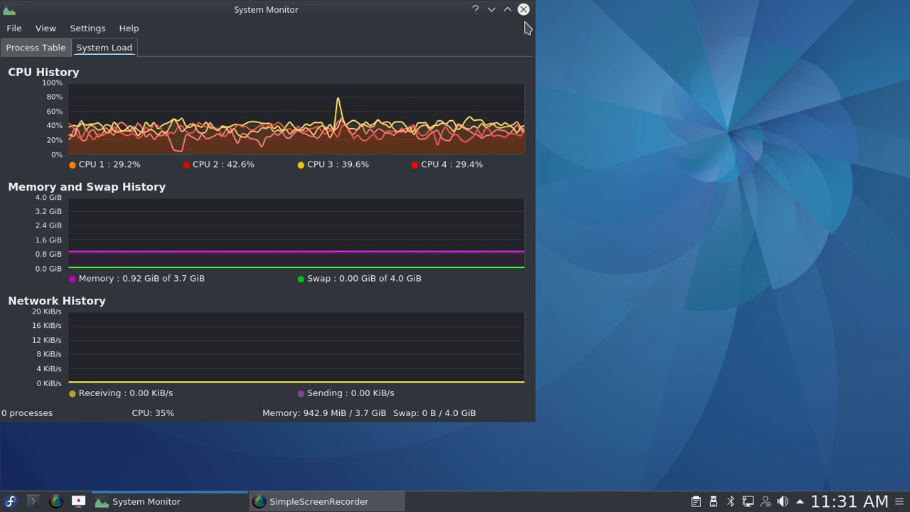
{"action": "mouse_move", "coordinate": [519, 56]}
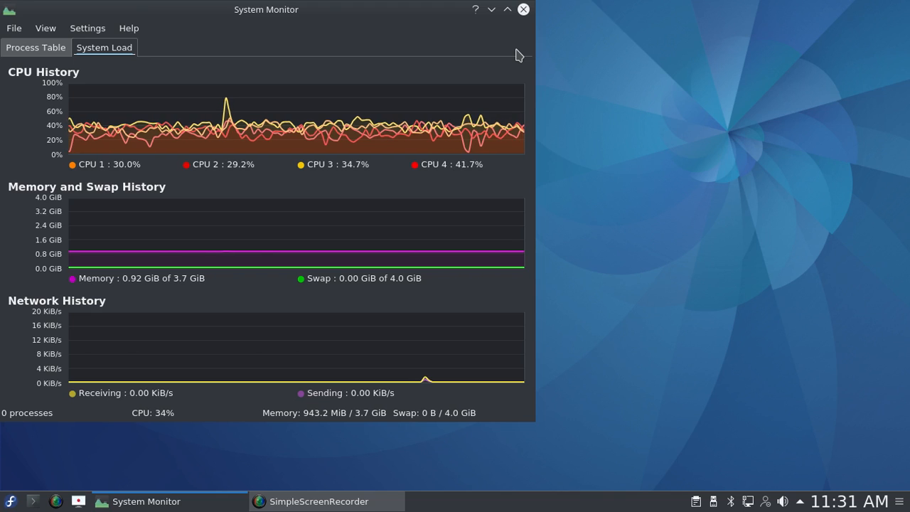
{"action": "mouse_move", "coordinate": [538, 7]}
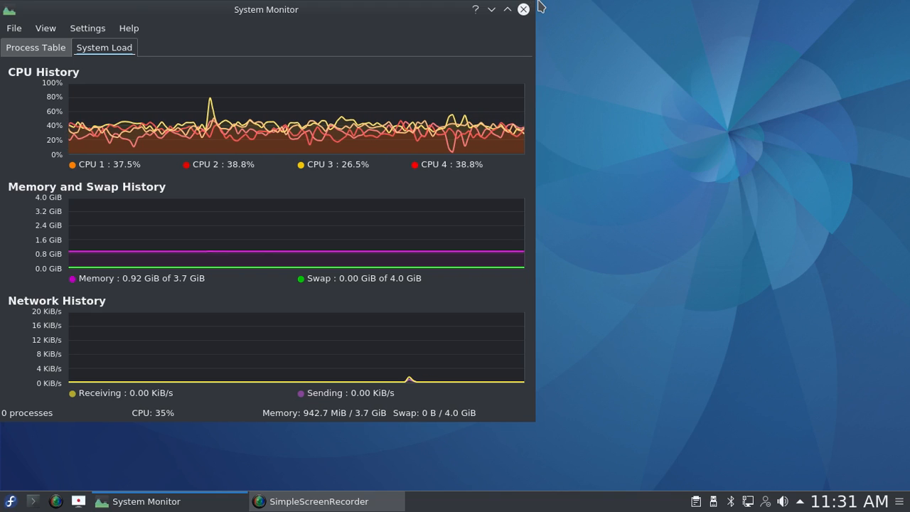
Step: Close the KSysGuard System Monitor window, leaving only the empty desktop
{"action": "left_click", "coordinate": [523, 9]}
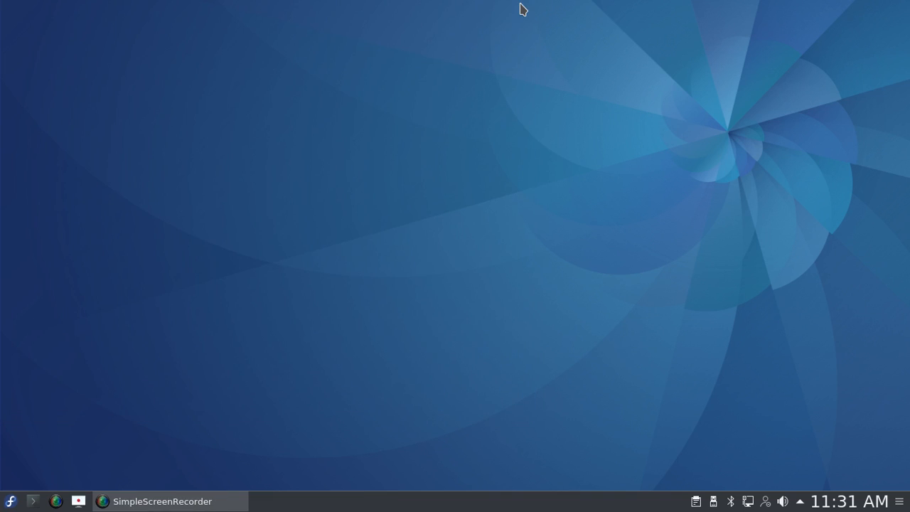
{"action": "mouse_move", "coordinate": [86, 361]}
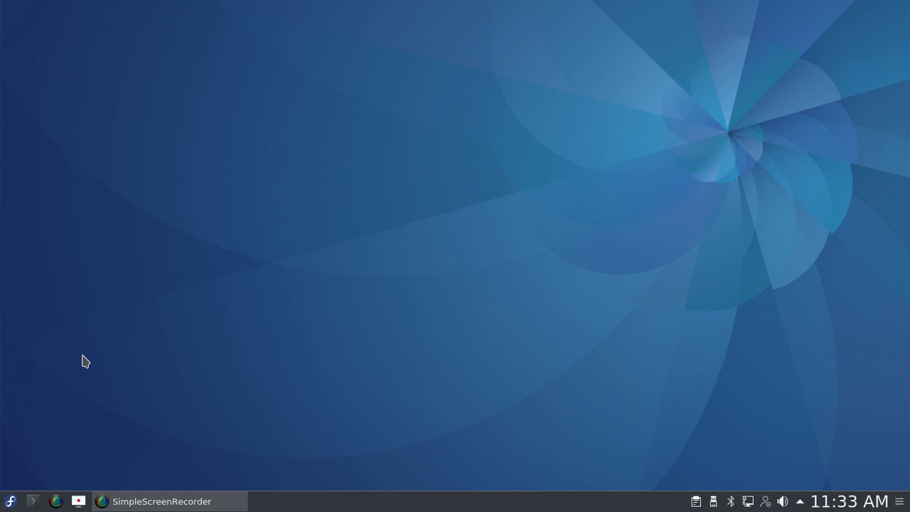
{"action": "mouse_move", "coordinate": [327, 308]}
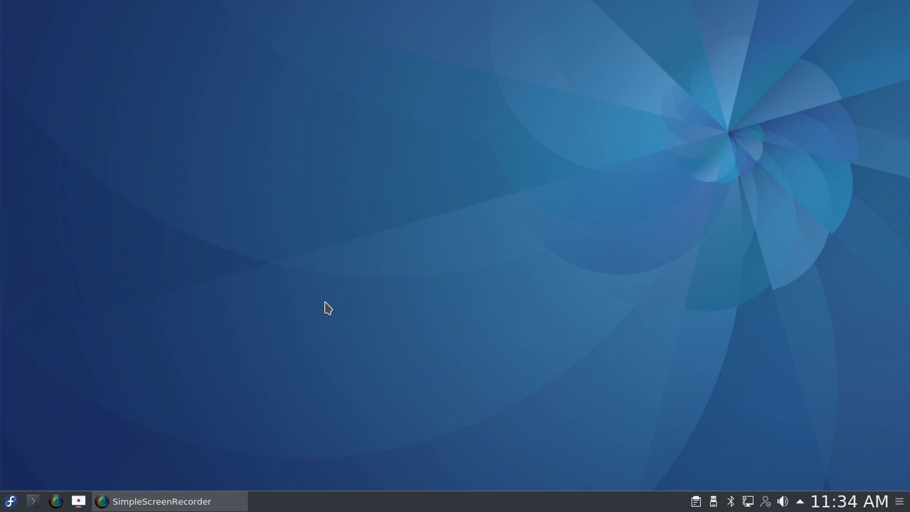
Step: Add an Analog Clock widget to the desktop via Add Widgets, then open its context menu
{"action": "right_click", "coordinate": [328, 307]}
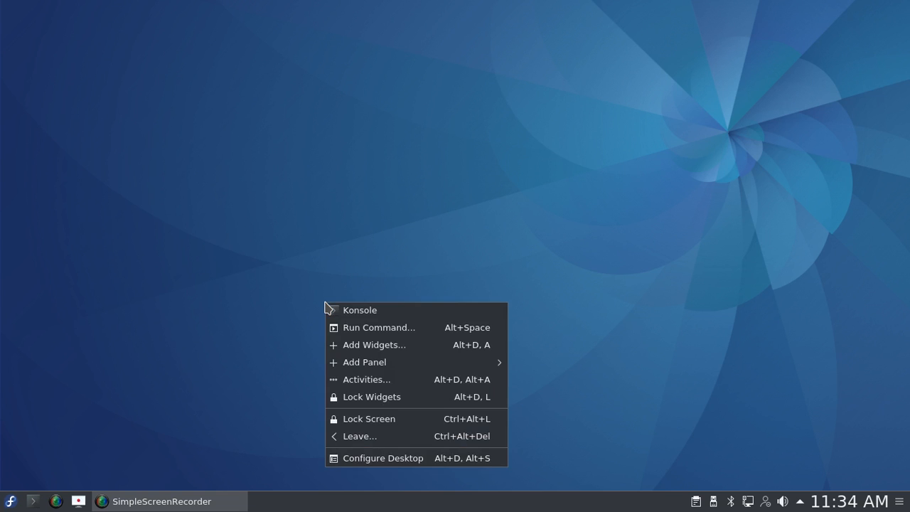
{"action": "mouse_move", "coordinate": [356, 329]}
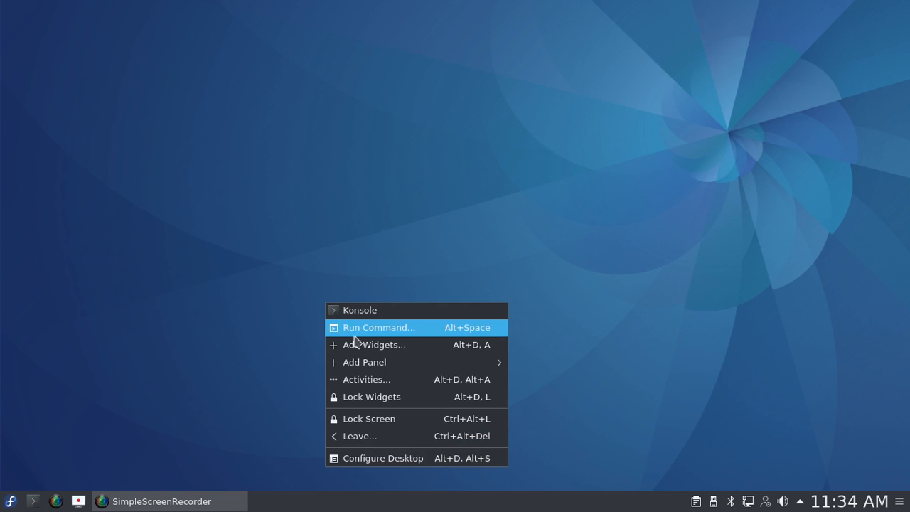
{"action": "left_click", "coordinate": [375, 344]}
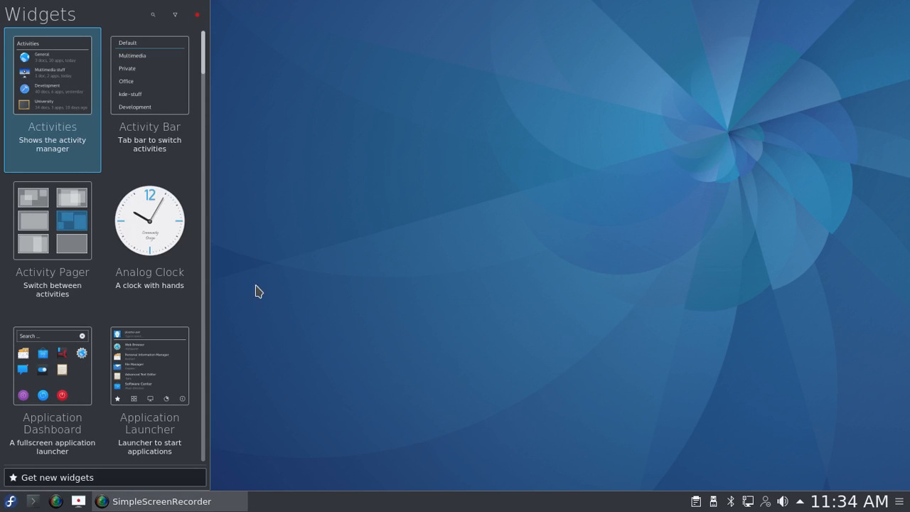
{"action": "mouse_move", "coordinate": [263, 131]}
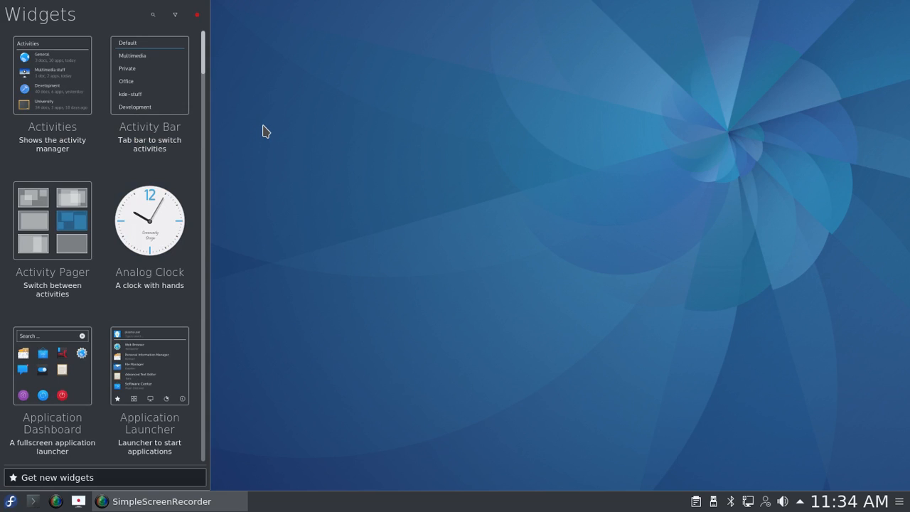
{"action": "mouse_move", "coordinate": [205, 151]}
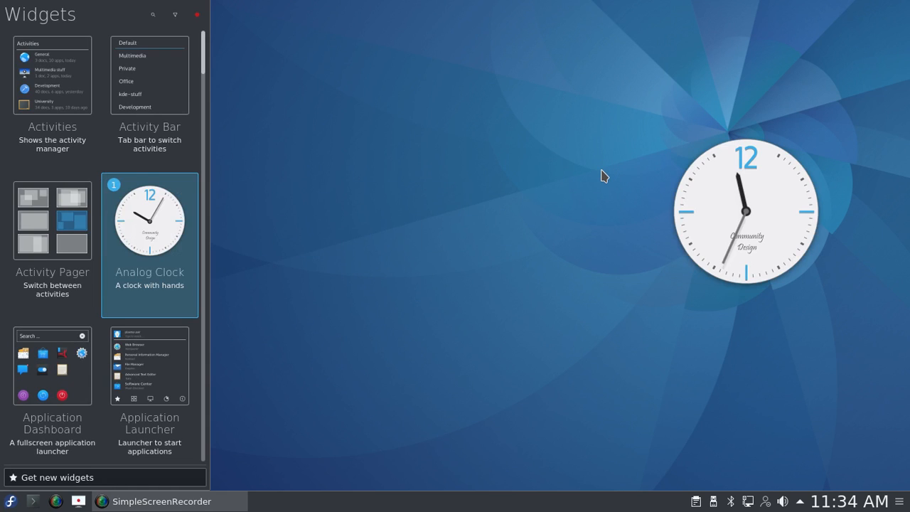
{"action": "mouse_move", "coordinate": [718, 210]}
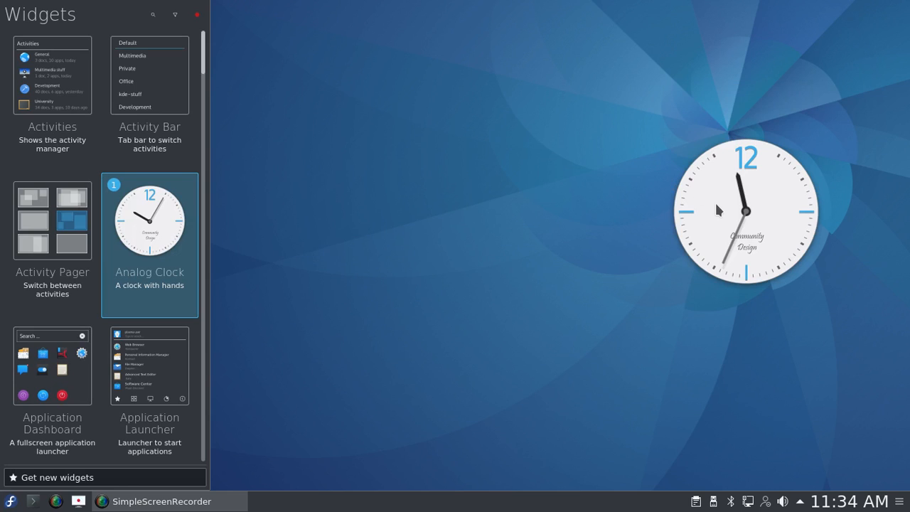
{"action": "mouse_move", "coordinate": [723, 217]}
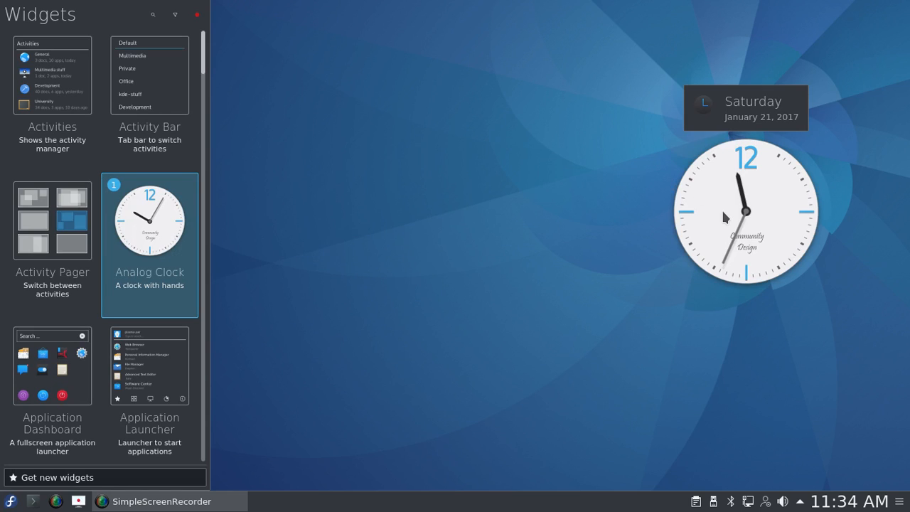
{"action": "right_click", "coordinate": [724, 217]}
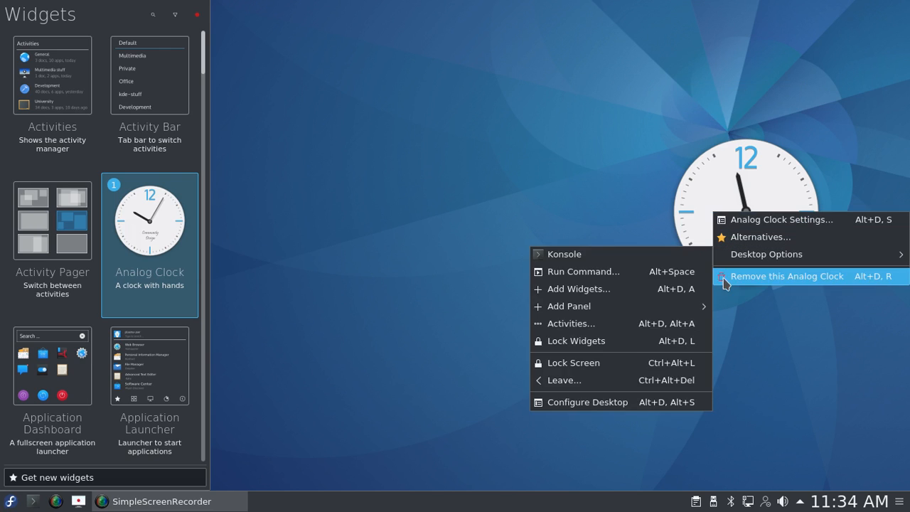
Step: Remove the Analog Clock and scroll the widget browser to add a Weather Forecast widget
{"action": "left_click", "coordinate": [787, 275]}
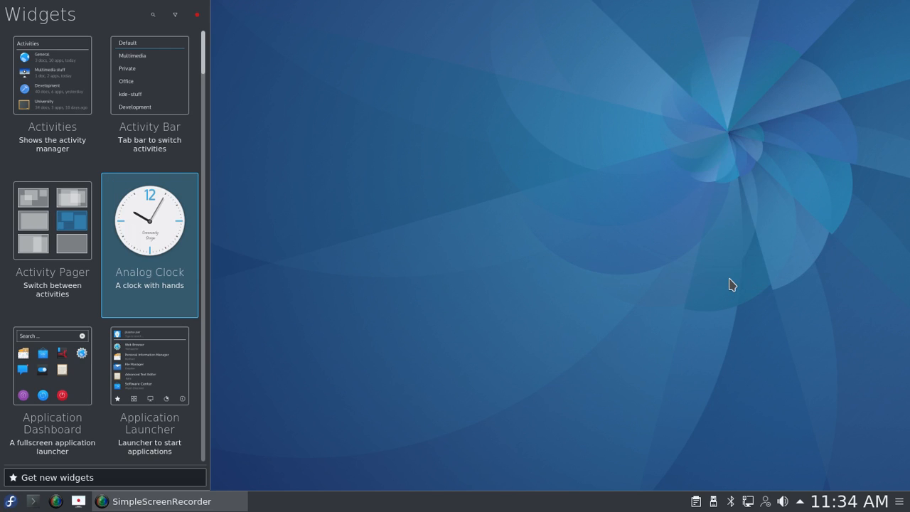
{"action": "scroll", "scroll_direction": "down", "scroll_amount": 3}
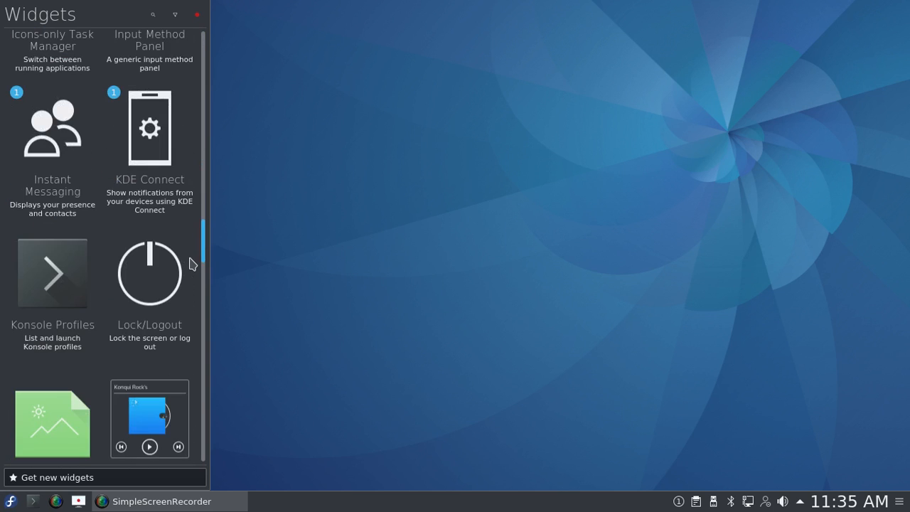
{"action": "scroll", "scroll_direction": "down", "scroll_amount": 3}
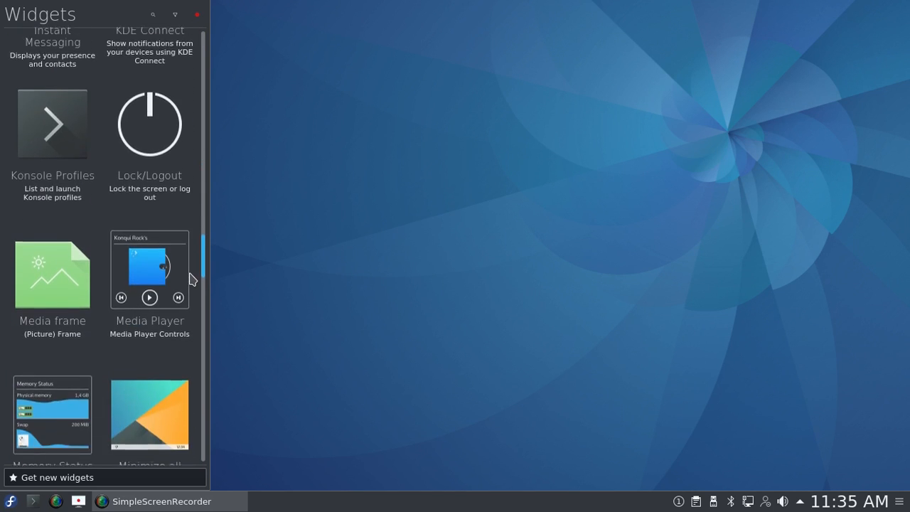
{"action": "scroll", "scroll_direction": "down", "scroll_amount": 3}
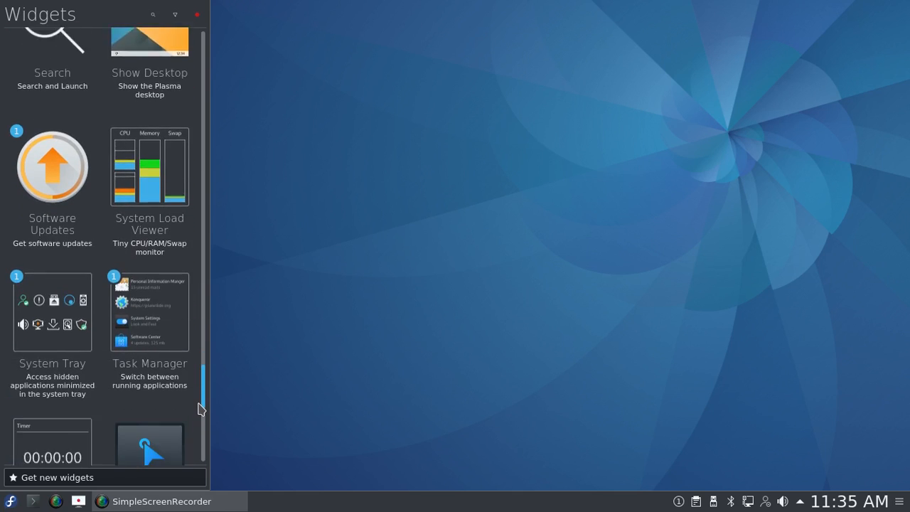
{"action": "scroll", "scroll_direction": "down", "scroll_amount": 3}
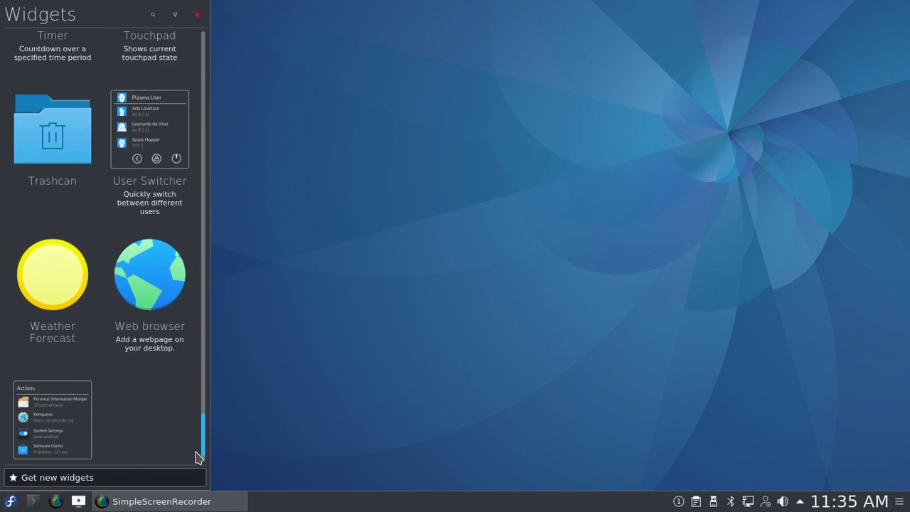
{"action": "scroll", "scroll_direction": "down", "scroll_amount": 3}
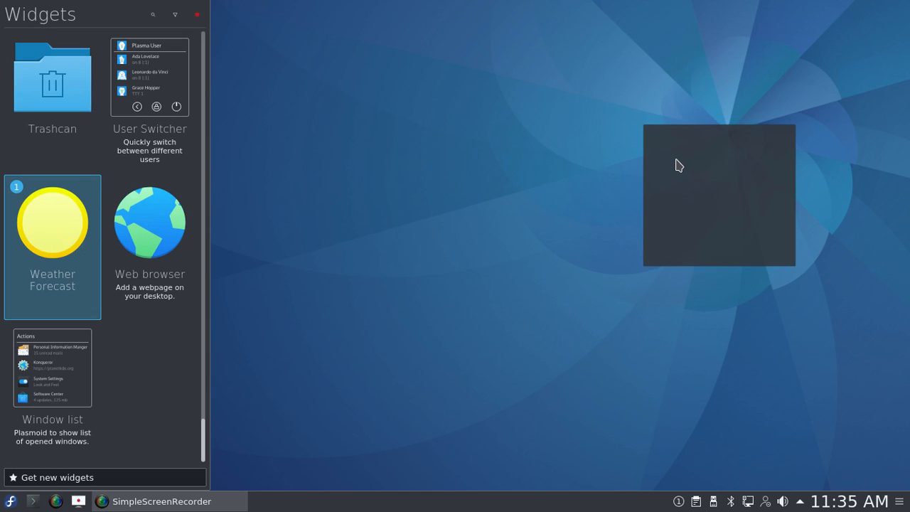
{"action": "mouse_move", "coordinate": [732, 243]}
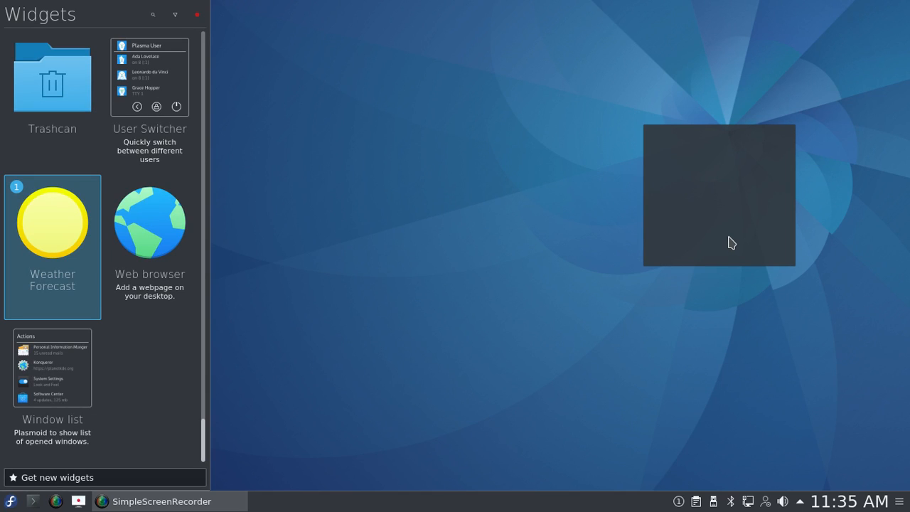
Step: Open the Weather Forecast widget's settings and search for weather stations matching 'Chicago'
{"action": "right_click", "coordinate": [732, 242]}
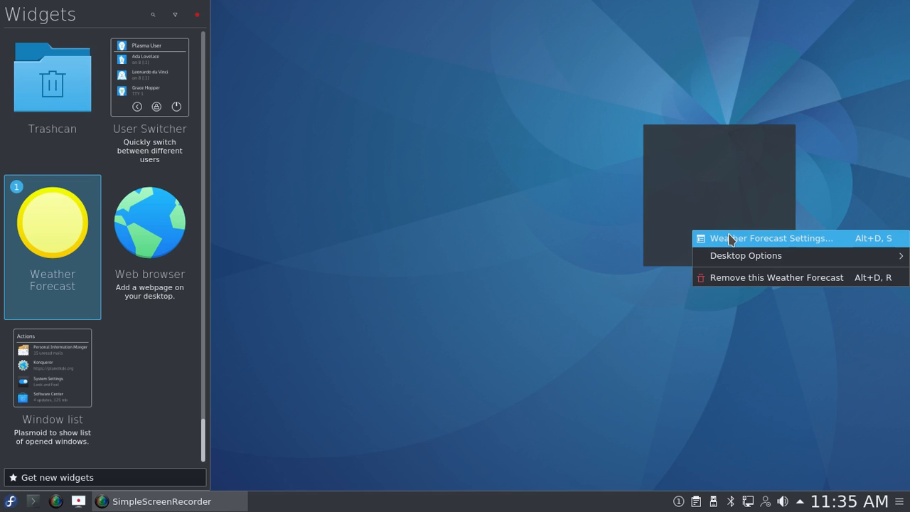
{"action": "mouse_move", "coordinate": [720, 247]}
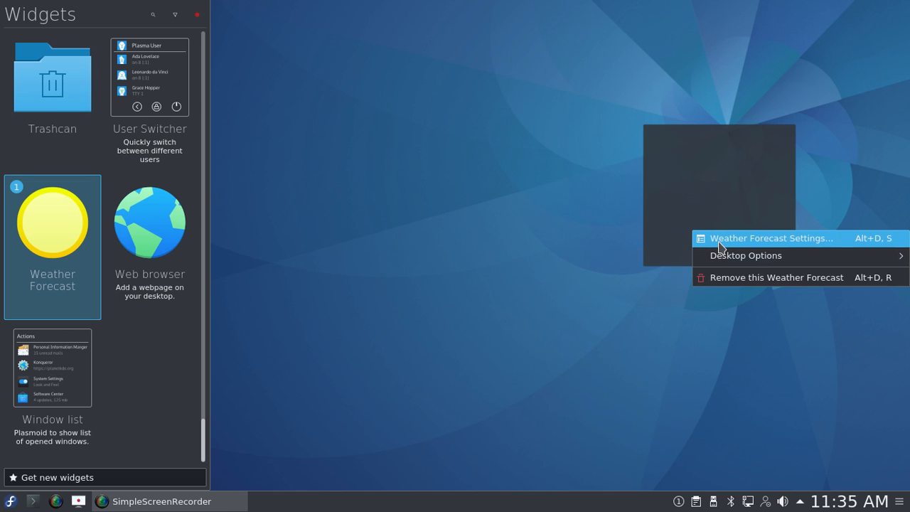
{"action": "left_click", "coordinate": [772, 238]}
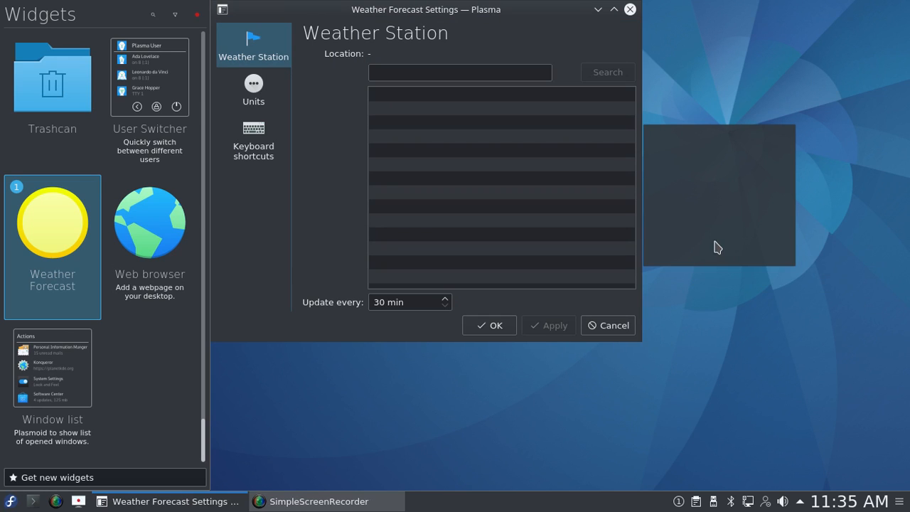
{"action": "left_click", "coordinate": [460, 72]}
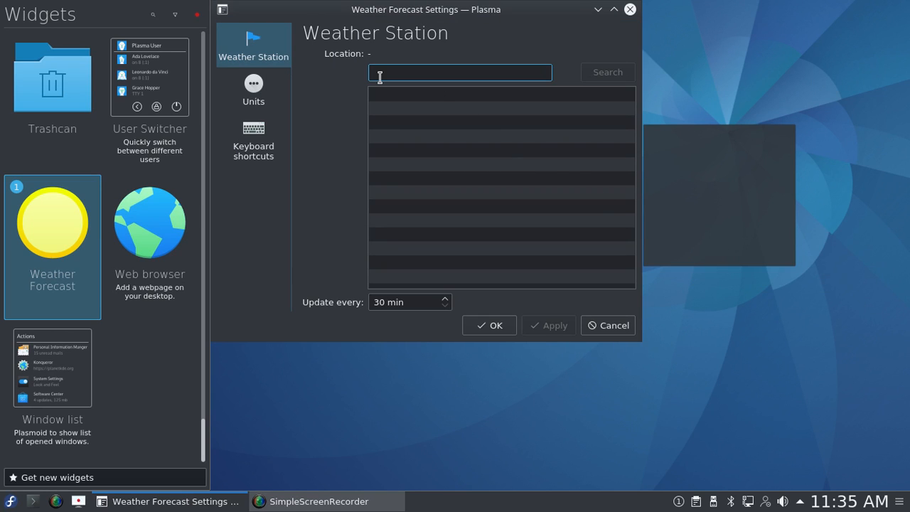
{"action": "type", "text": "C"}
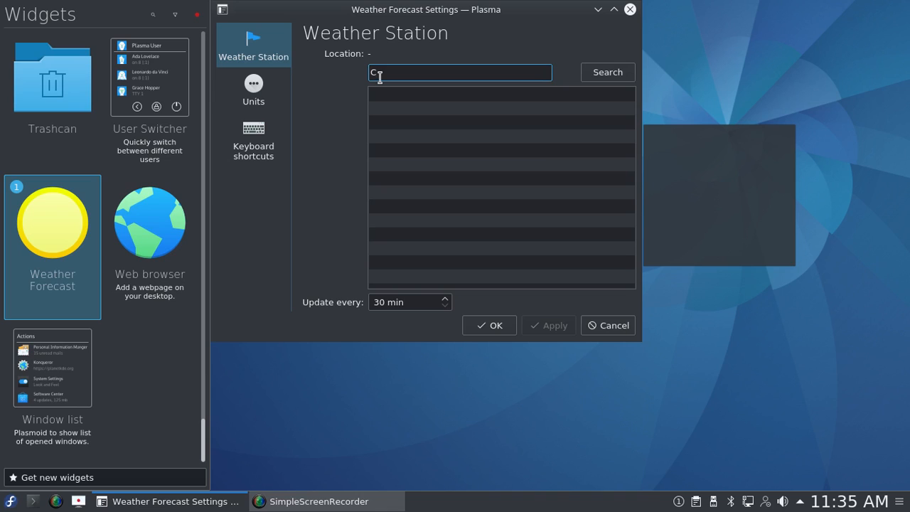
{"action": "type", "text": "h"}
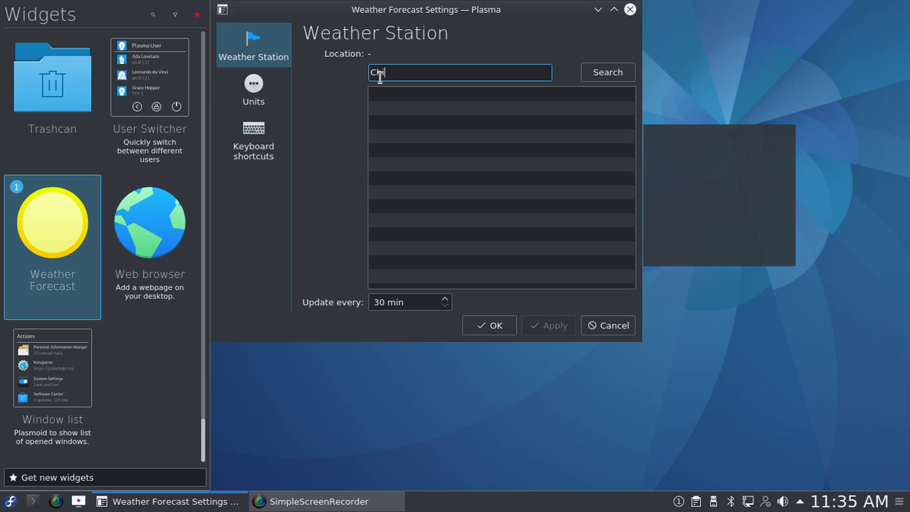
{"action": "type", "text": "cago"}
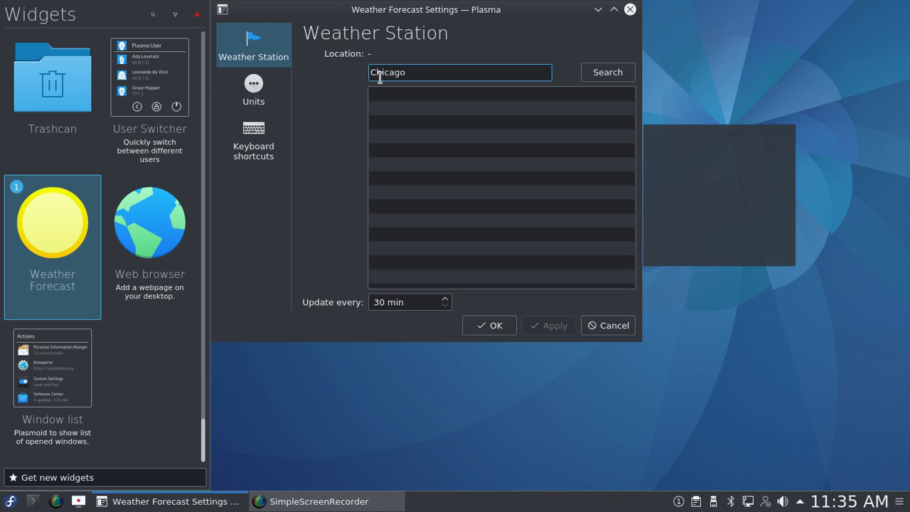
{"action": "left_click", "coordinate": [607, 72]}
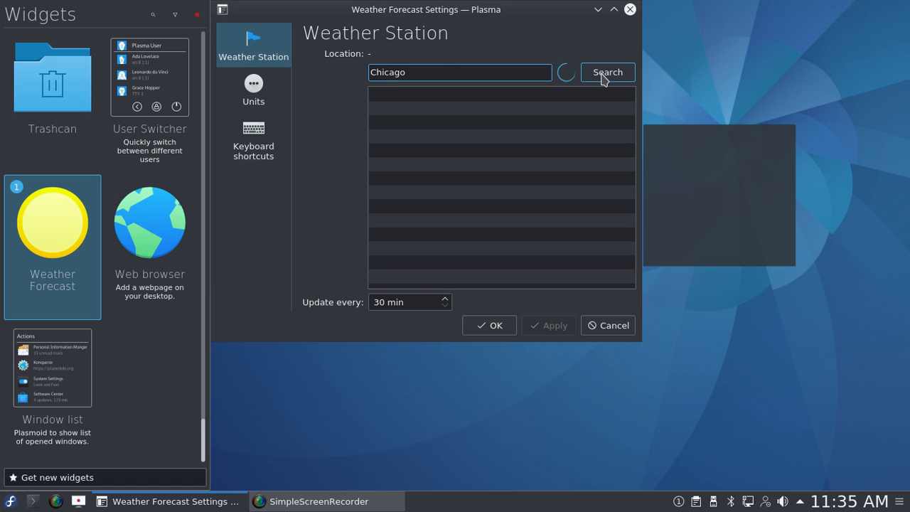
{"action": "left_click", "coordinate": [606, 71]}
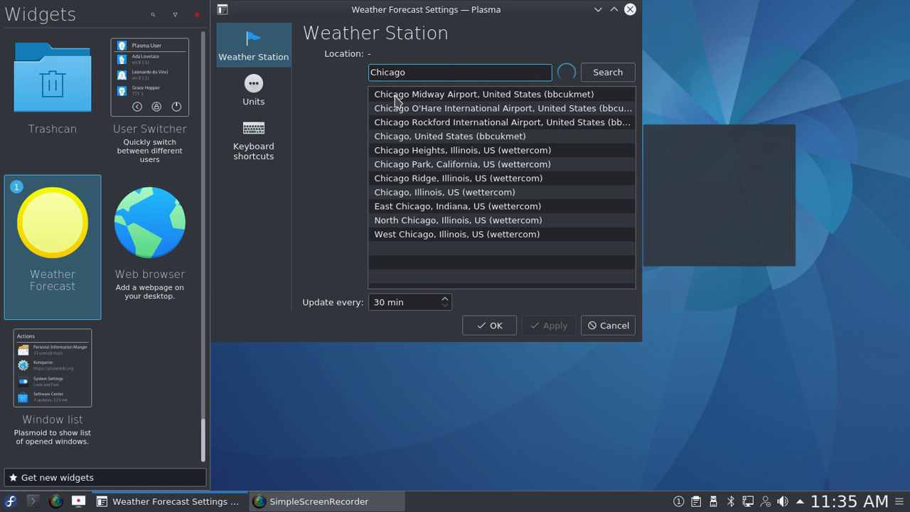
Step: Pick 'Chicago, Chicago Midway Airport, IL (noaa)', apply it, and close the settings window
{"action": "left_click", "coordinate": [482, 94]}
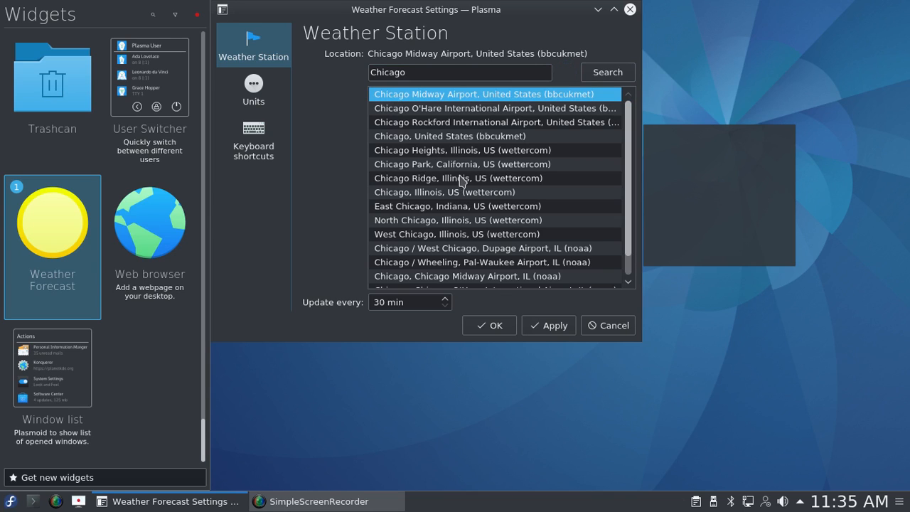
{"action": "mouse_move", "coordinate": [474, 274]}
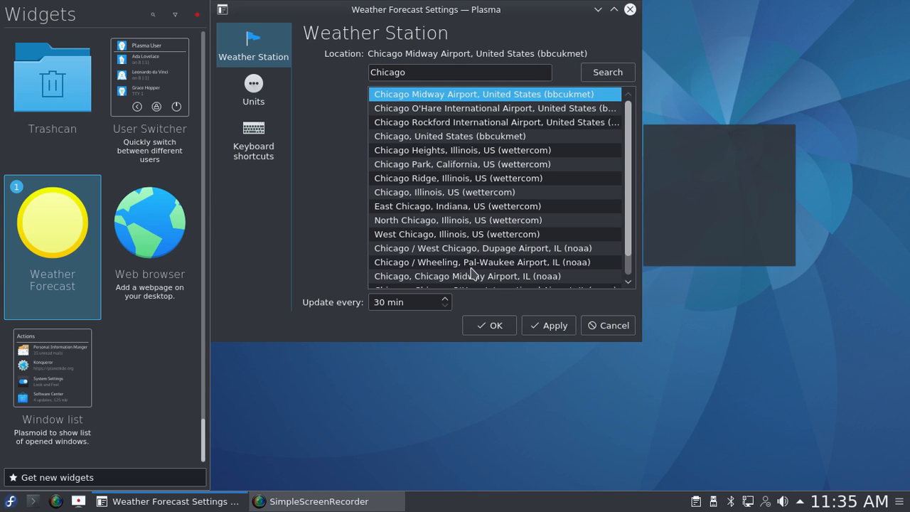
{"action": "mouse_move", "coordinate": [465, 278]}
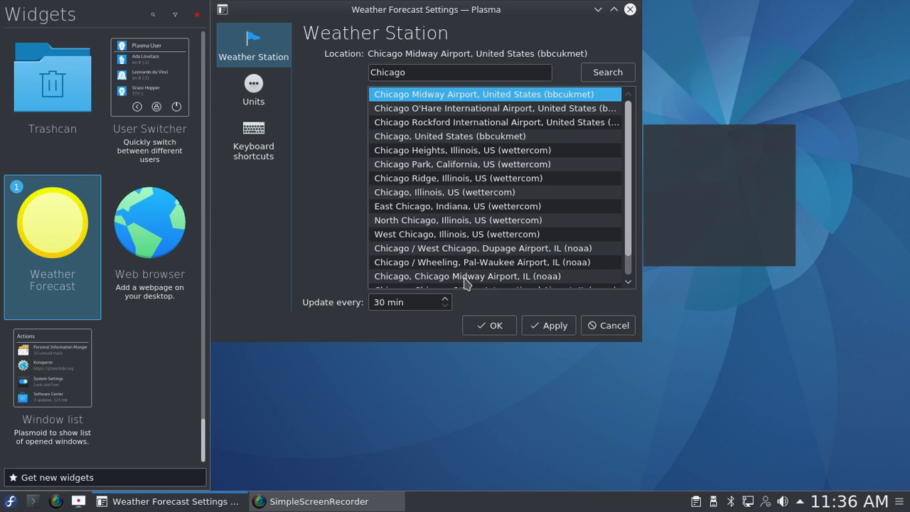
{"action": "left_click", "coordinate": [465, 275]}
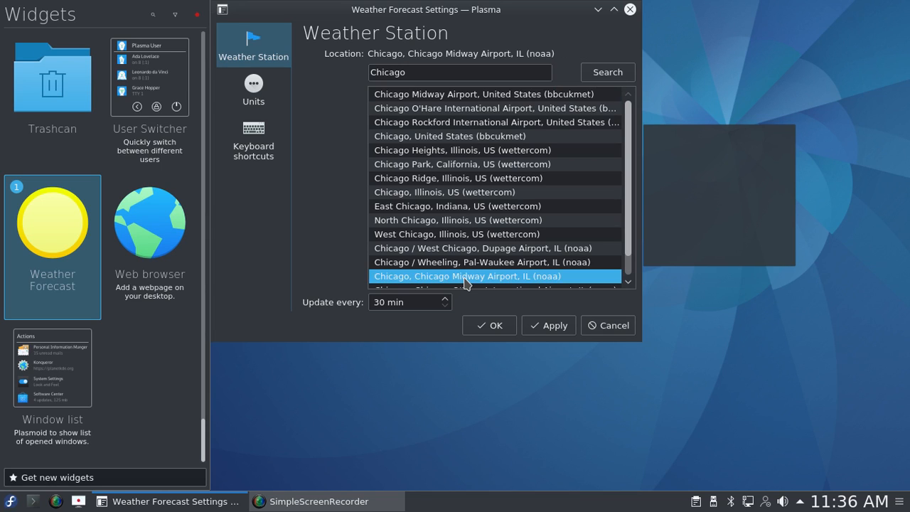
{"action": "mouse_move", "coordinate": [511, 288]}
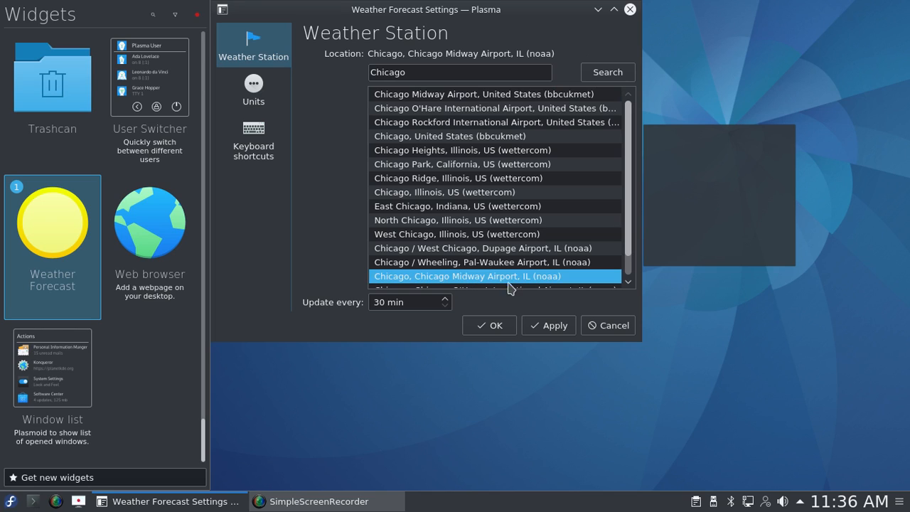
{"action": "left_click", "coordinate": [548, 325]}
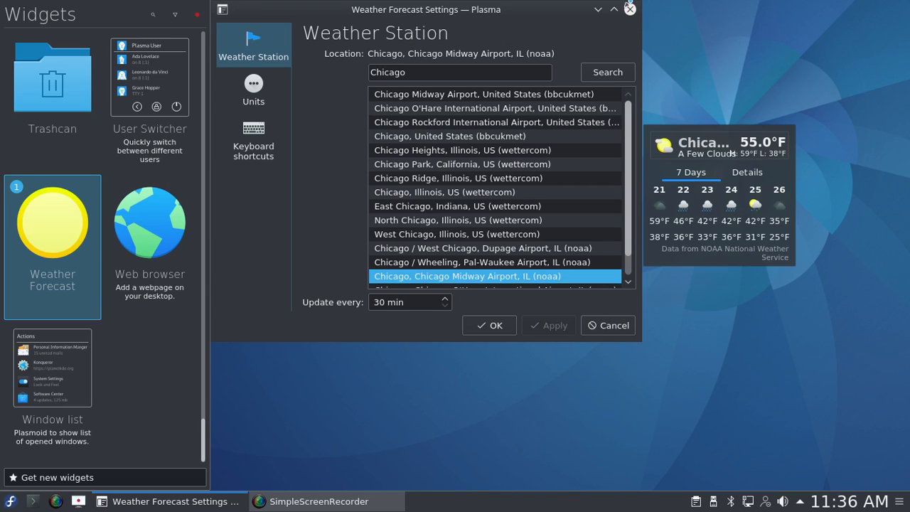
{"action": "mouse_move", "coordinate": [630, 9]}
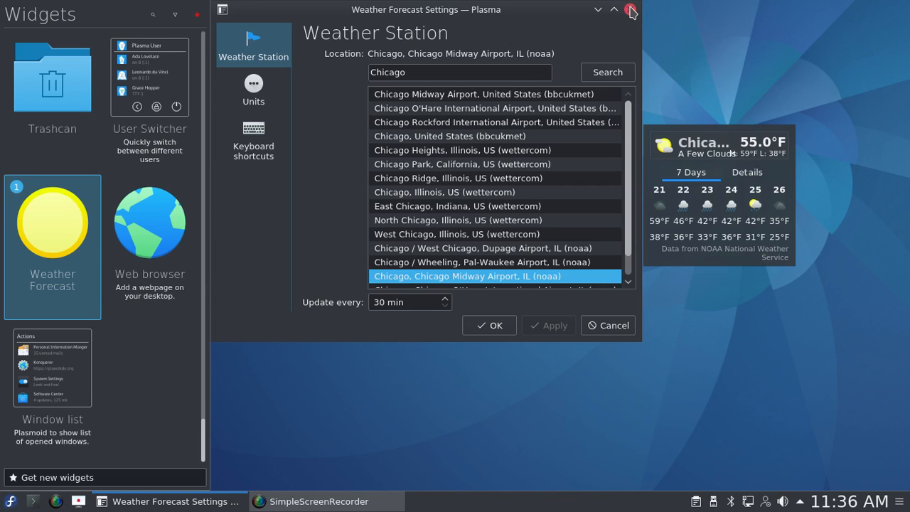
{"action": "left_click", "coordinate": [630, 9]}
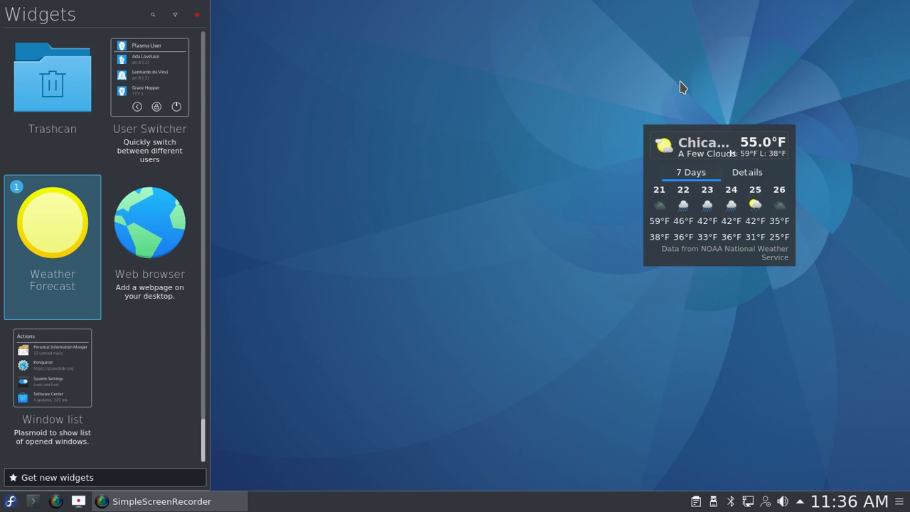
Step: Close the Widgets browser panel
{"action": "left_click", "coordinate": [198, 15]}
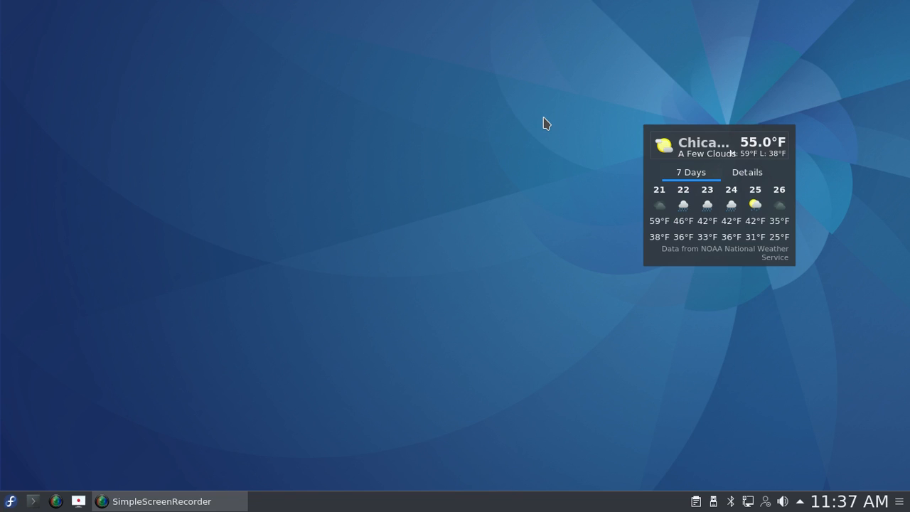
{"action": "mouse_move", "coordinate": [801, 501]}
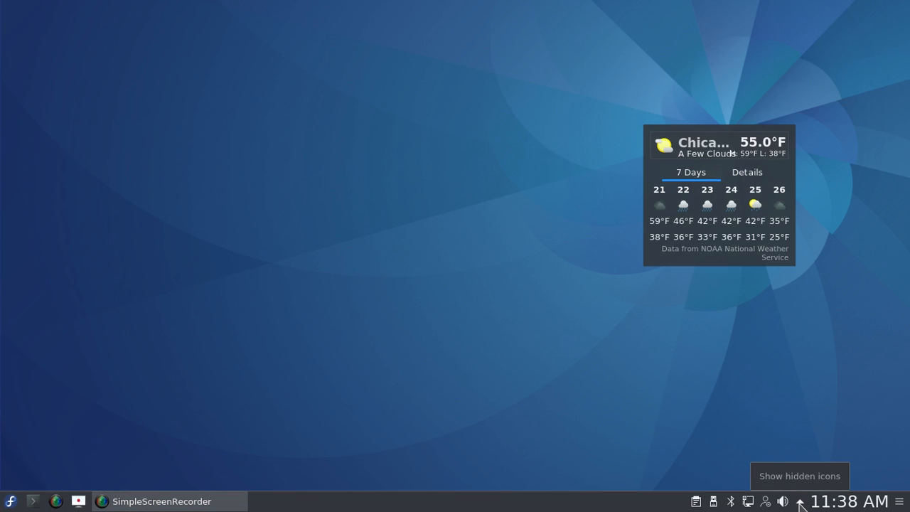
Step: Expand the system tray's hidden icons and open SimpleScreenRecorder's pause/cancel/save menu
{"action": "left_click", "coordinate": [801, 501]}
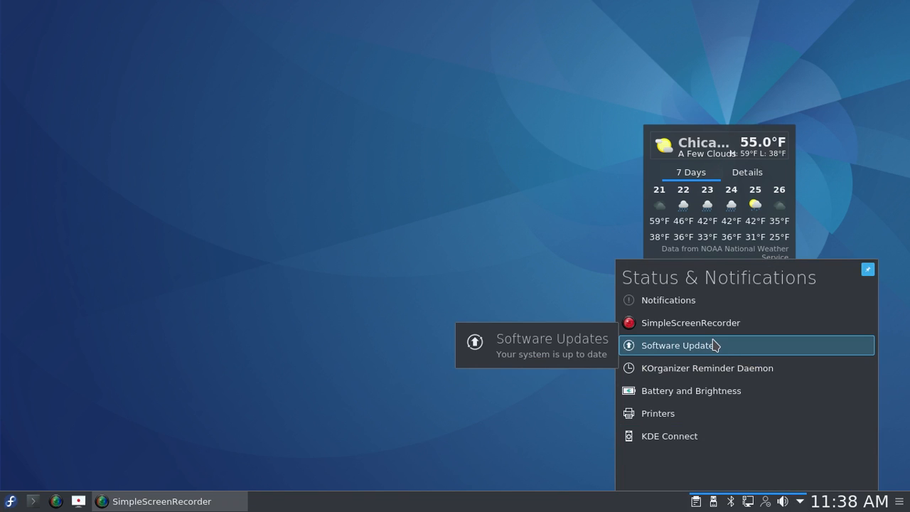
{"action": "mouse_move", "coordinate": [690, 322]}
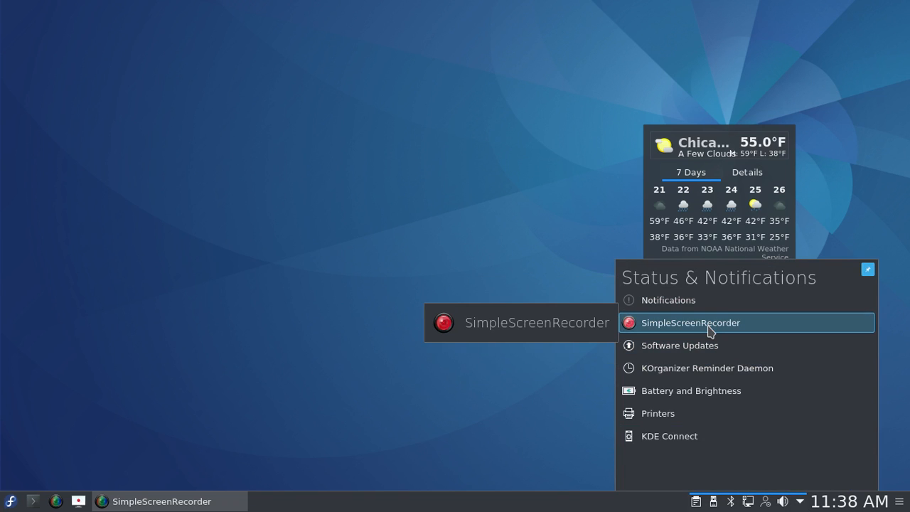
{"action": "left_click", "coordinate": [690, 322]}
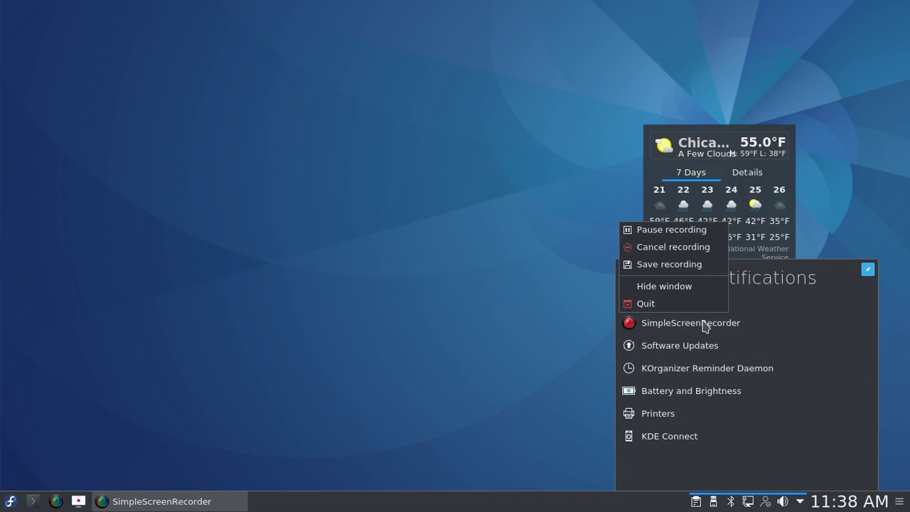